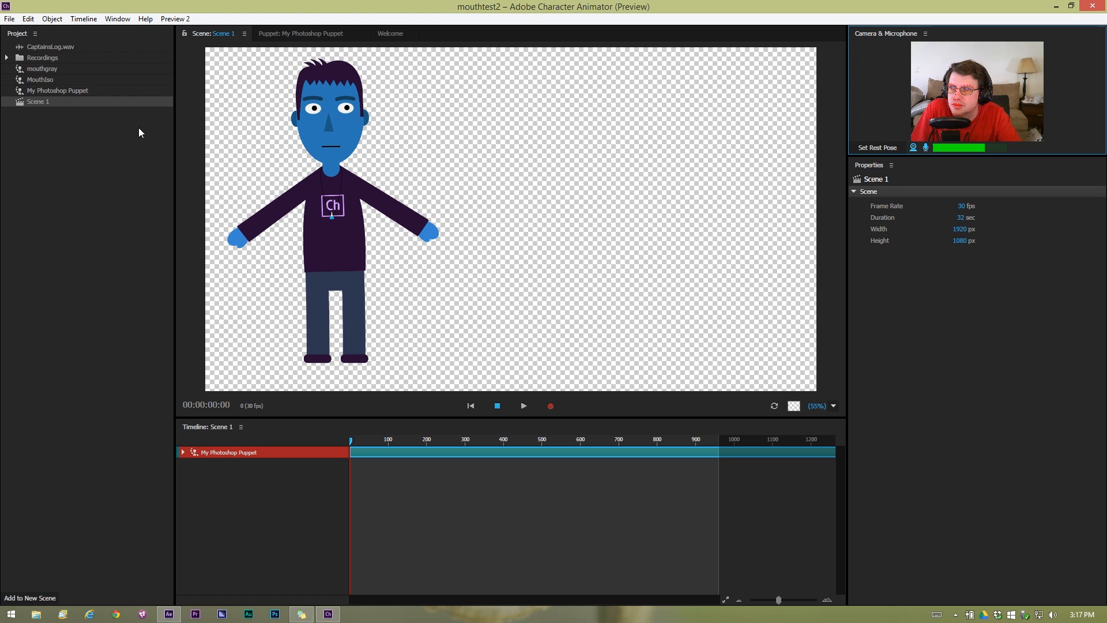
Reveal My Photoshop Puppet in Explorer and open My Photoshop Puppet.psd in Photoshop.
click(28, 19)
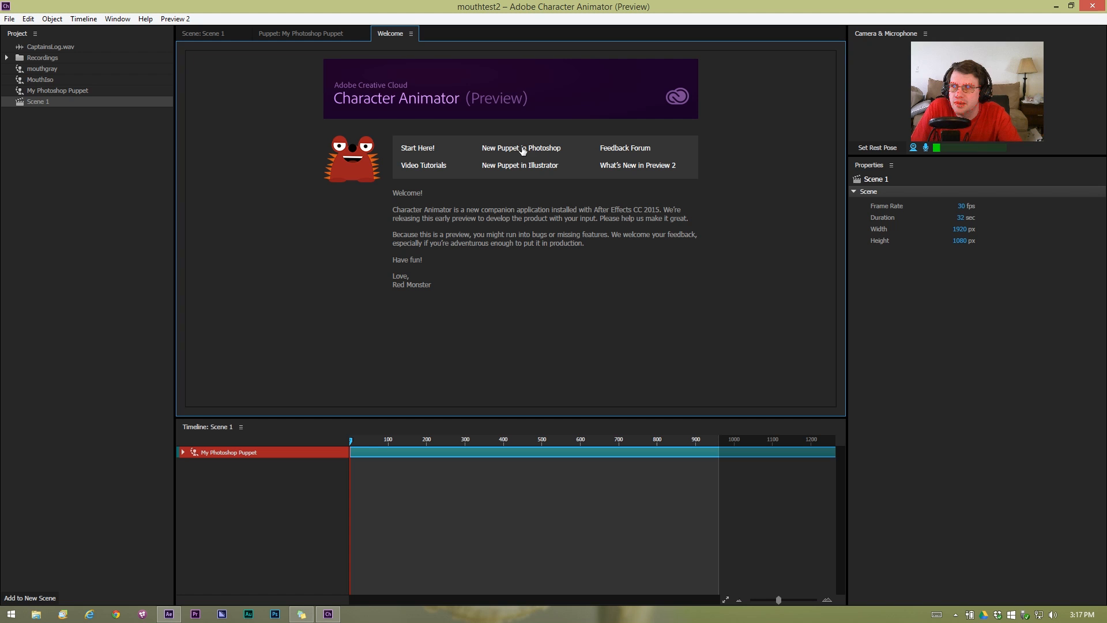
click(58, 91)
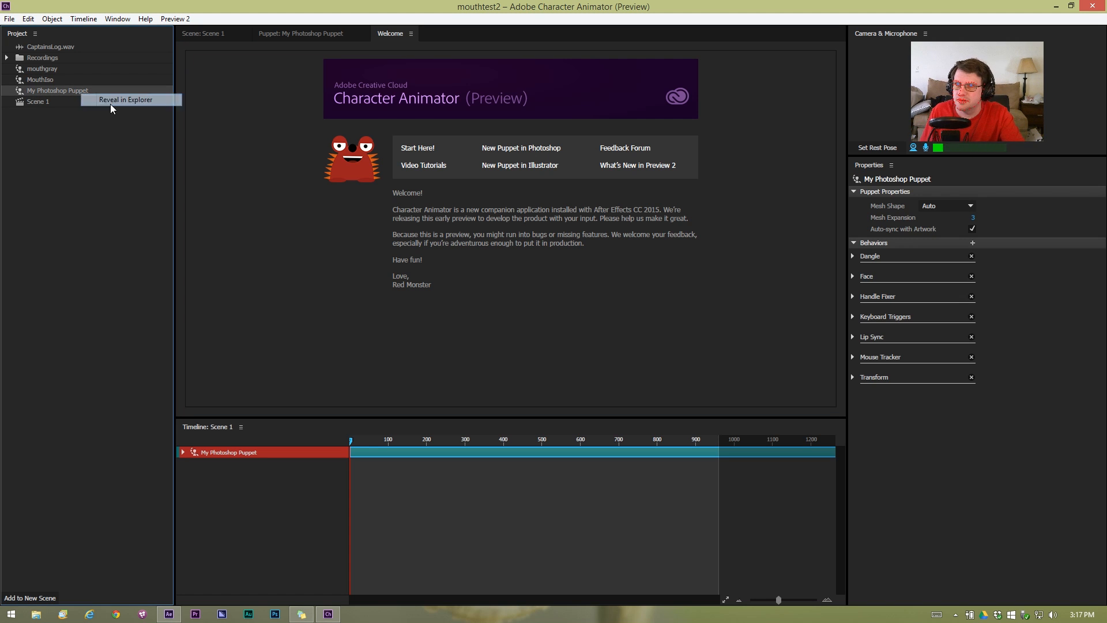
click(125, 99)
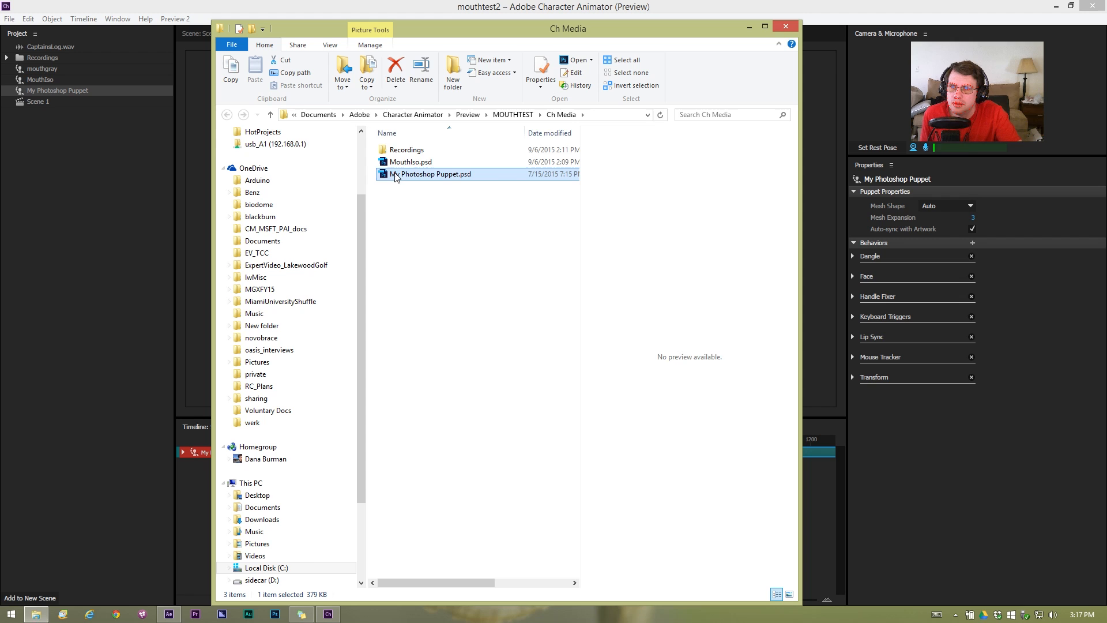
double_click(434, 173)
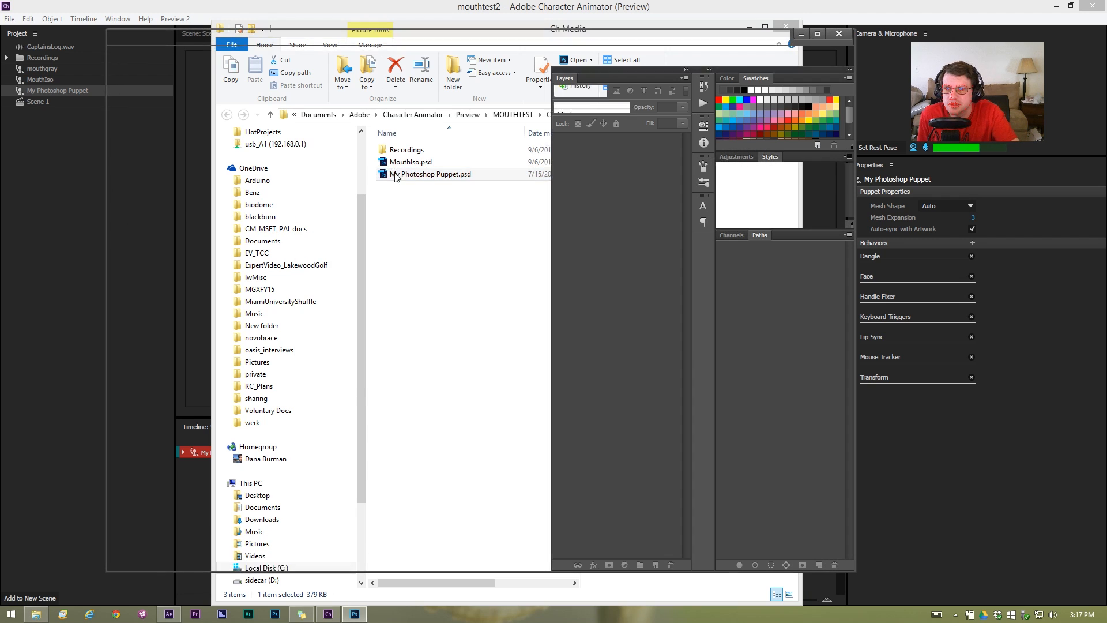
double_click(434, 173)
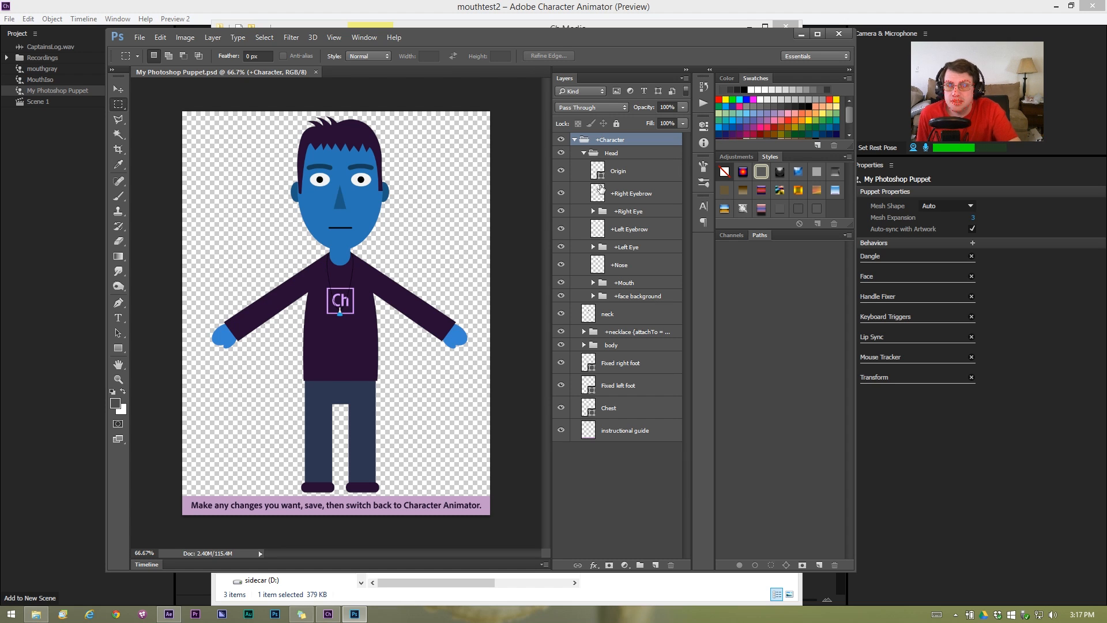
mouse_move(624, 191)
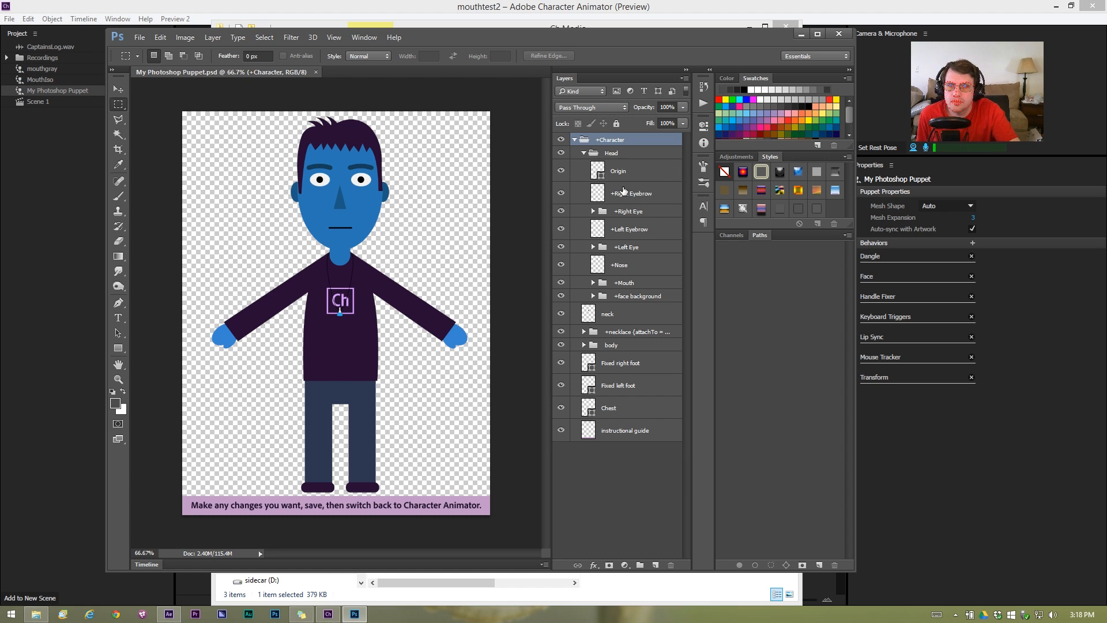
Inspect the Right Eye, Origin, Fixed right foot and Fixed left foot layers.
click(628, 211)
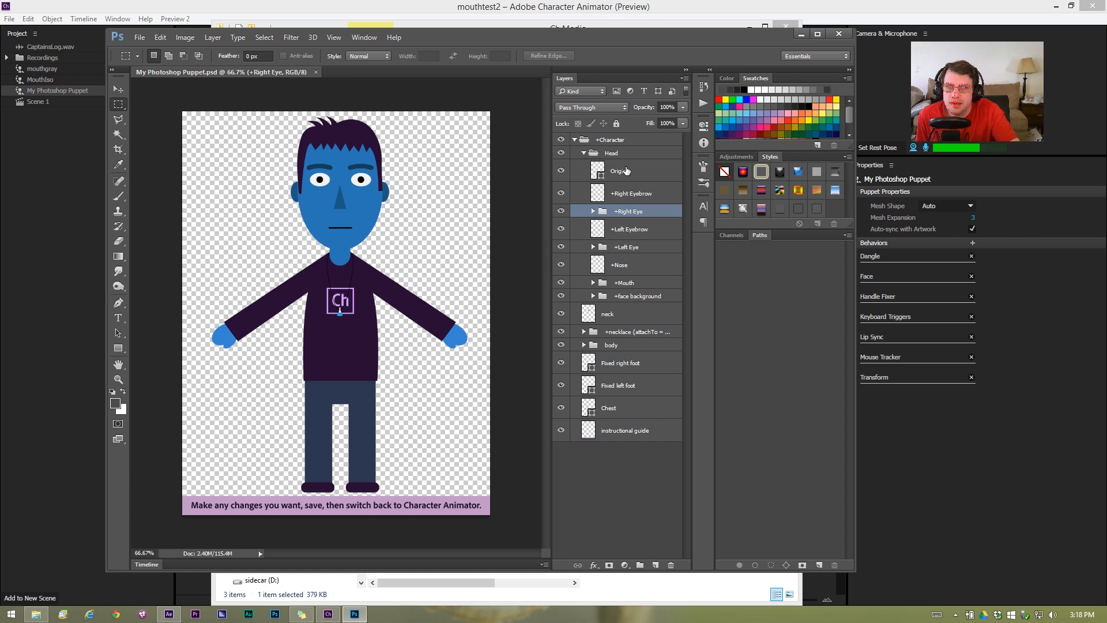
mouse_move(606, 179)
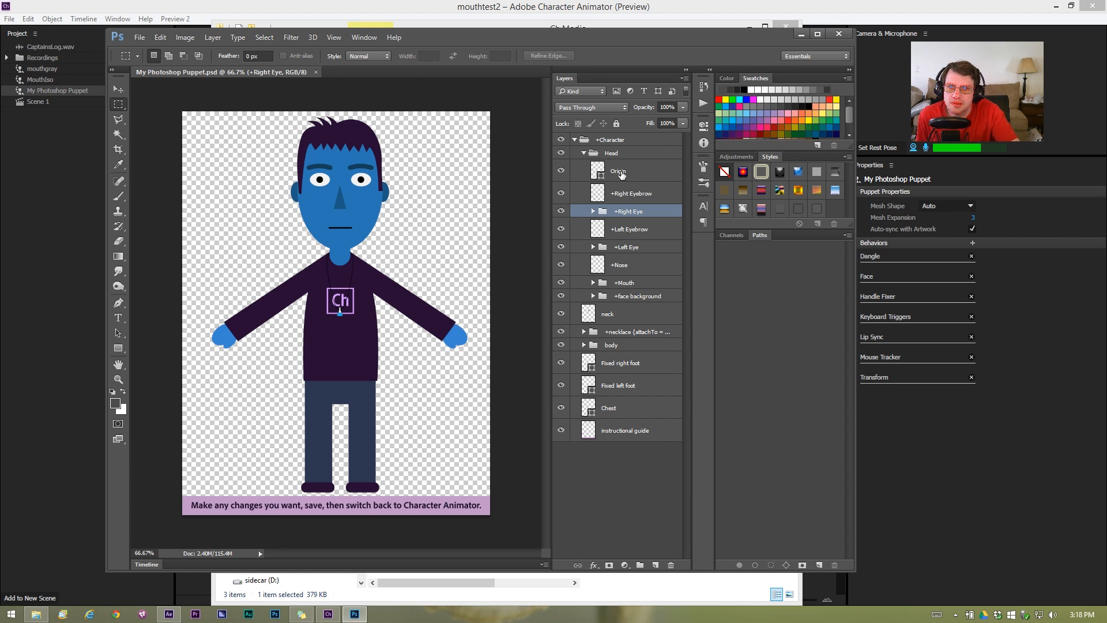
click(618, 170)
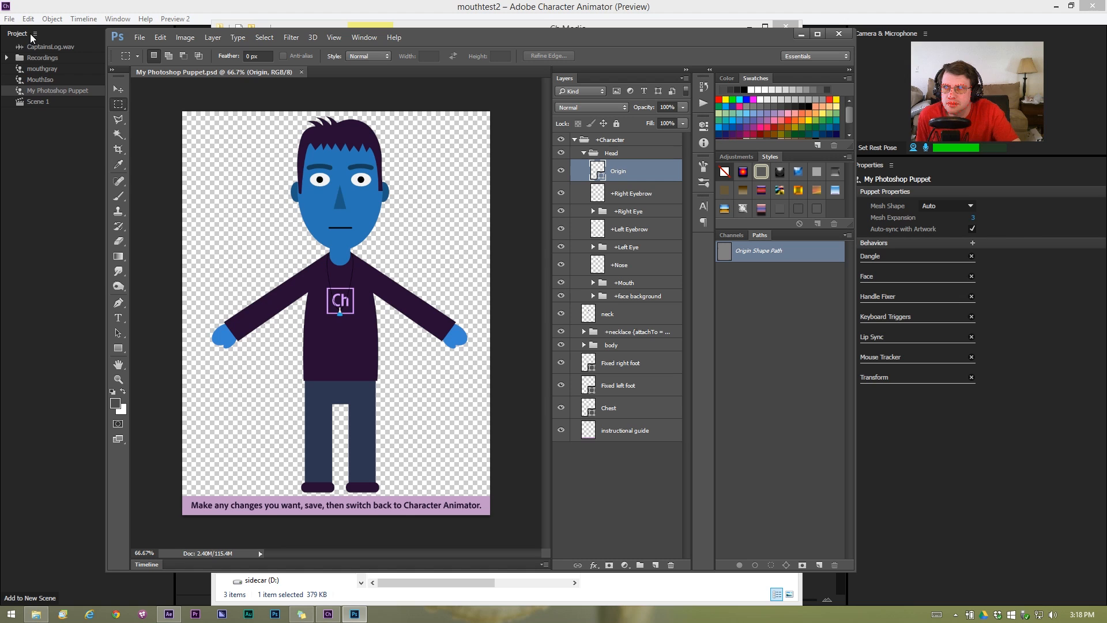
click(117, 88)
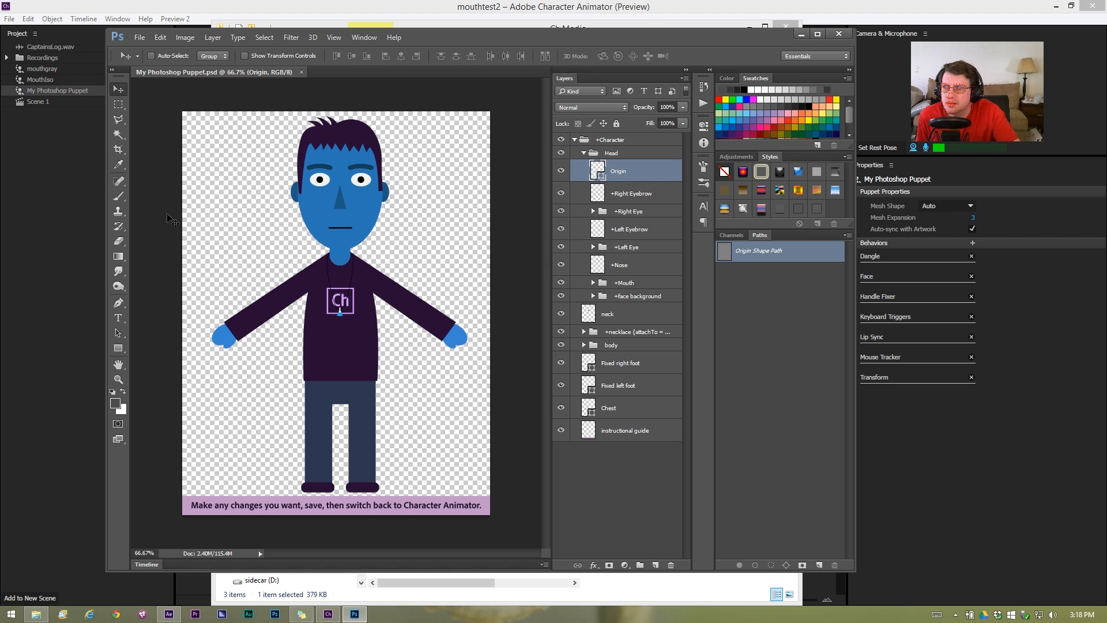
mouse_move(118, 302)
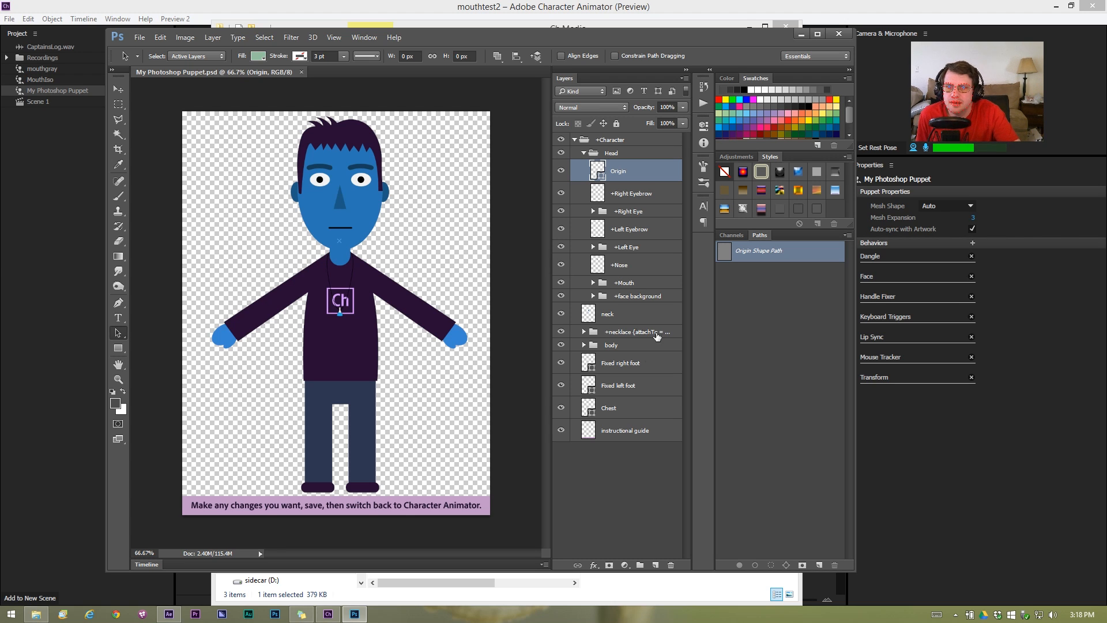
click(620, 362)
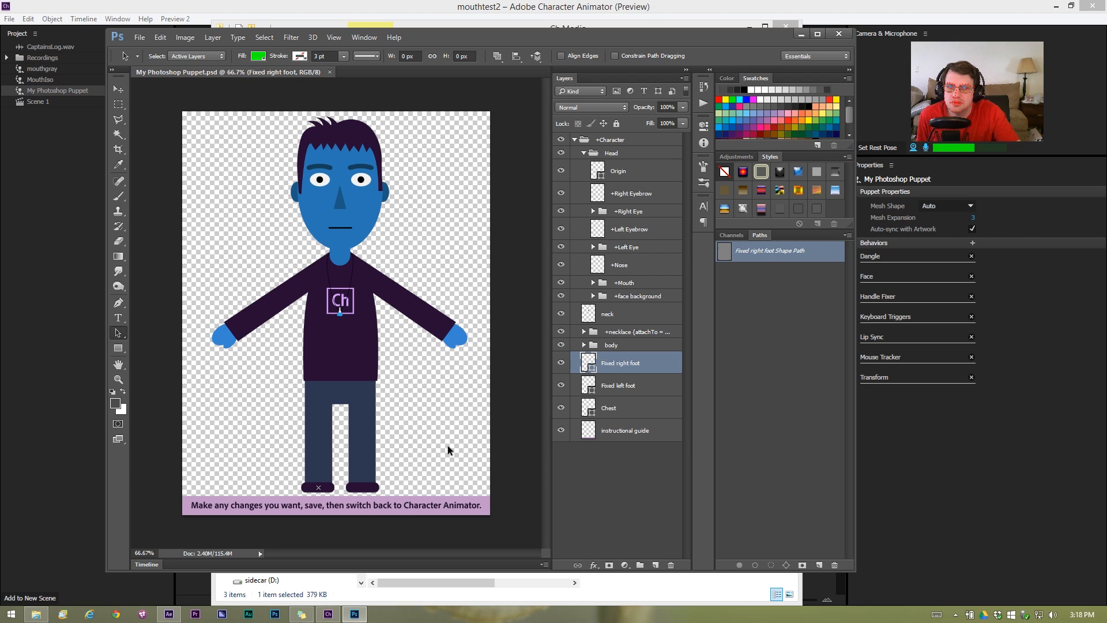
mouse_move(594, 388)
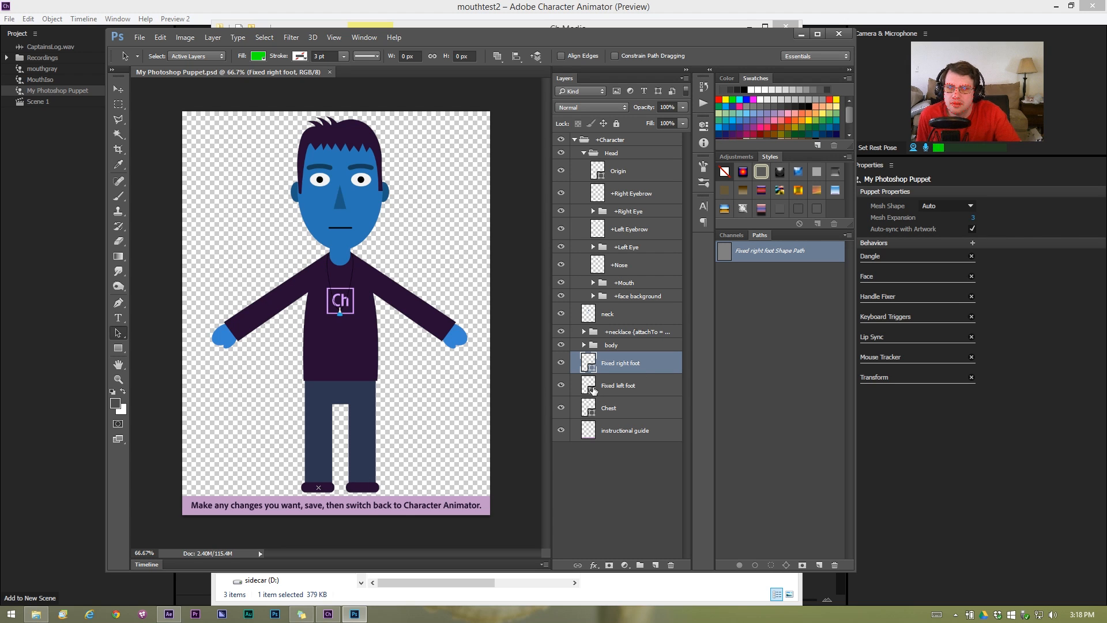
click(617, 384)
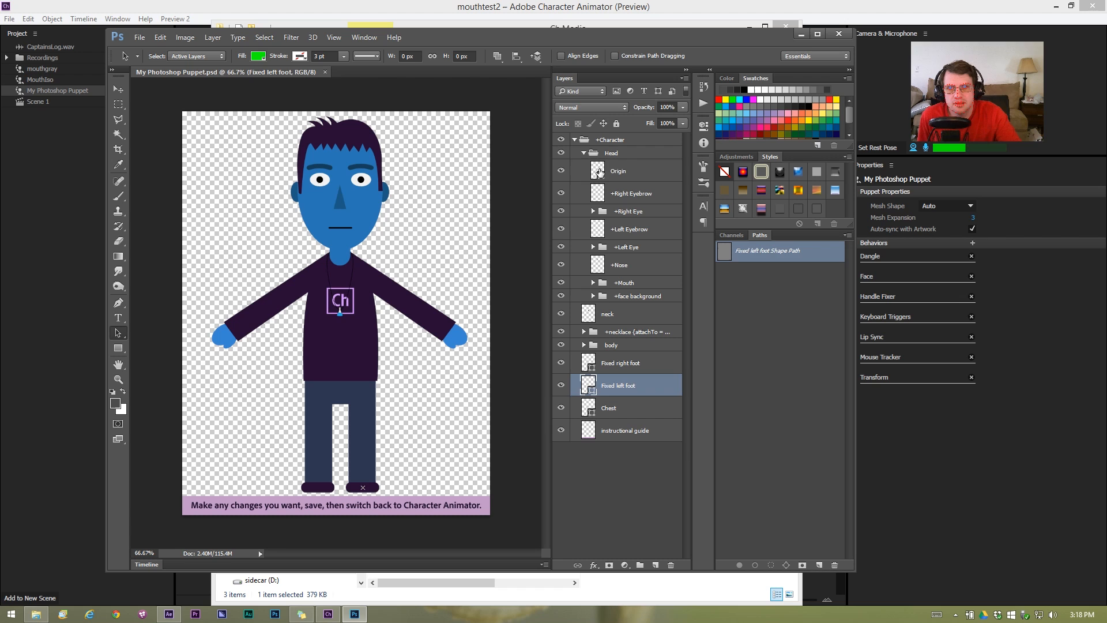
click(618, 170)
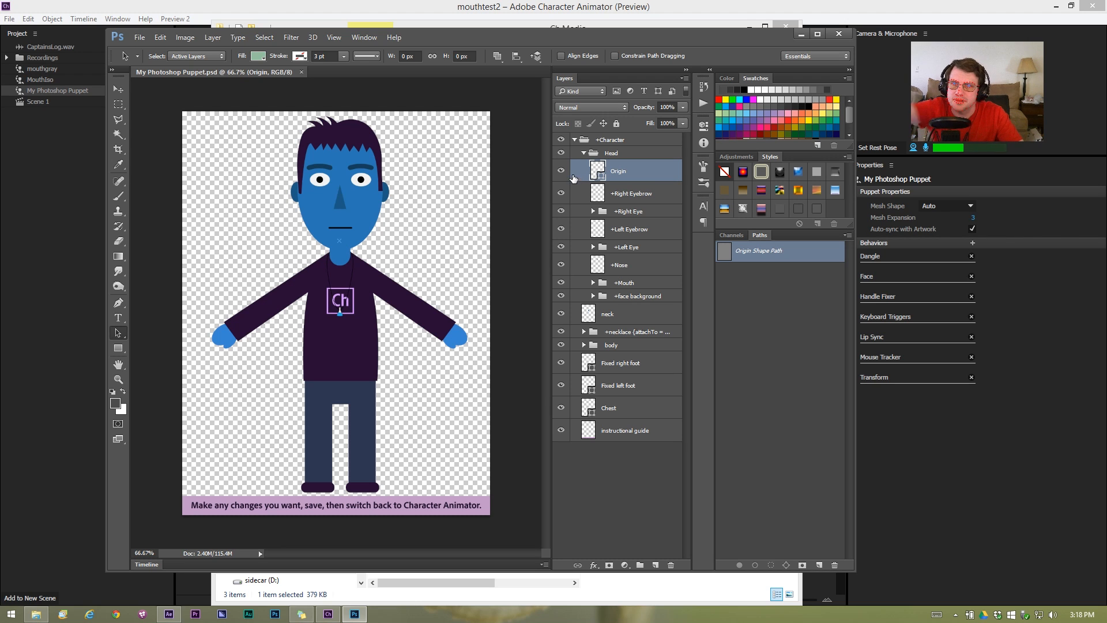
Hide the Origin, Right Eyebrow and neck layers, then select the Mouth group.
click(561, 171)
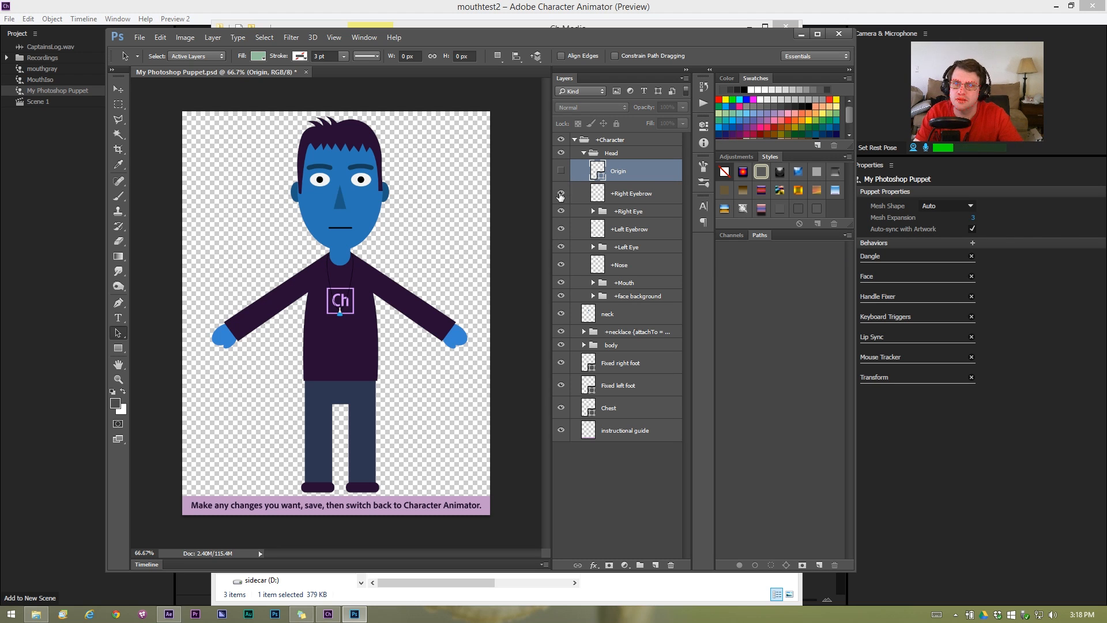
click(561, 195)
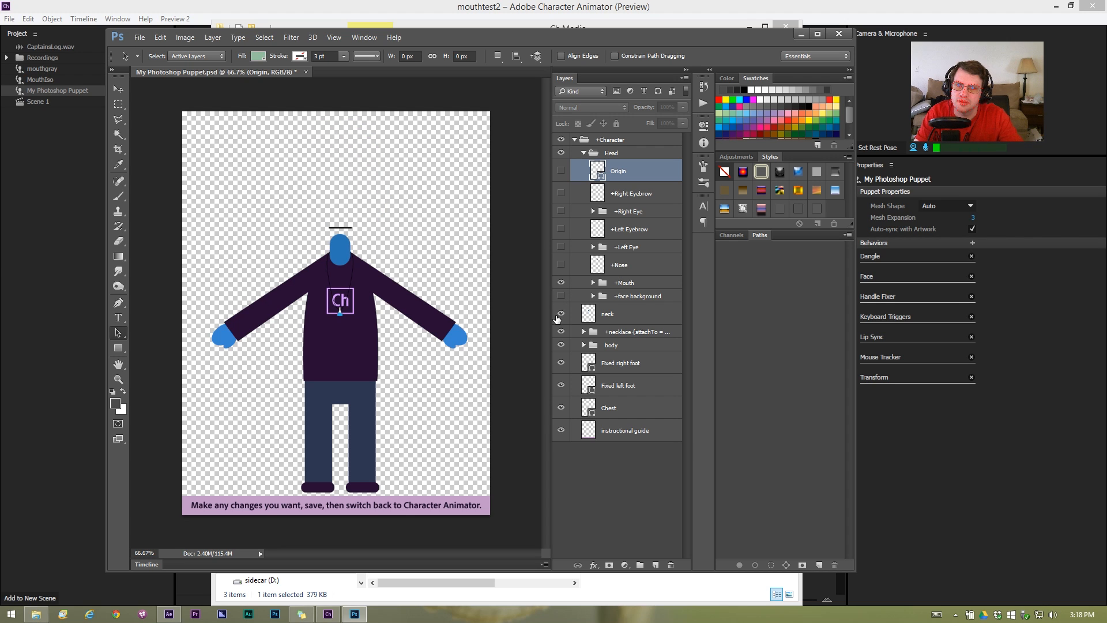
click(560, 314)
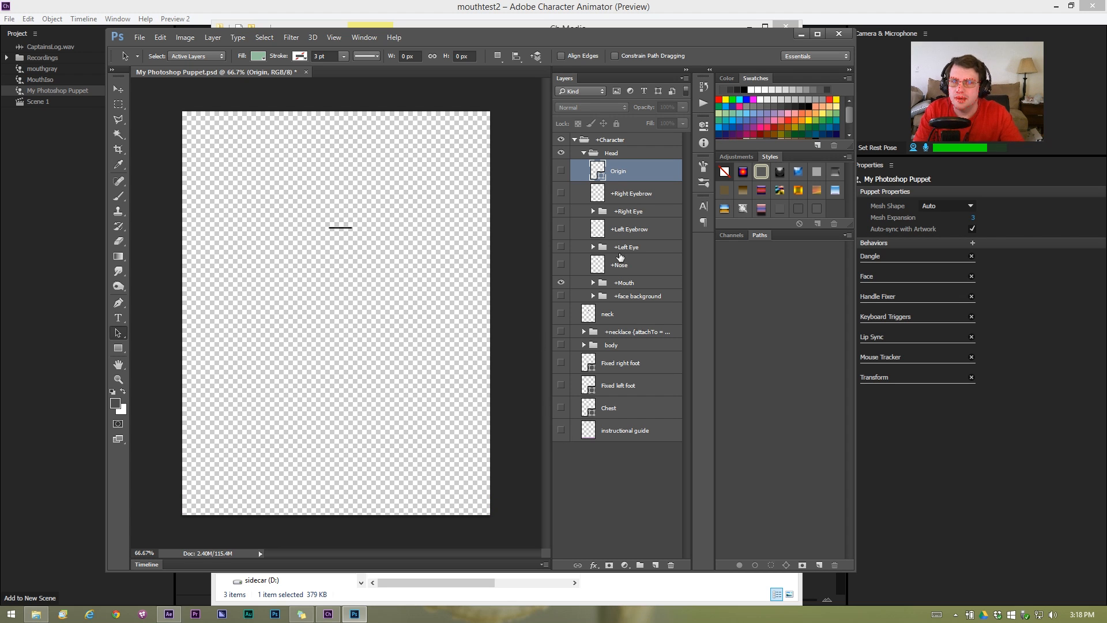
mouse_move(625, 284)
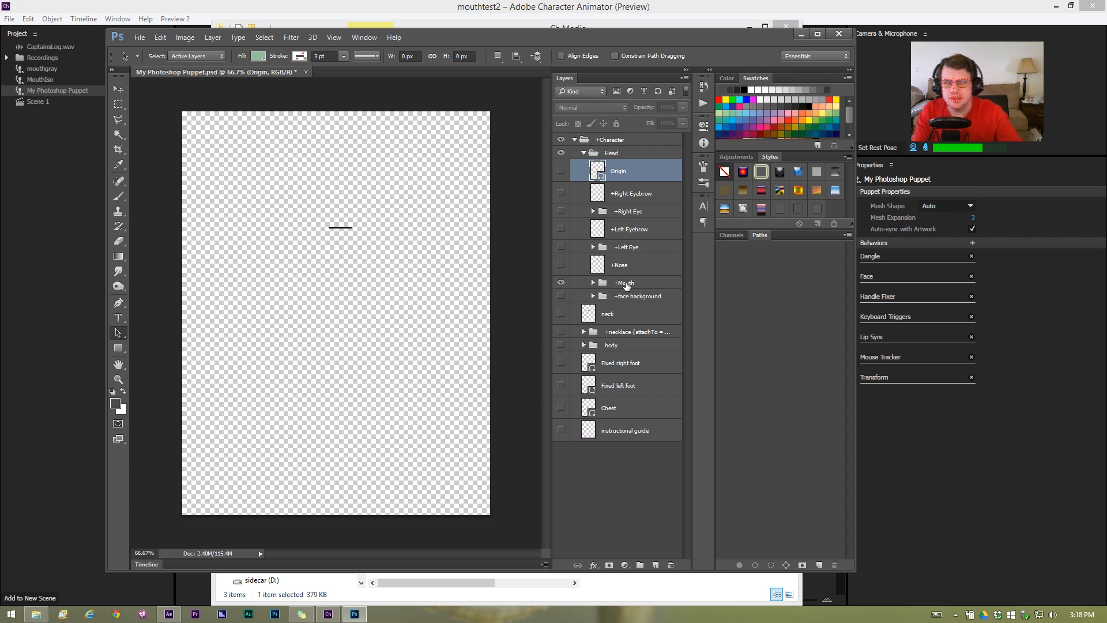
click(623, 282)
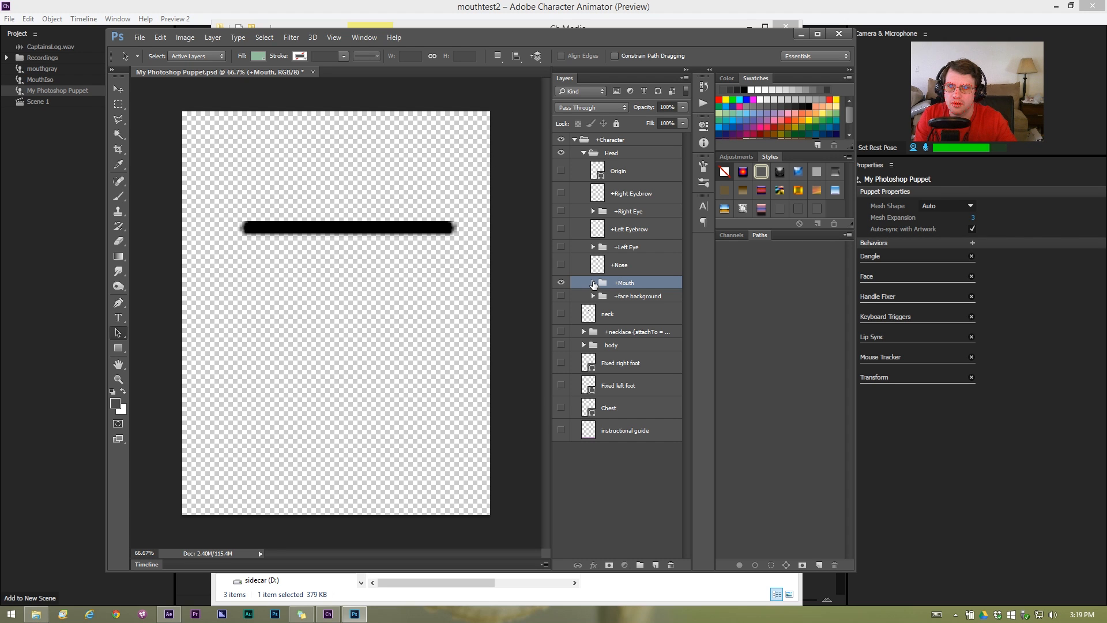
Expand the Mouth group, toggle the Oh-Uh shape, and show the Th mouth.
click(594, 283)
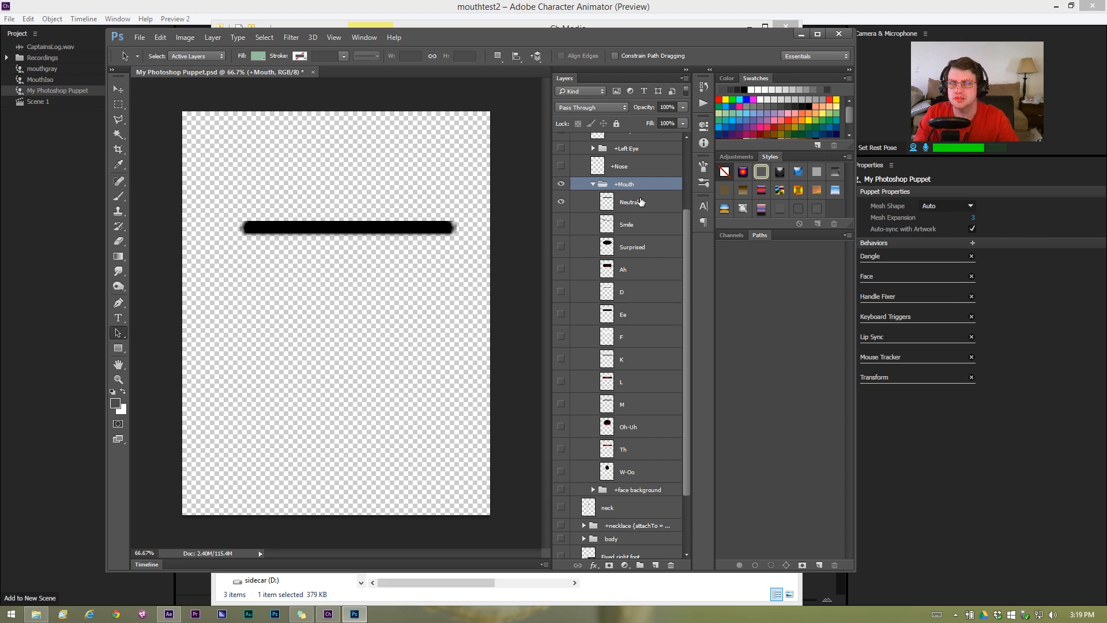
mouse_move(628, 276)
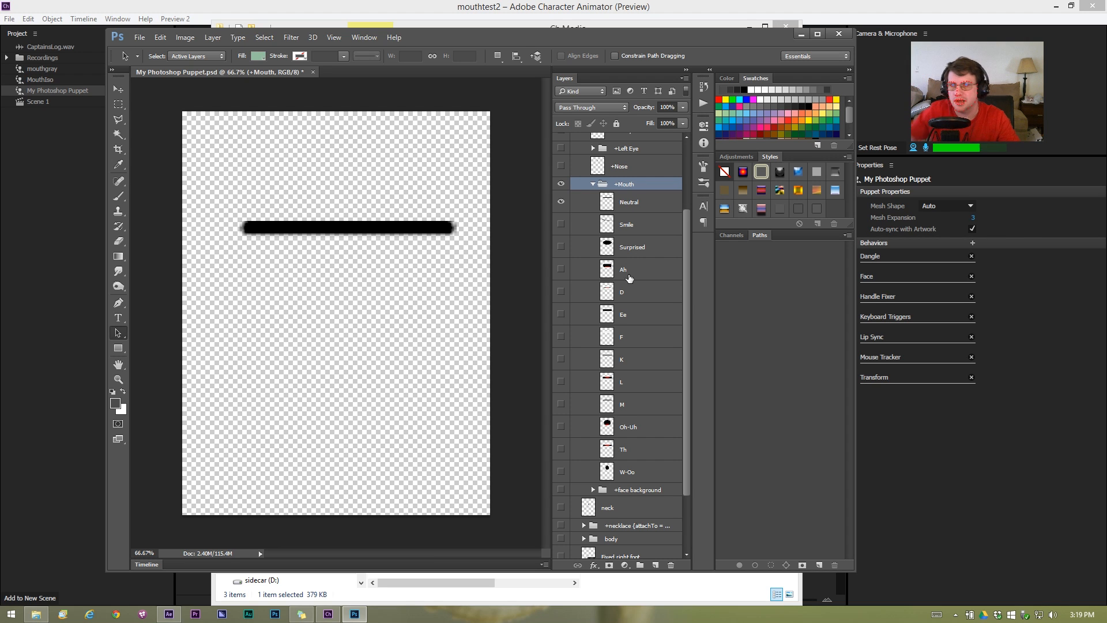
mouse_move(625, 377)
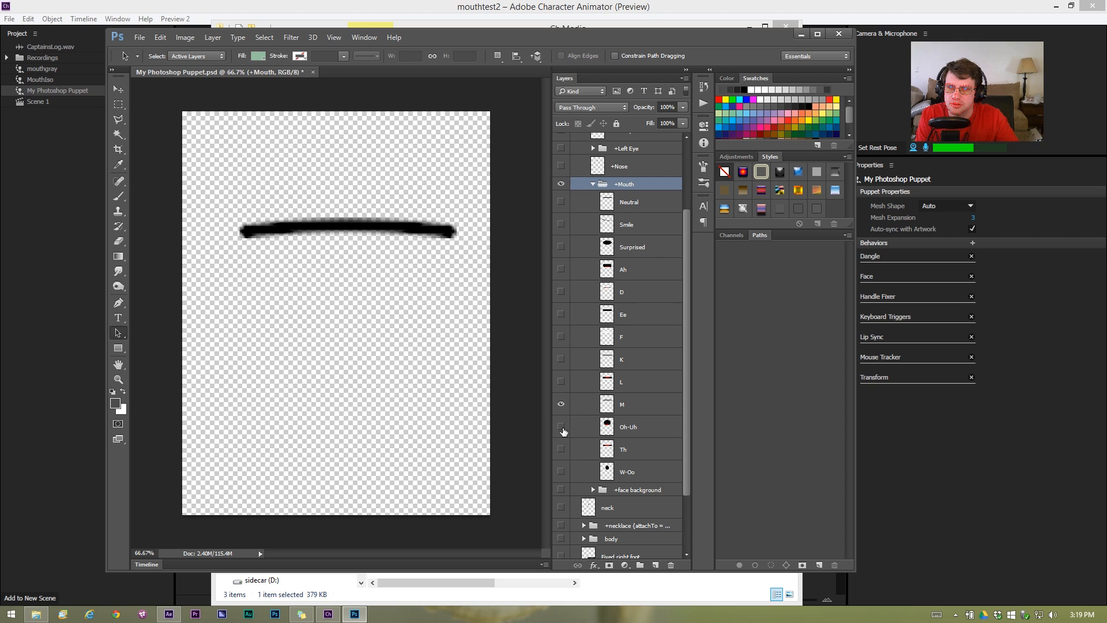
click(561, 426)
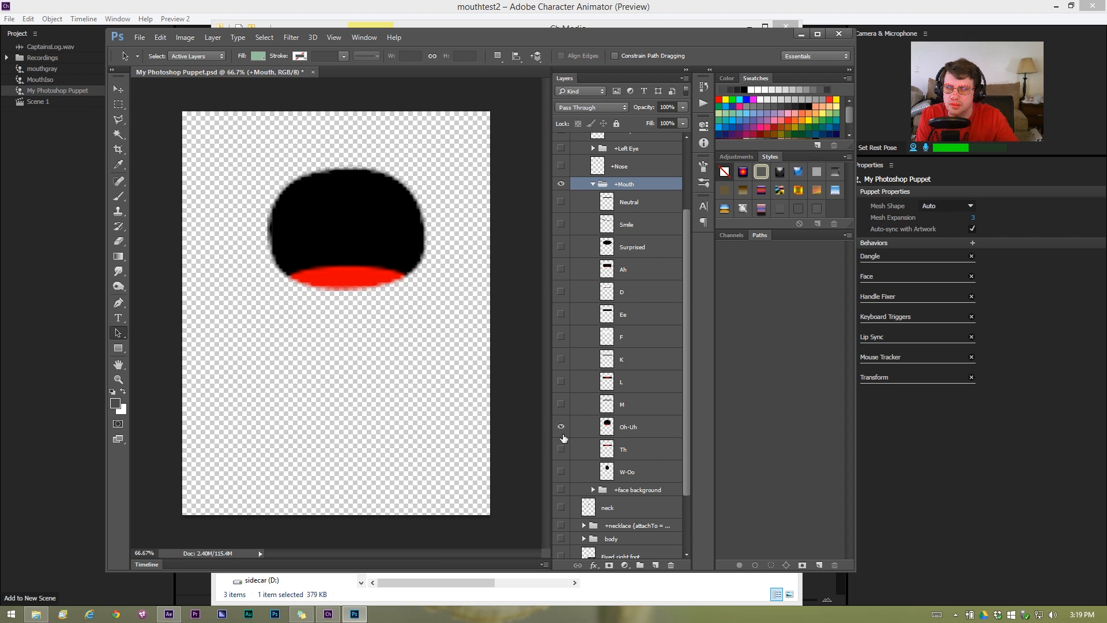
click(561, 450)
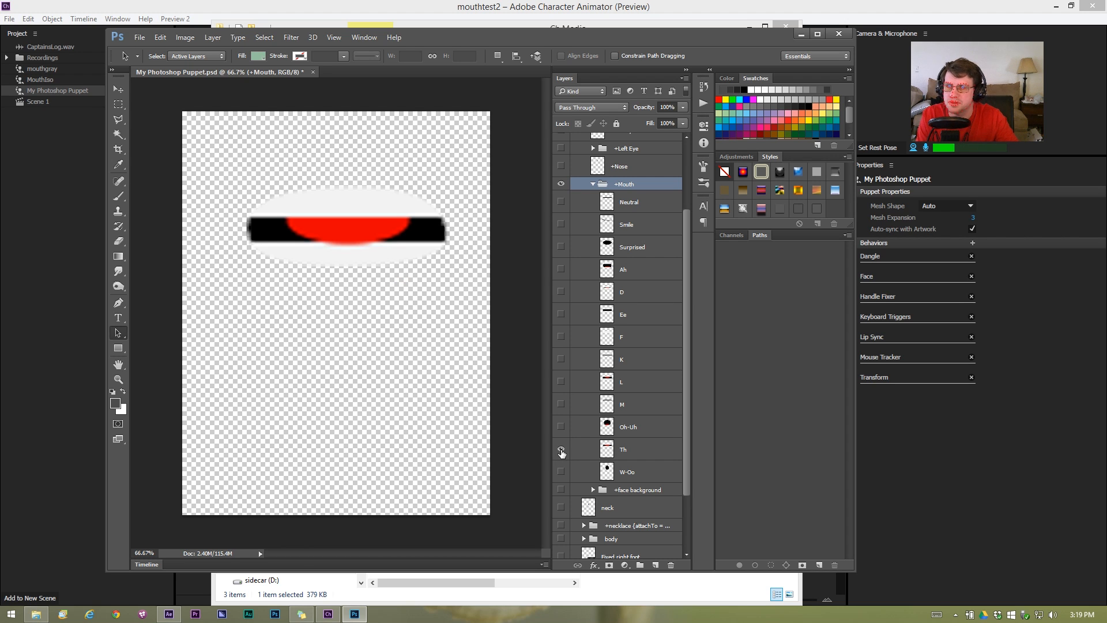
click(561, 449)
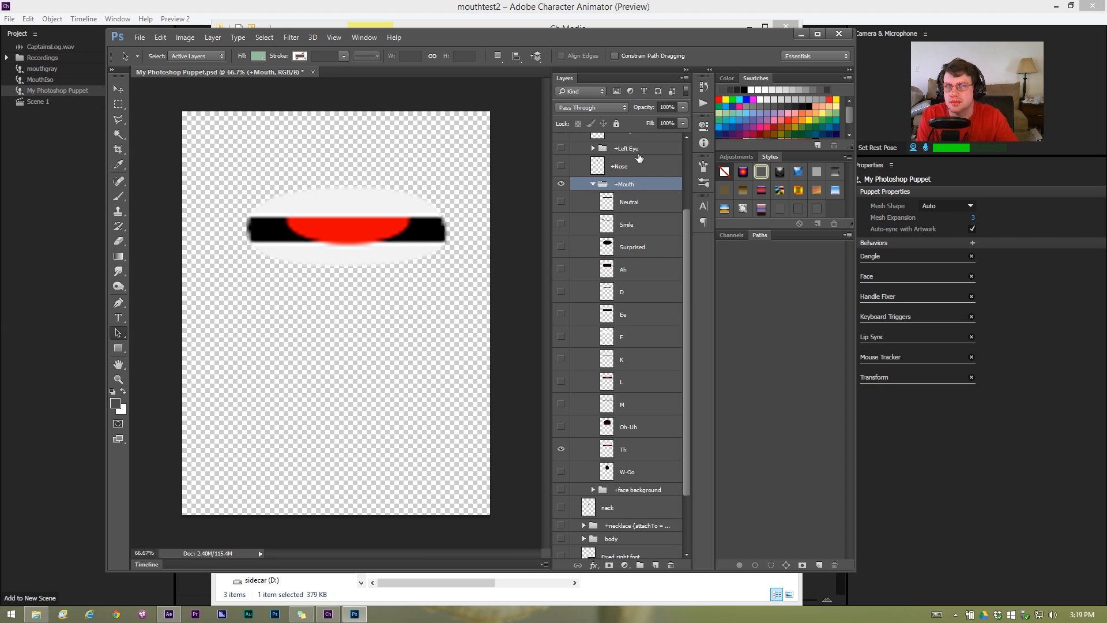
mouse_move(635, 196)
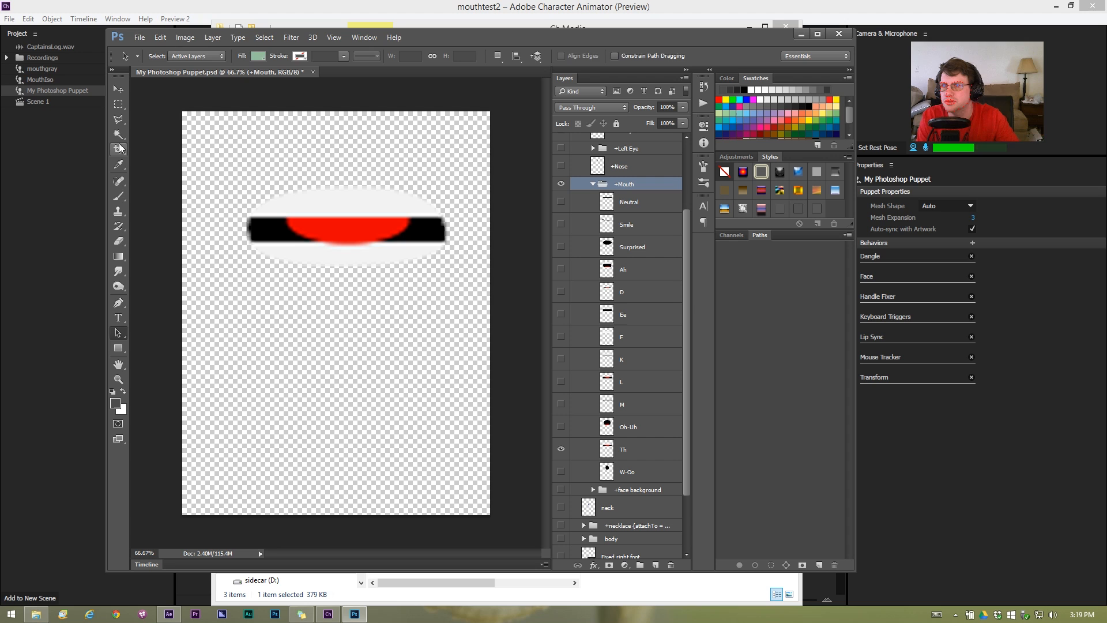
Crop the canvas around the mouth, then quit Photoshop without saving.
click(118, 148)
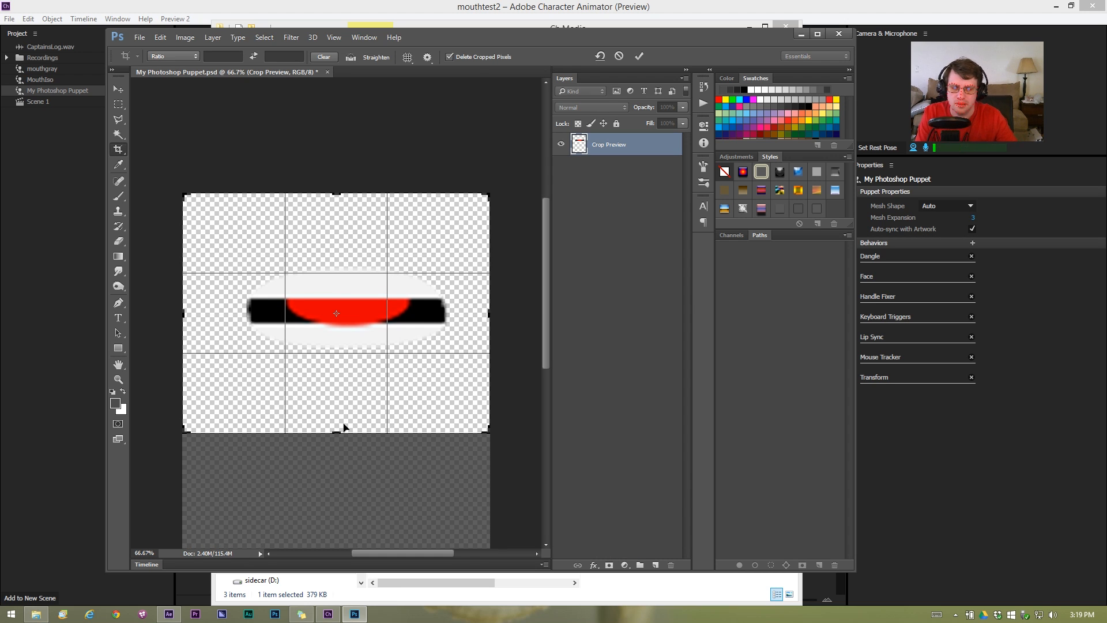
click(639, 56)
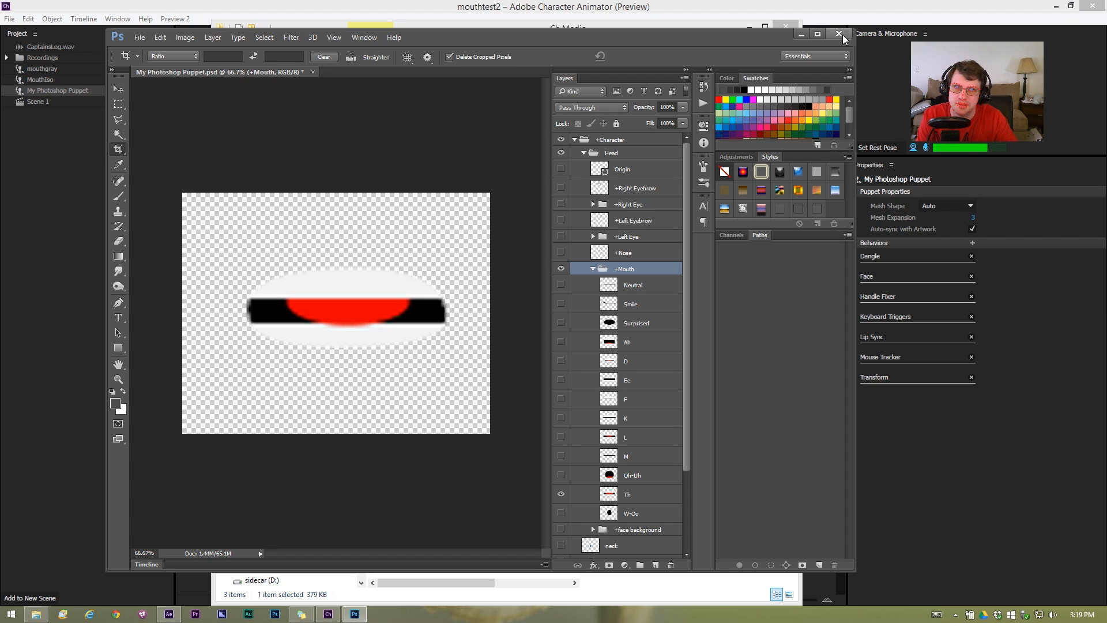
click(839, 34)
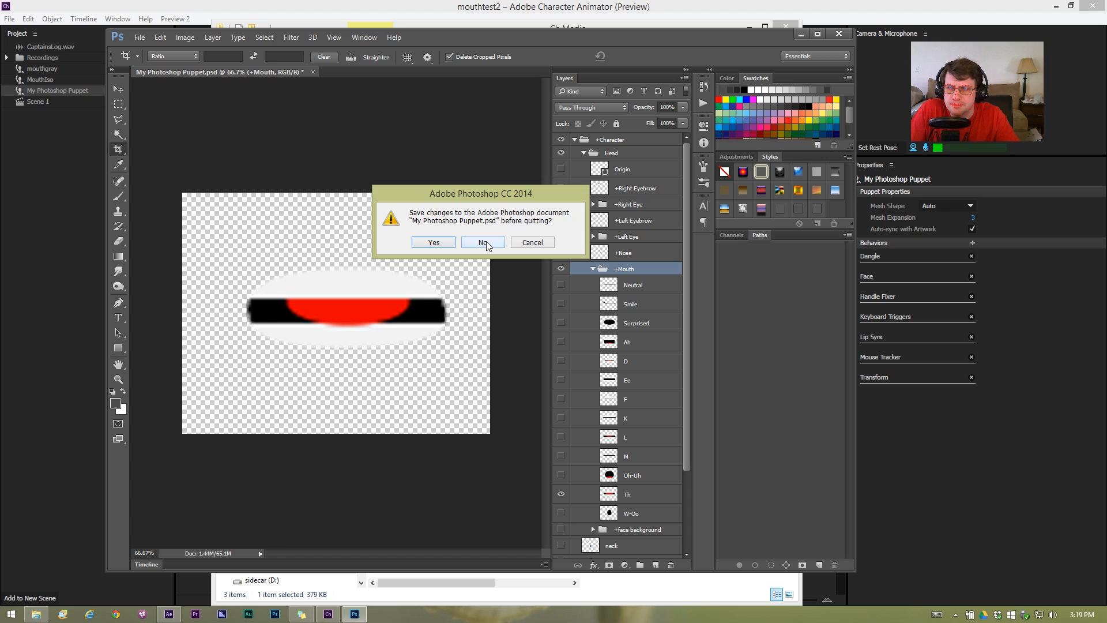
click(482, 242)
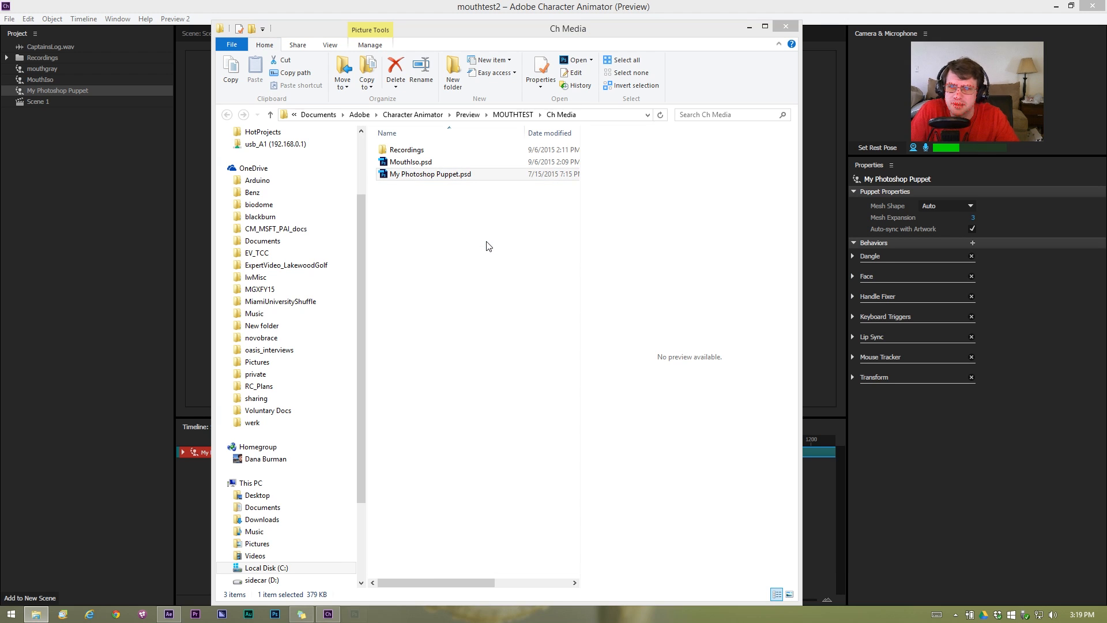
click(431, 173)
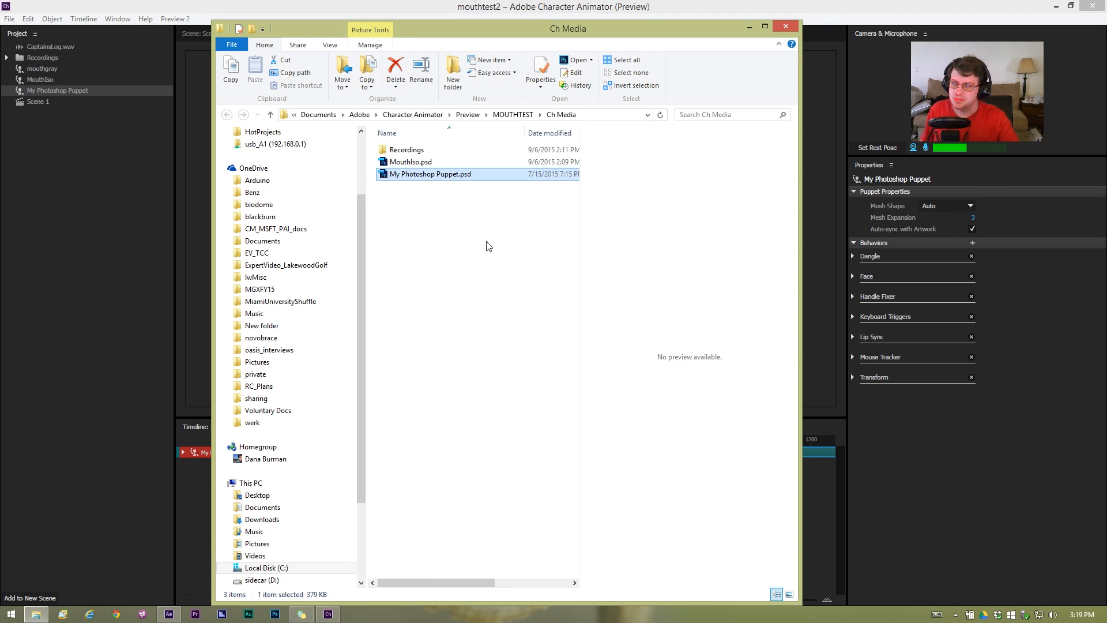
mouse_move(276, 6)
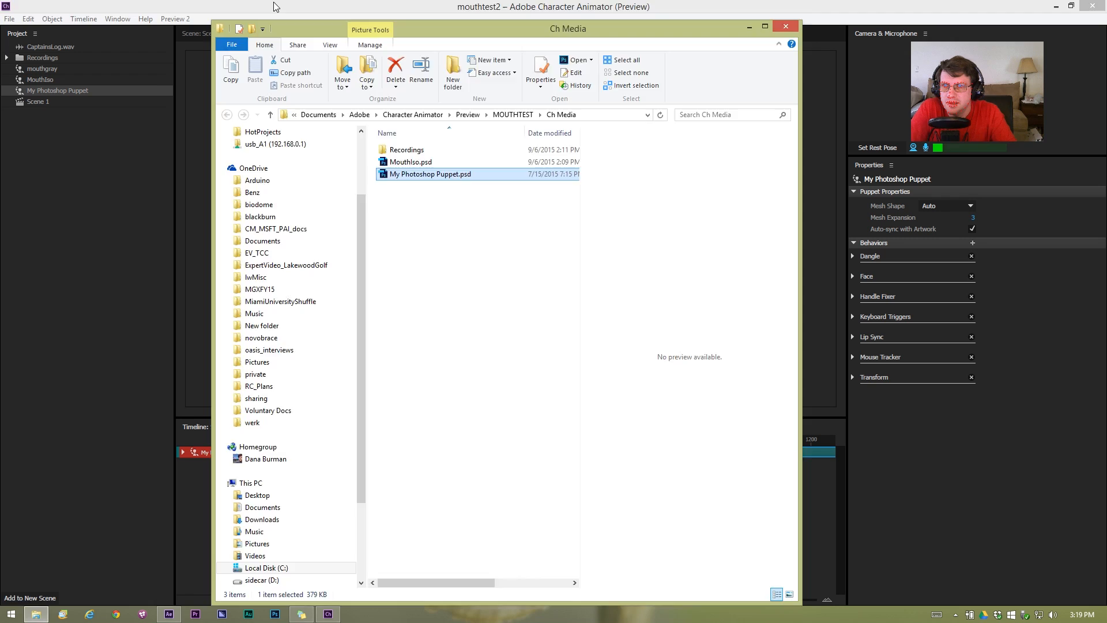
Open the MouthIso puppet from the Project panel and place it in Scene 1.
click(784, 26)
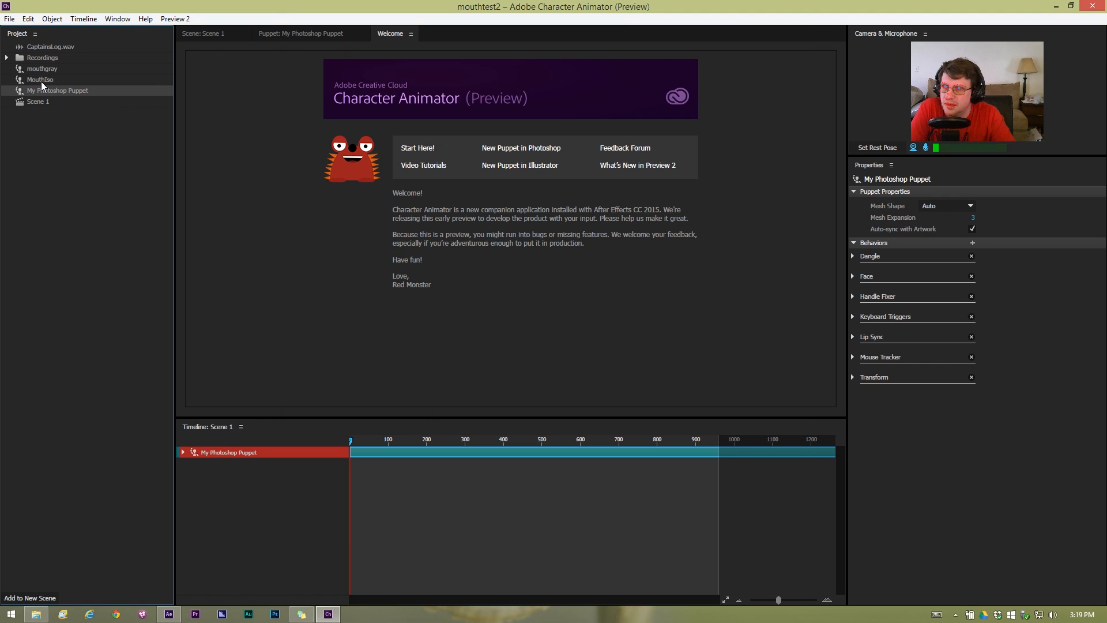
double_click(40, 79)
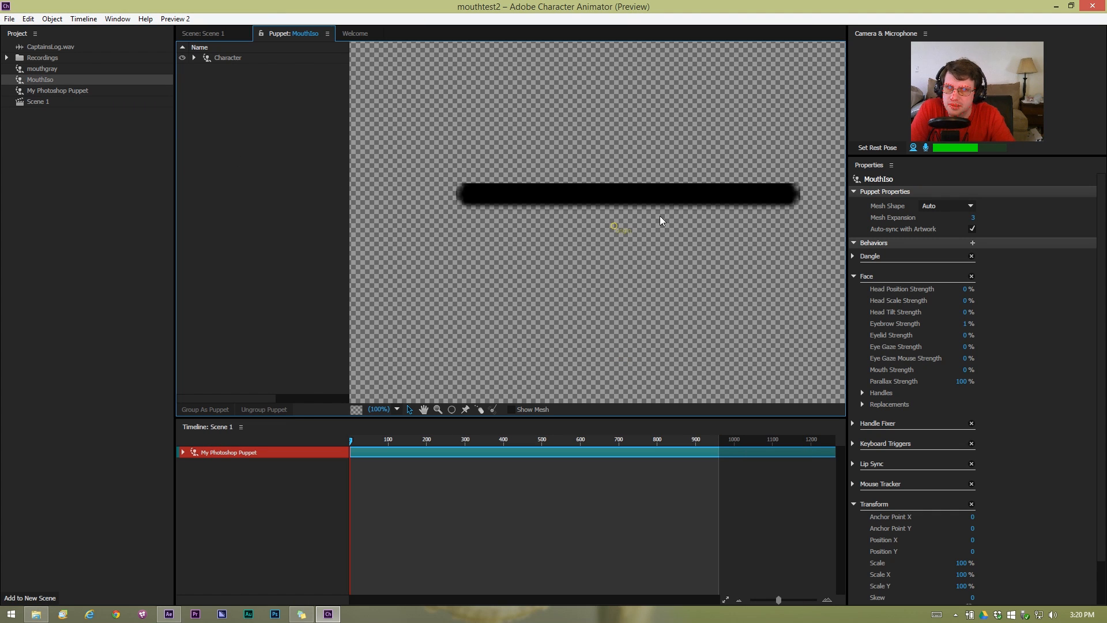
mouse_move(381, 403)
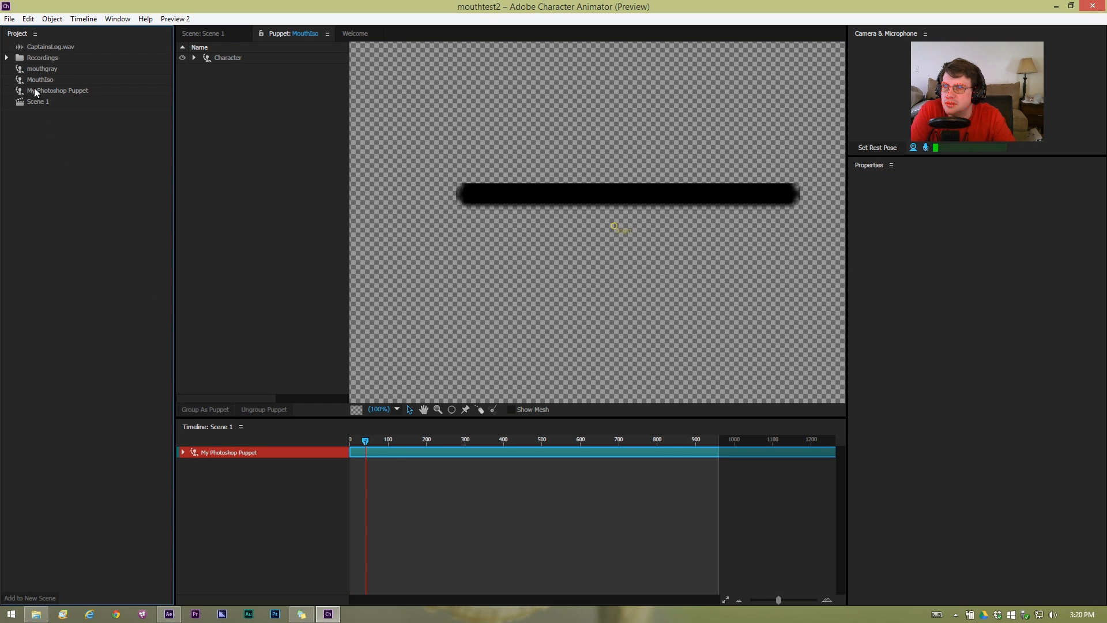
click(38, 101)
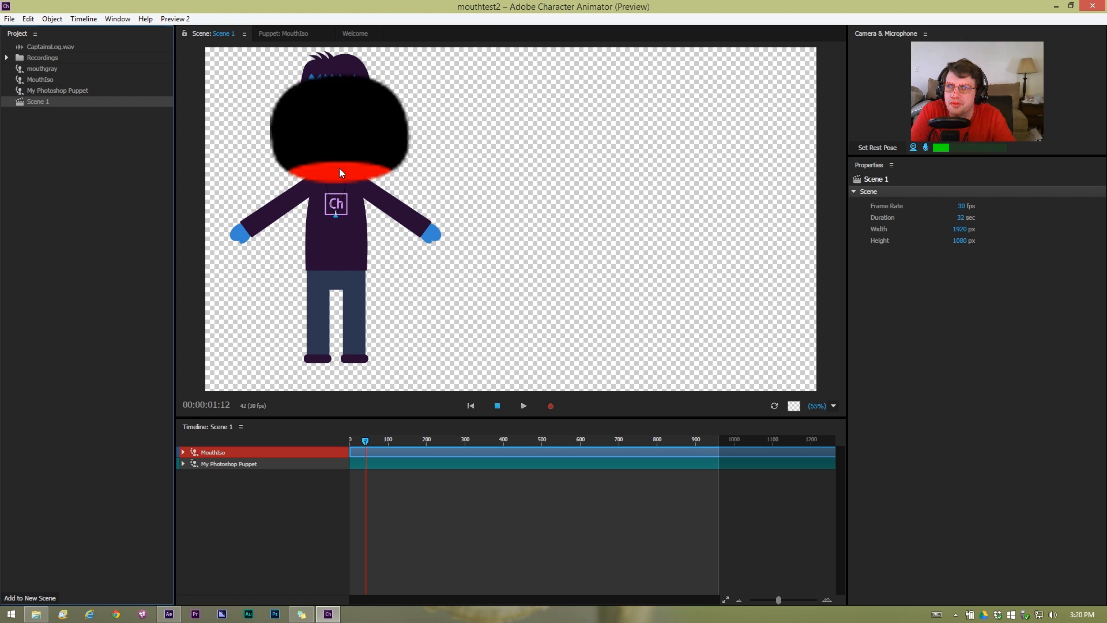
Delete My Photoshop Puppet, select the MouthIso track, and record a voice take.
click(228, 464)
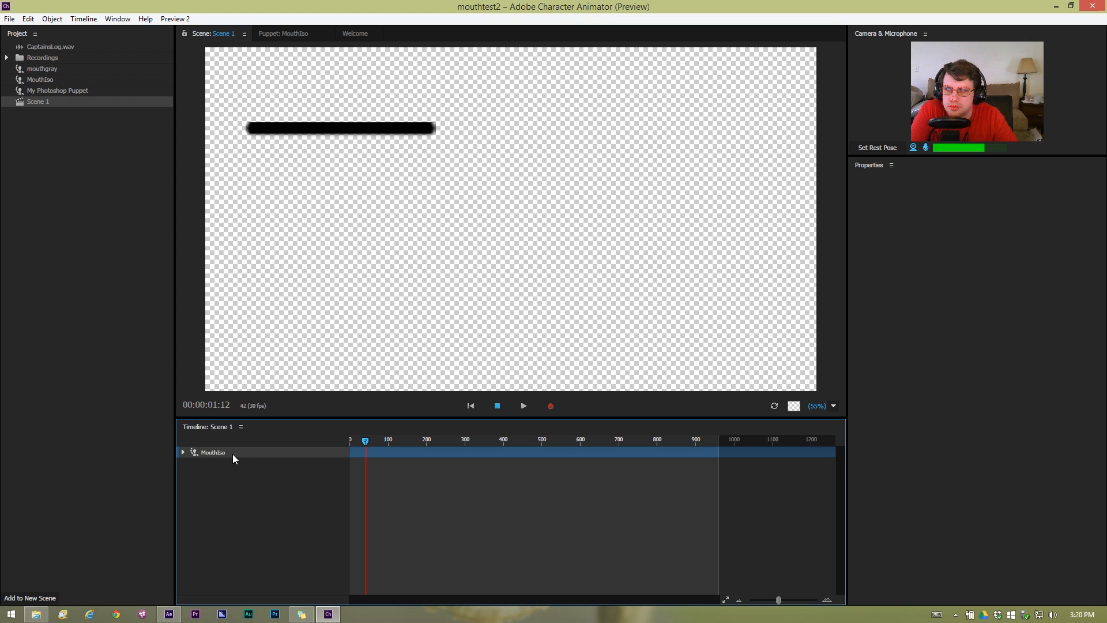
click(211, 452)
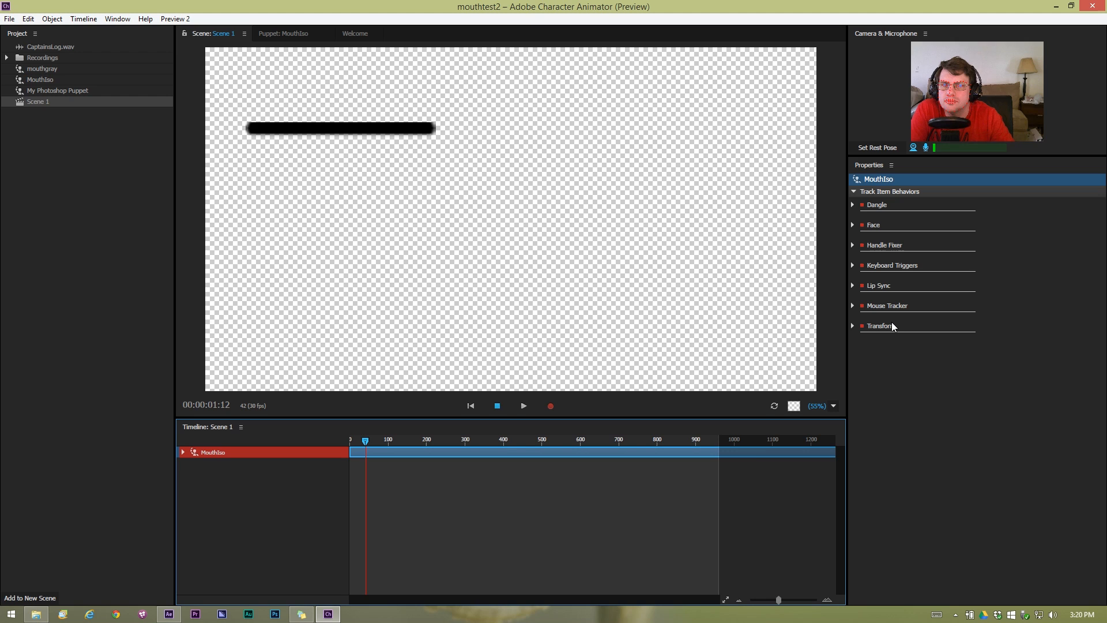
mouse_move(881, 325)
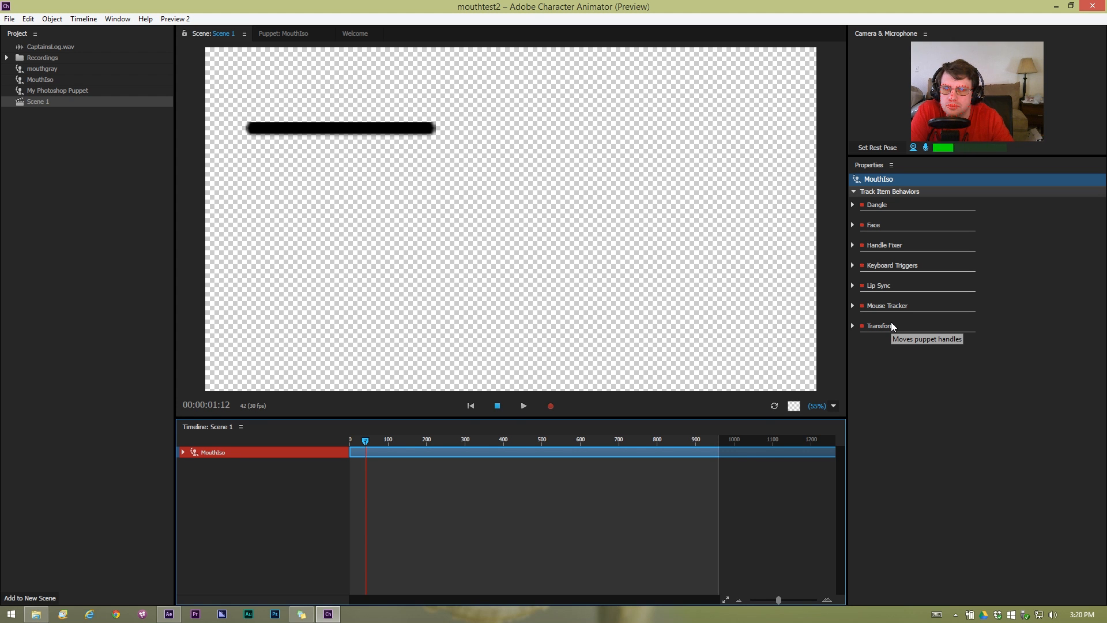
mouse_move(538, 408)
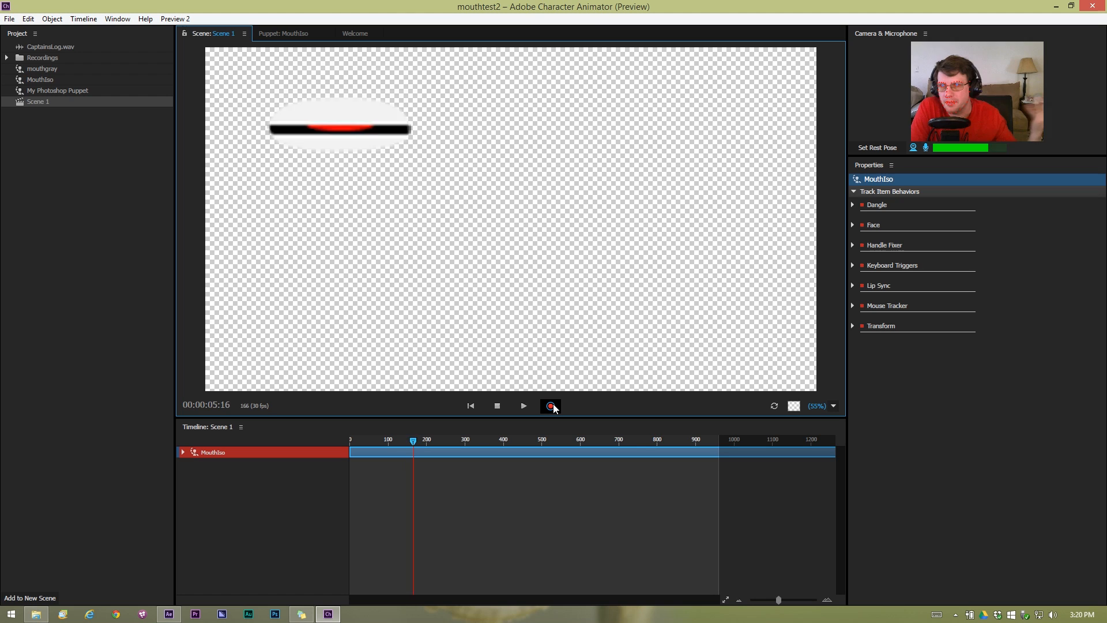
click(550, 406)
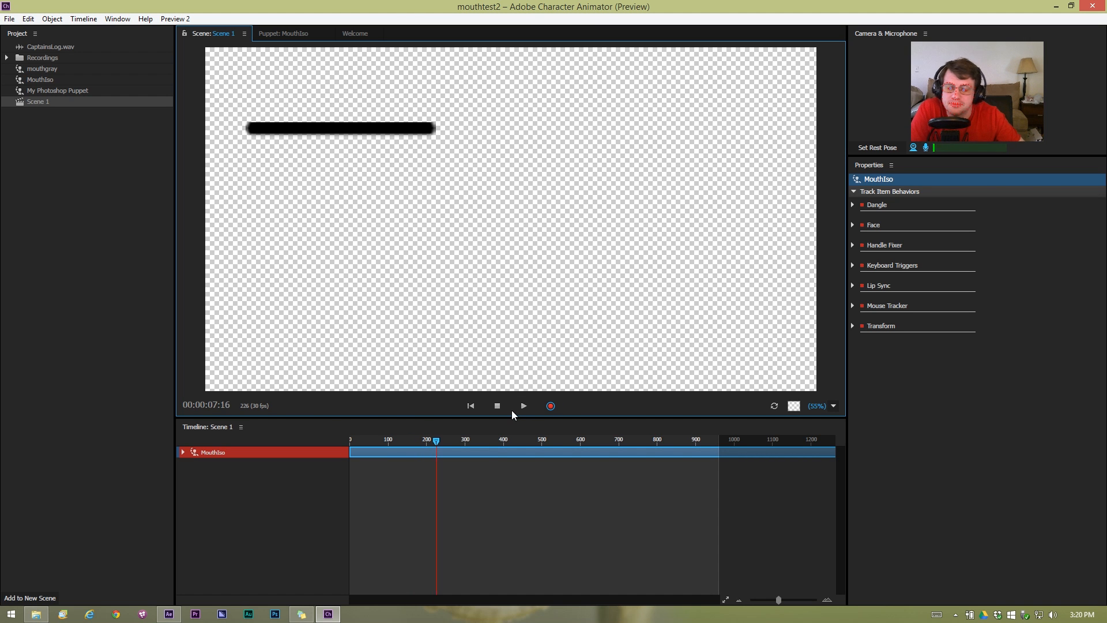
click(522, 405)
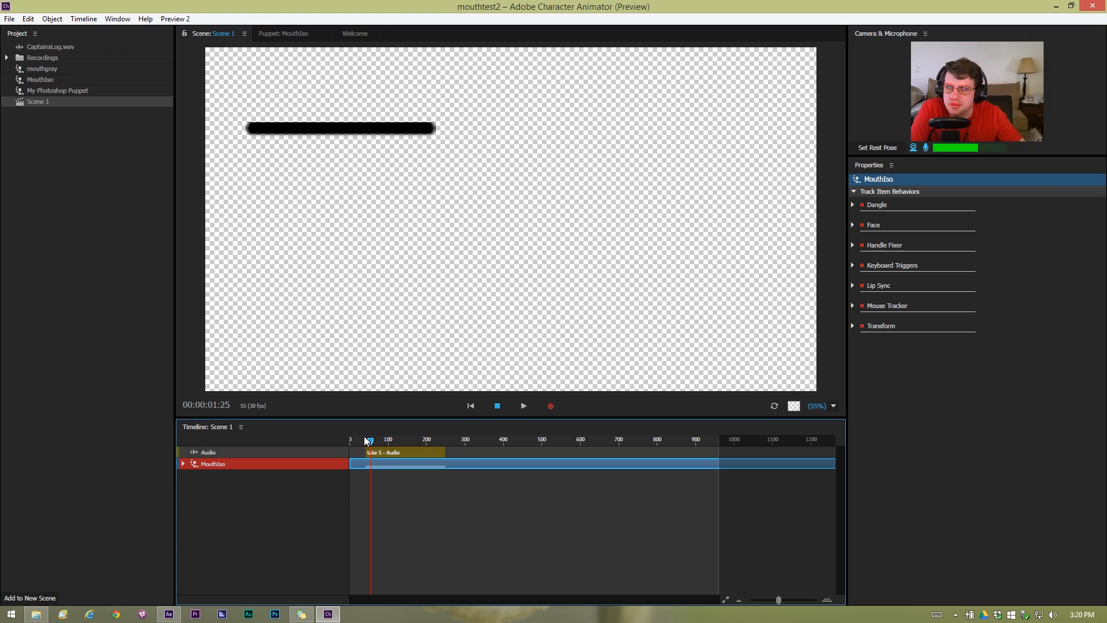
Play back and stop the recorded MouthIso take several times.
click(497, 405)
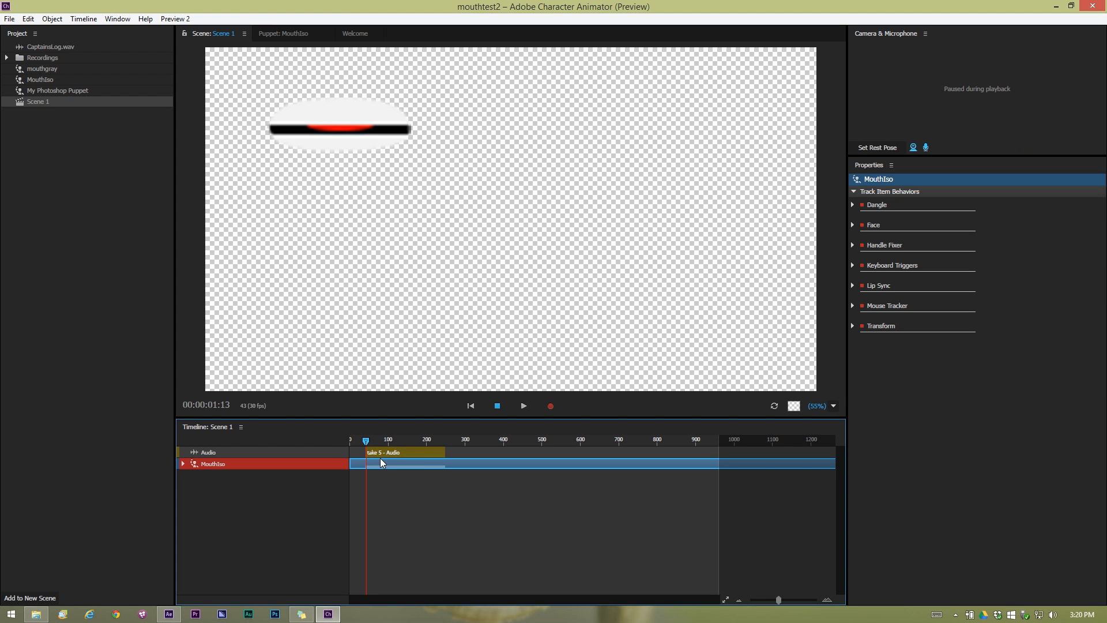
click(497, 406)
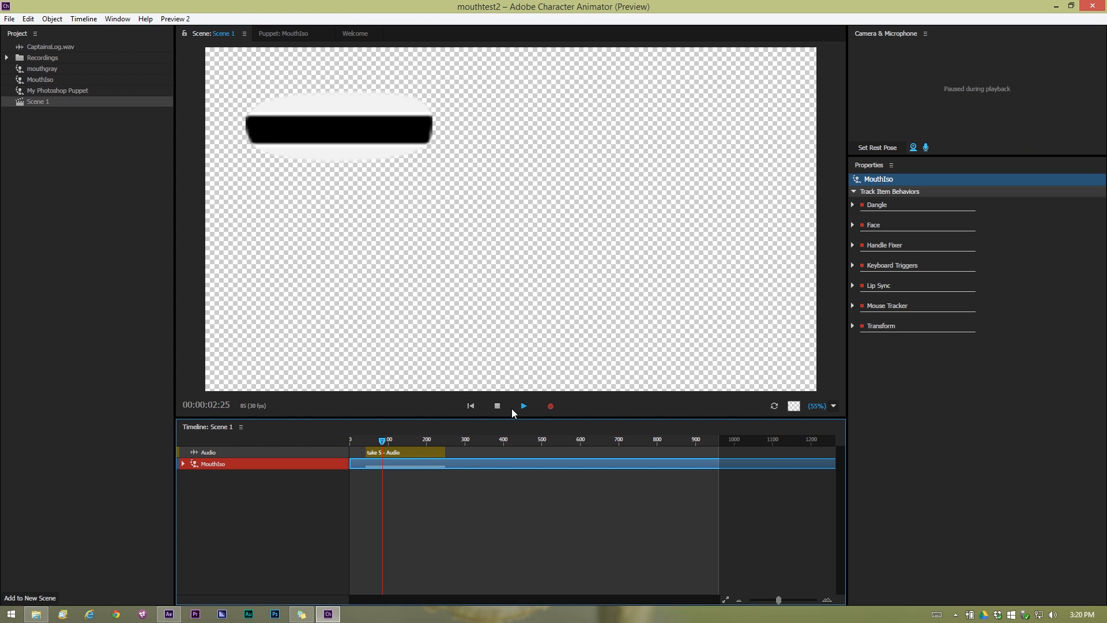
click(523, 405)
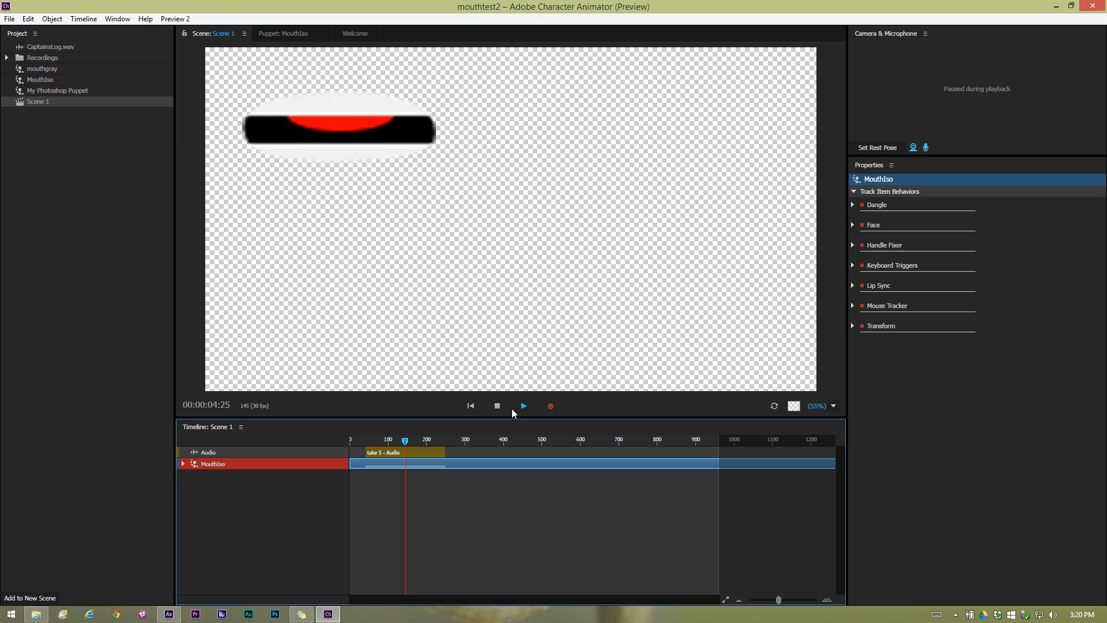
click(521, 406)
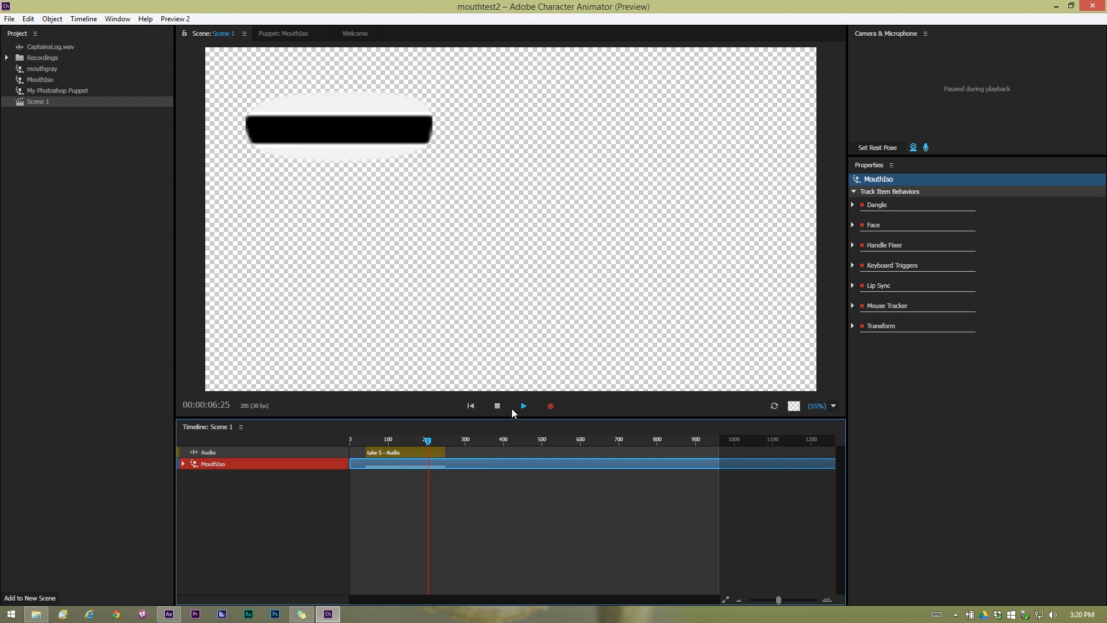
click(497, 405)
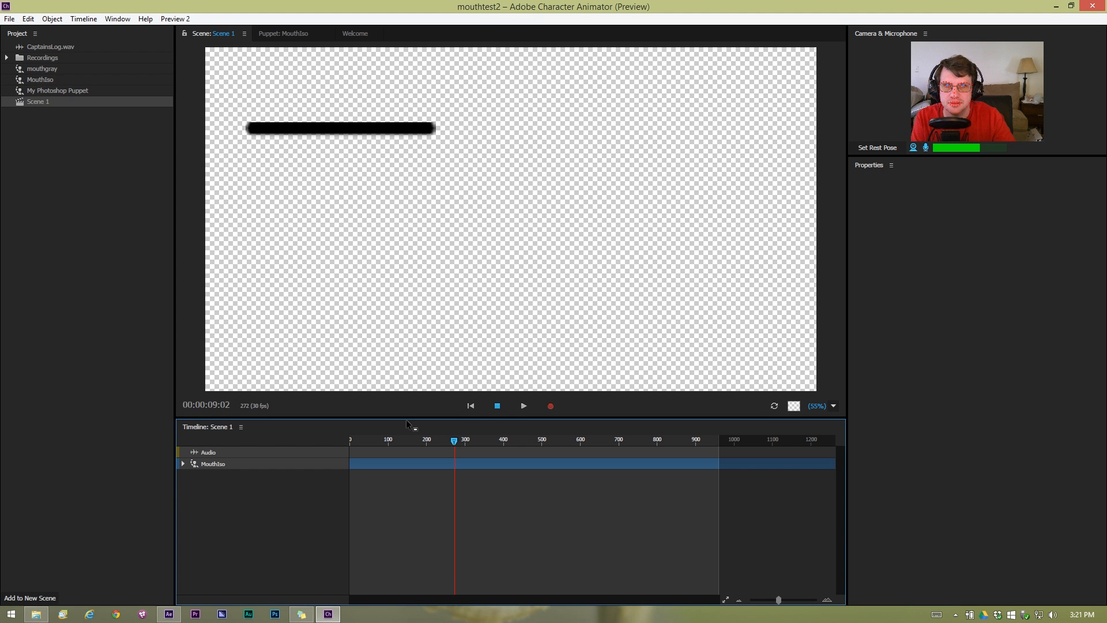
mouse_move(183, 131)
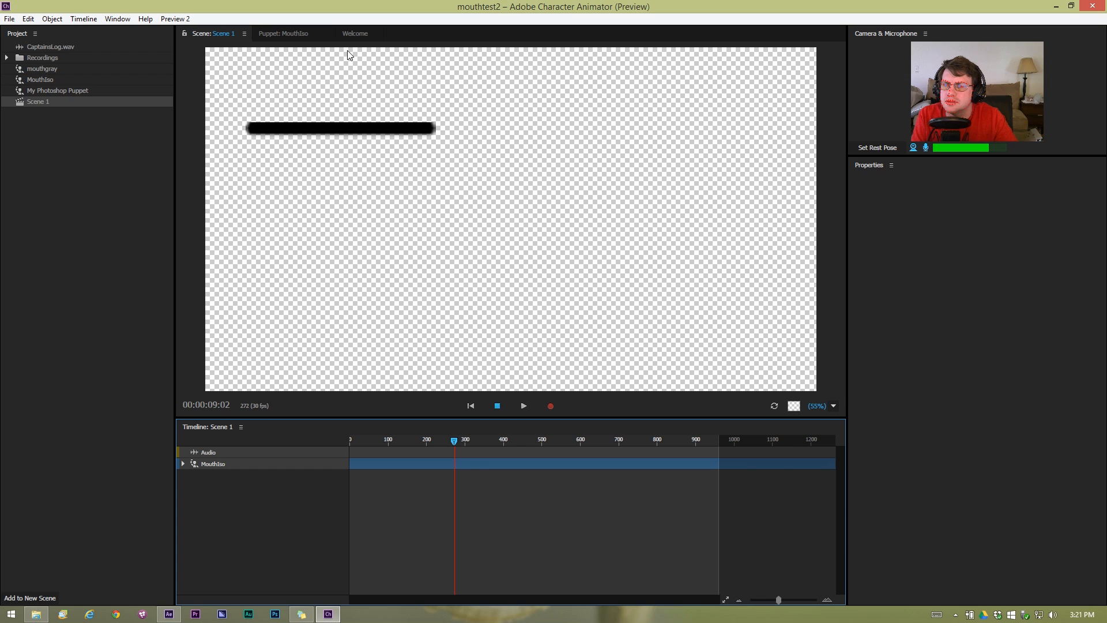
mouse_move(660, 312)
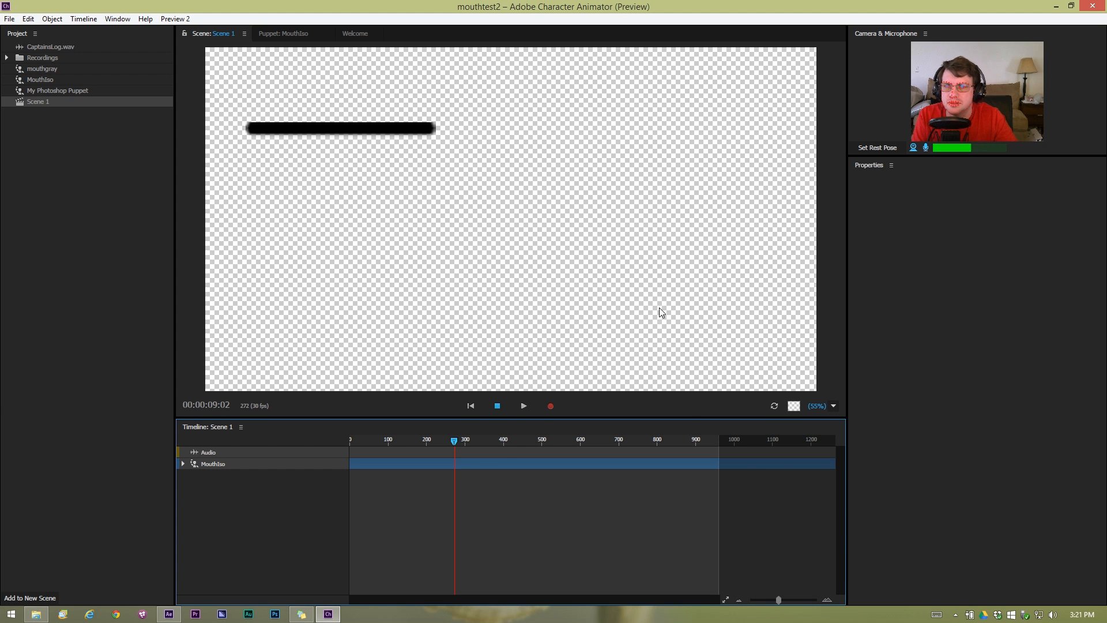
mouse_move(356, 439)
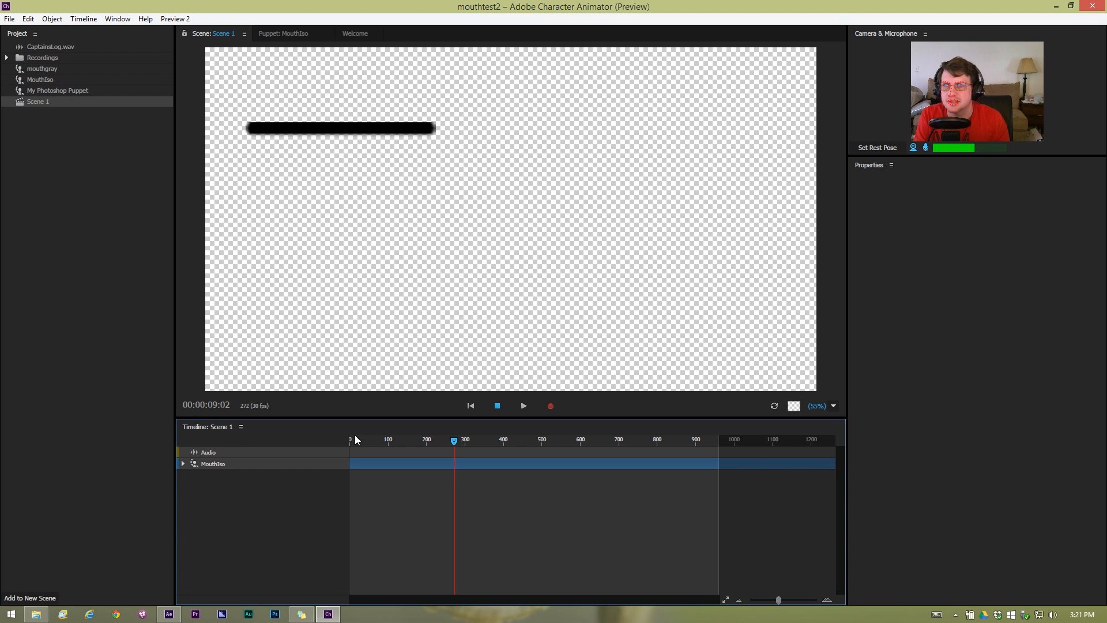
mouse_move(52, 19)
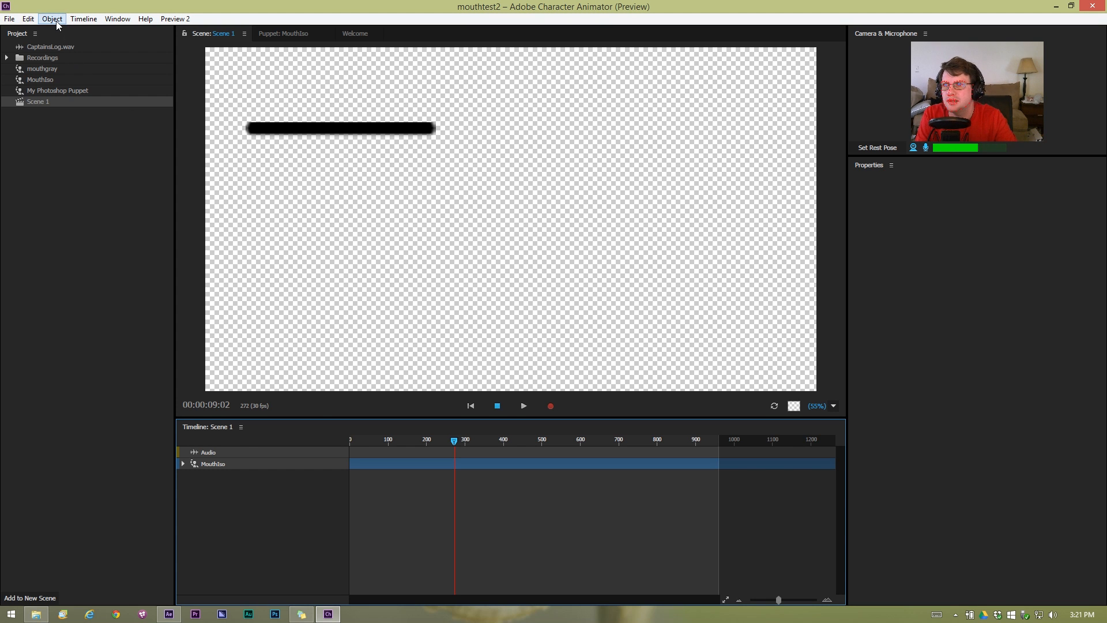
mouse_move(28, 18)
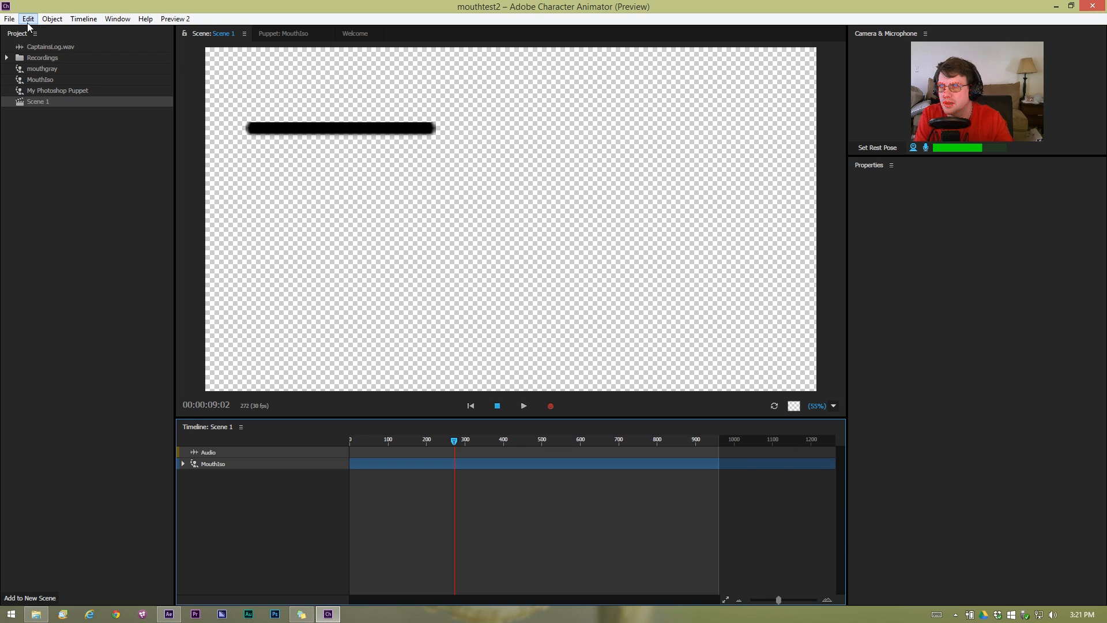
mouse_move(44, 50)
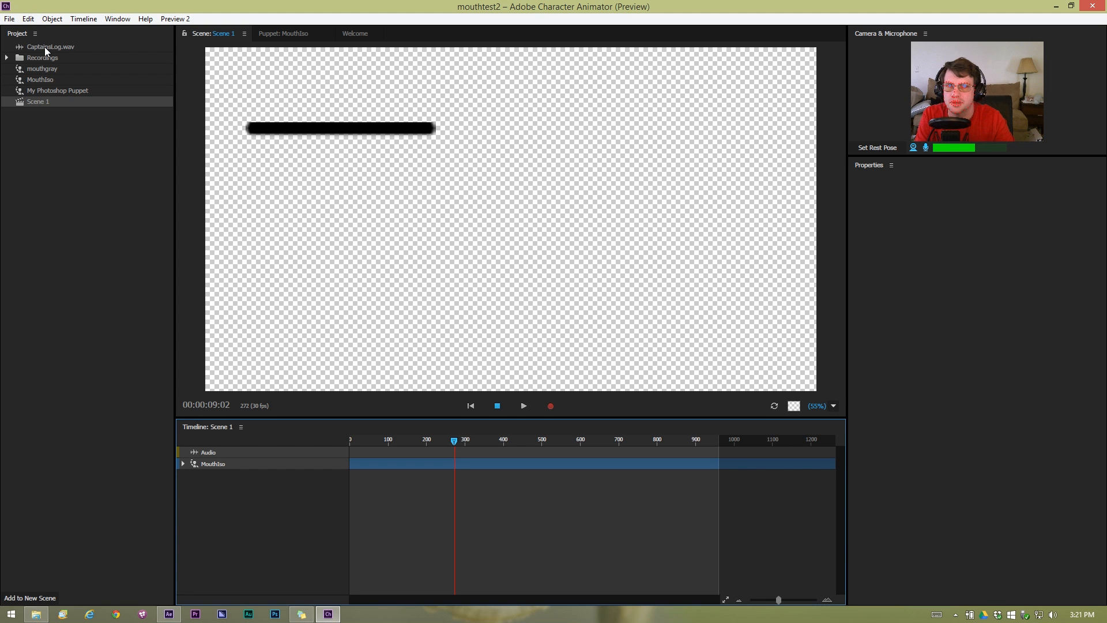
Drag CaptainsLog.wav from the Project panel onto Scene 1's timeline.
click(49, 47)
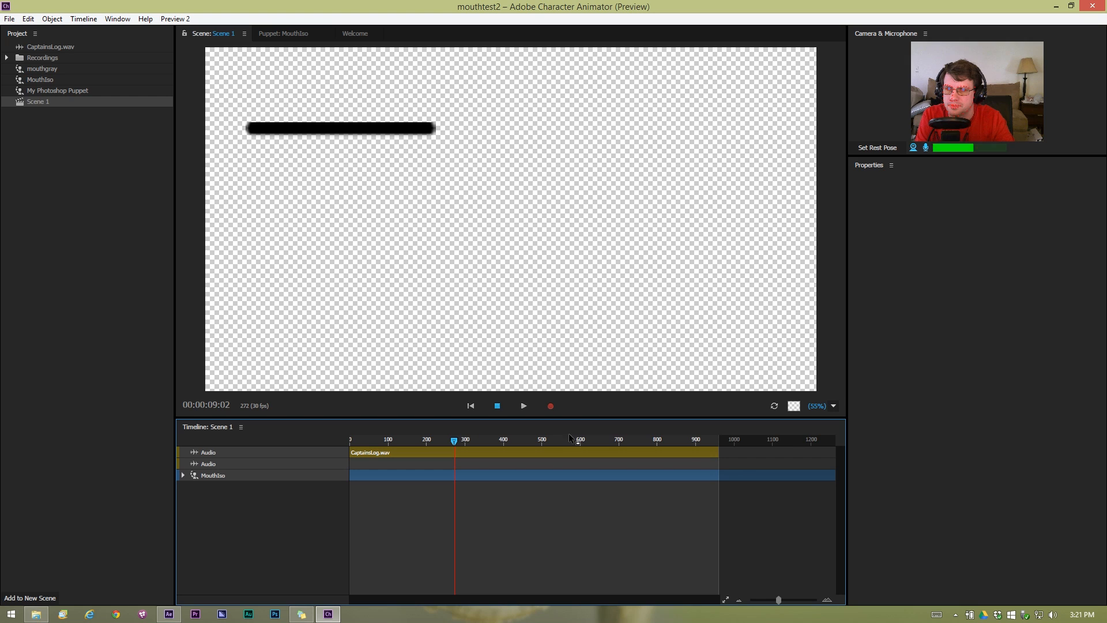
mouse_move(747, 447)
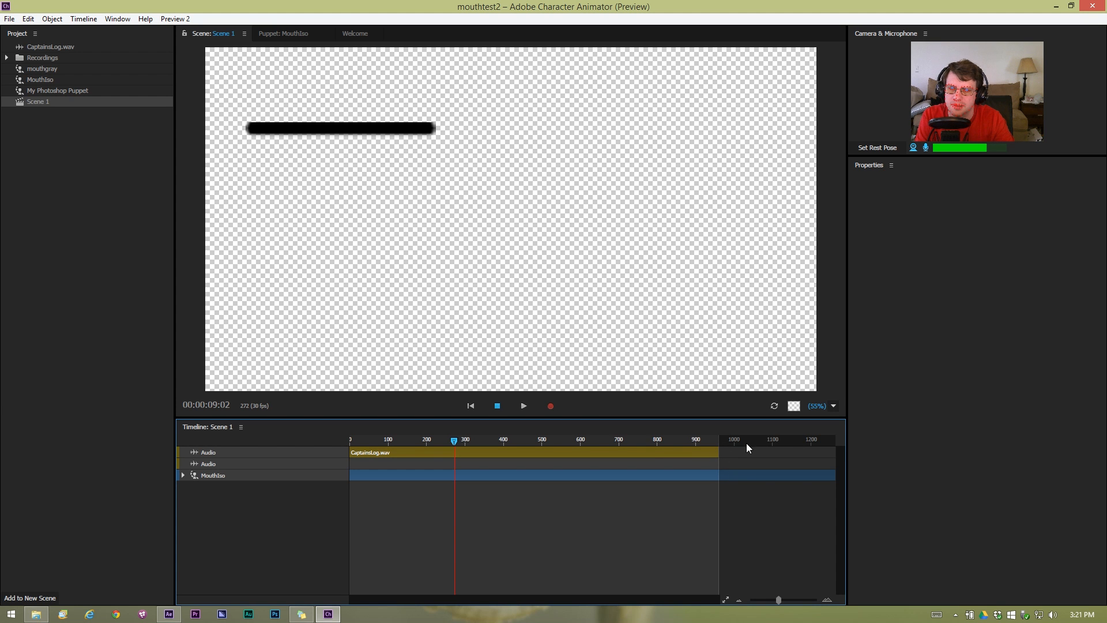
mouse_move(705, 456)
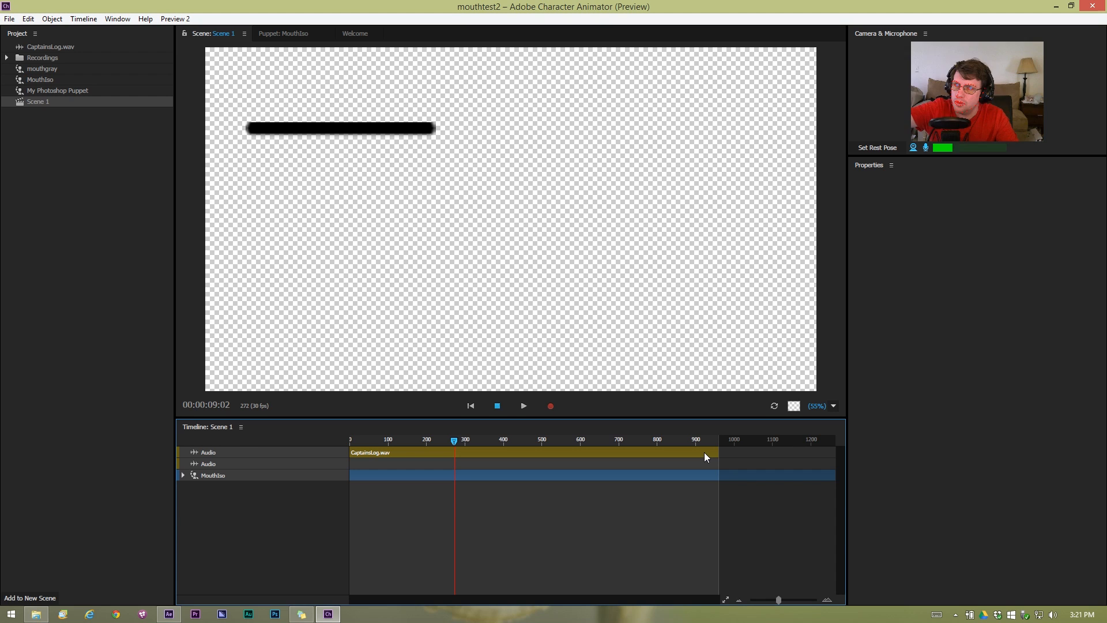
mouse_move(954, 280)
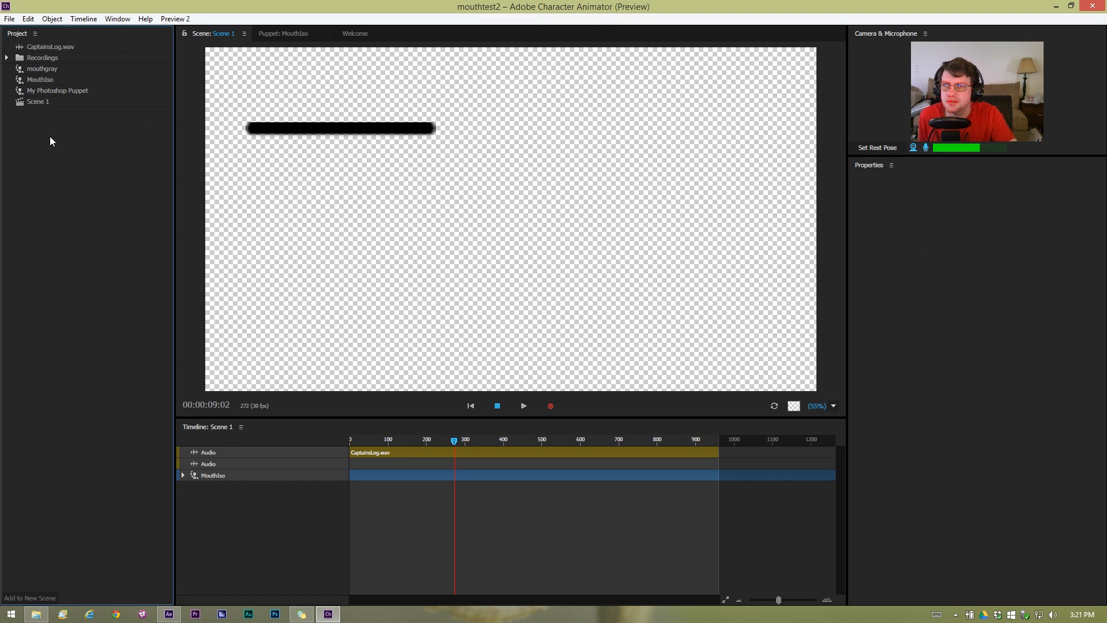
Set Scene 1's width to 800 px and height to 600 px.
click(37, 101)
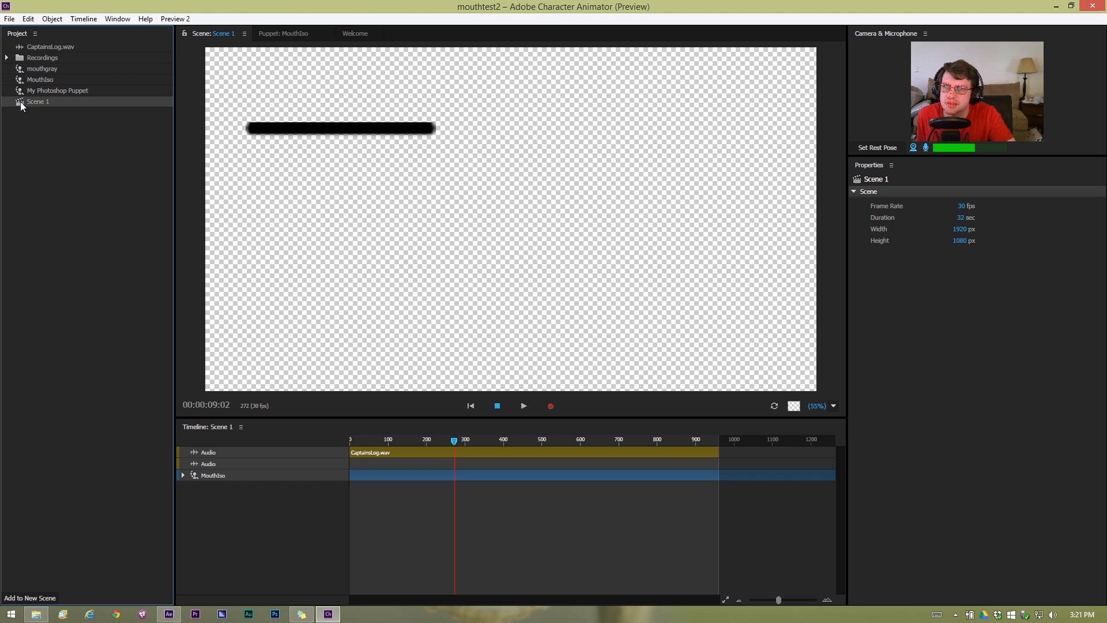
mouse_move(966, 199)
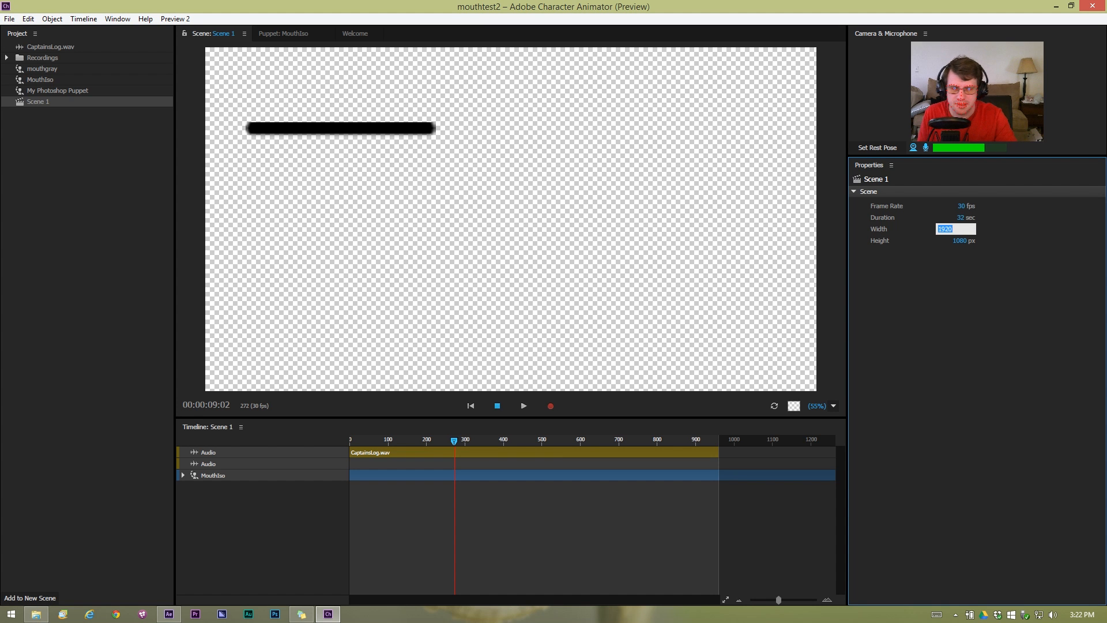
key(Tab)
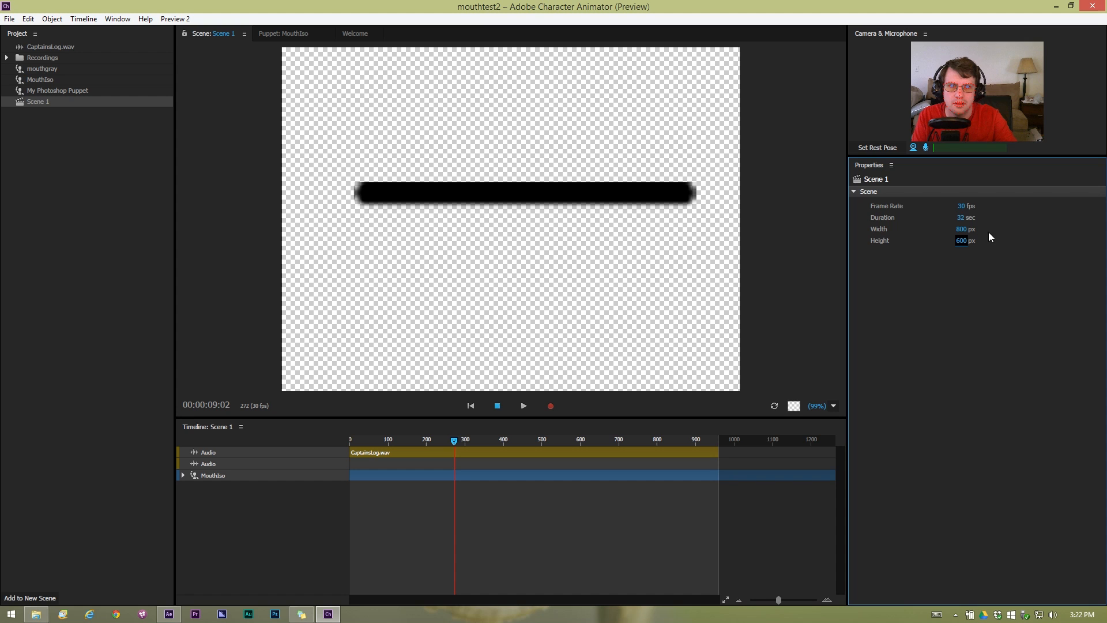
mouse_move(64, 128)
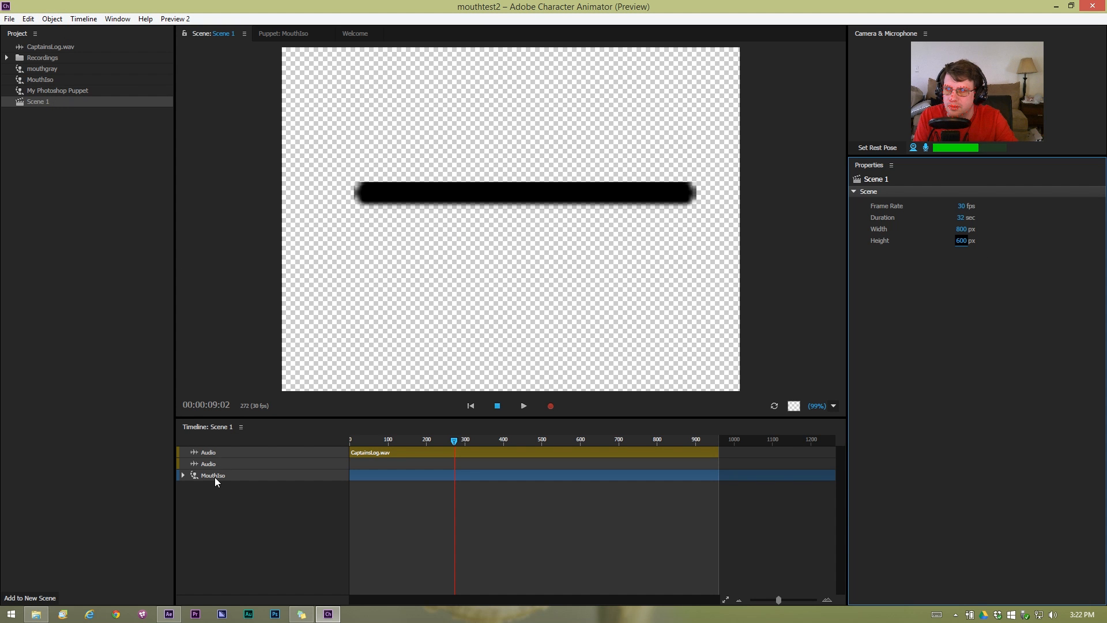
Select the MouthIso puppet and move it to Position X -20, Y 53.
click(213, 475)
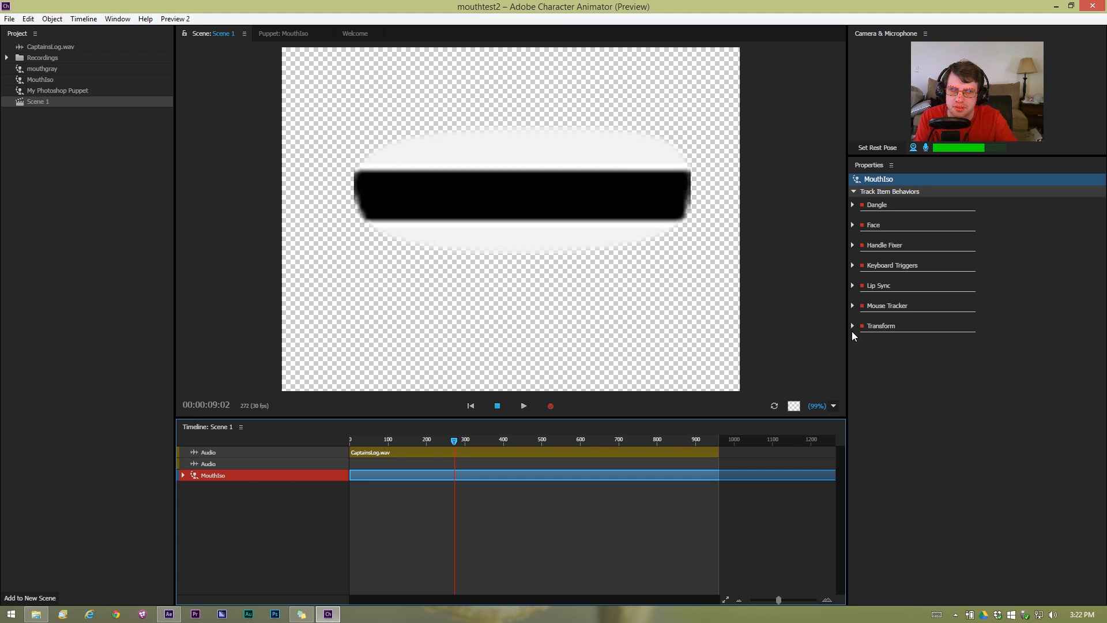
click(881, 325)
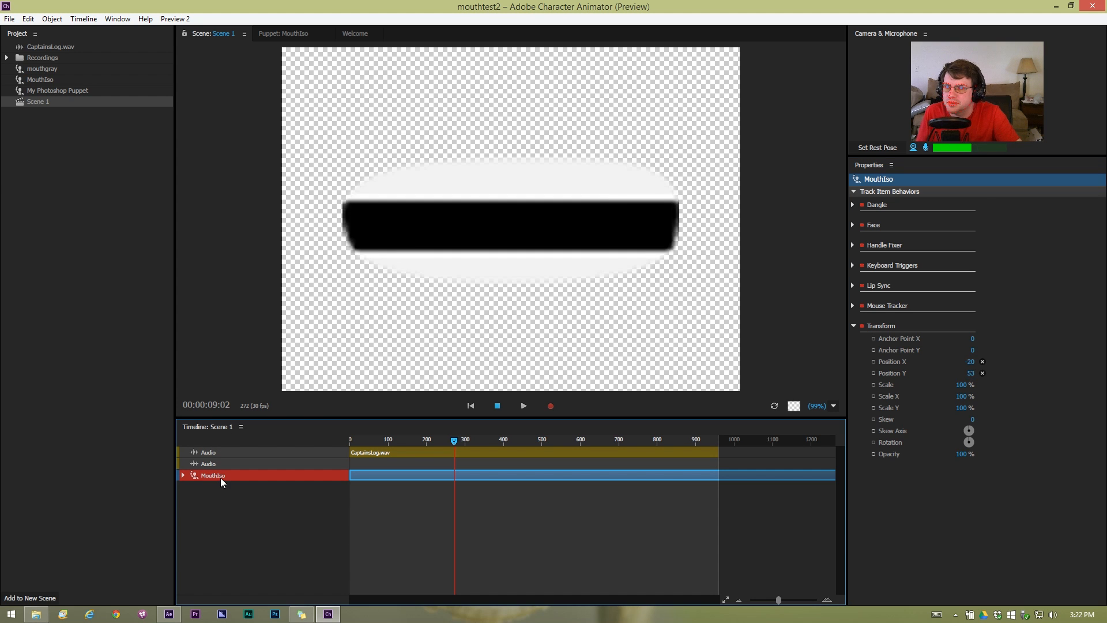
mouse_move(51, 18)
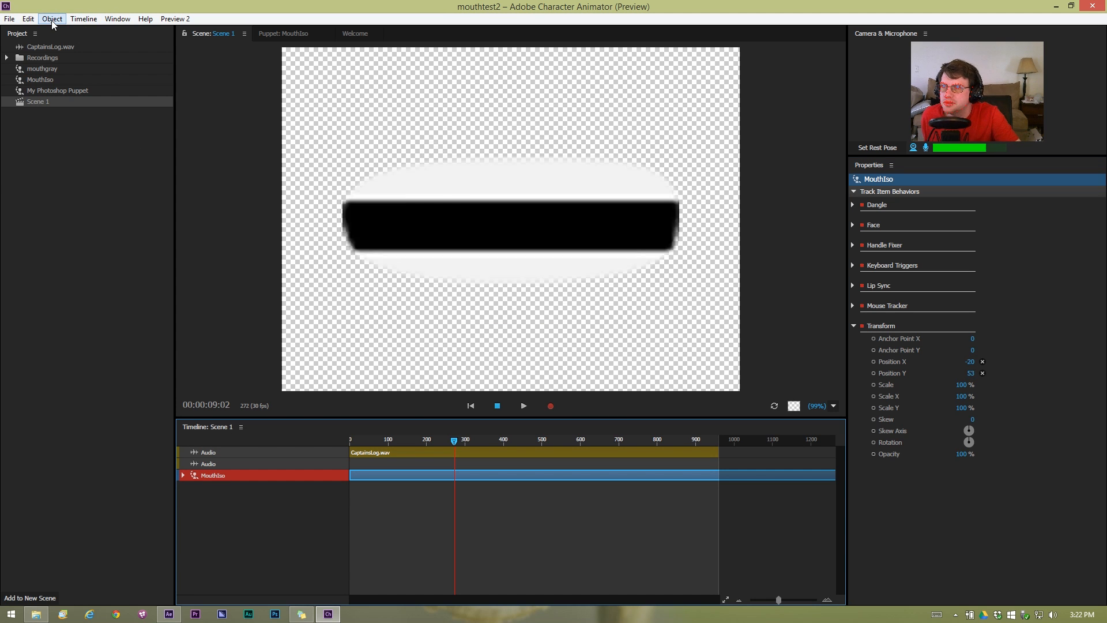
mouse_move(399, 459)
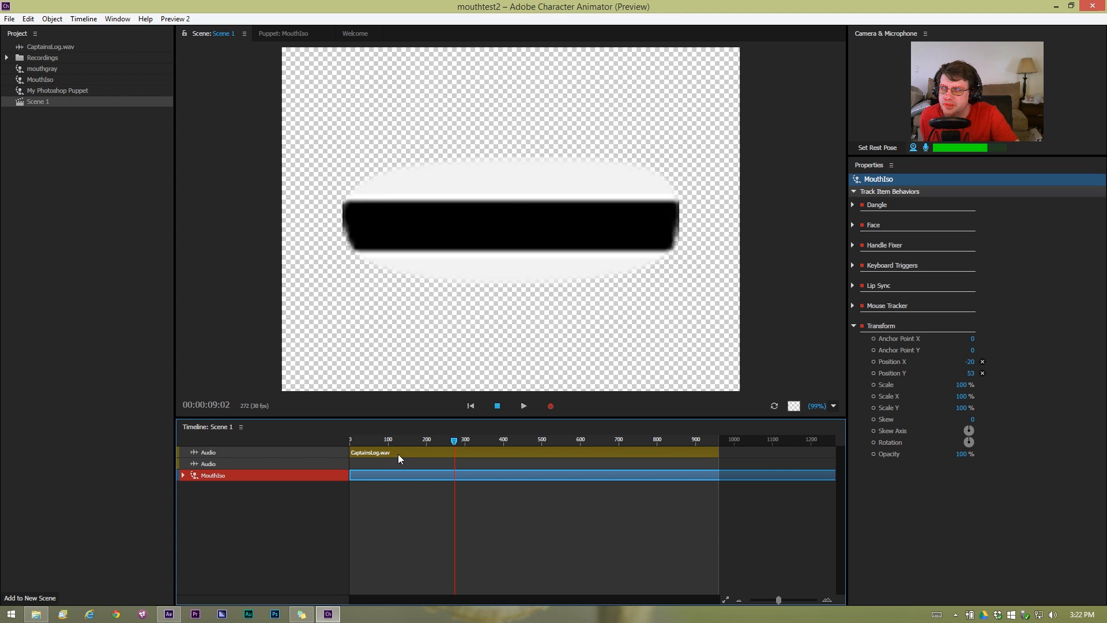
Compute MouthIso lip sync from the CaptainsLog scene audio, then re-enable the camera input.
click(51, 19)
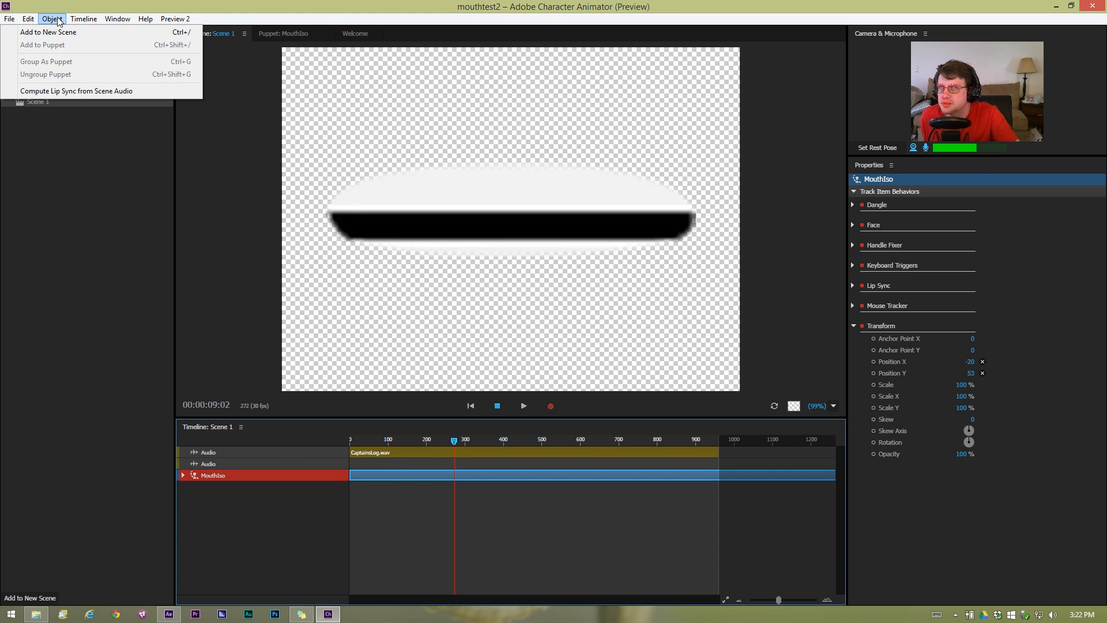
mouse_move(75, 91)
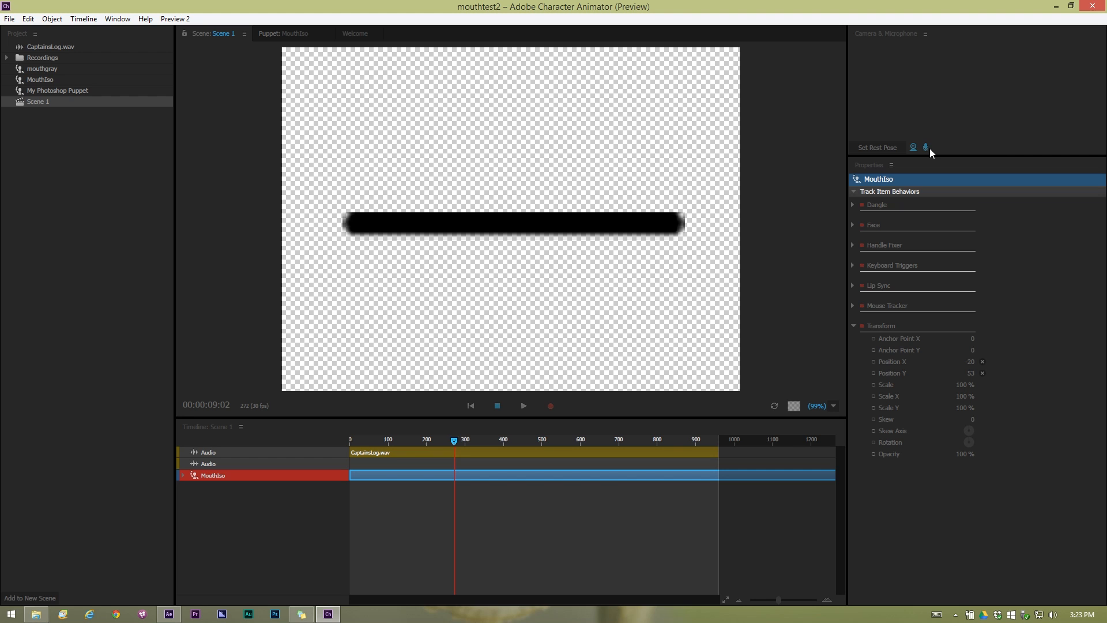
click(925, 148)
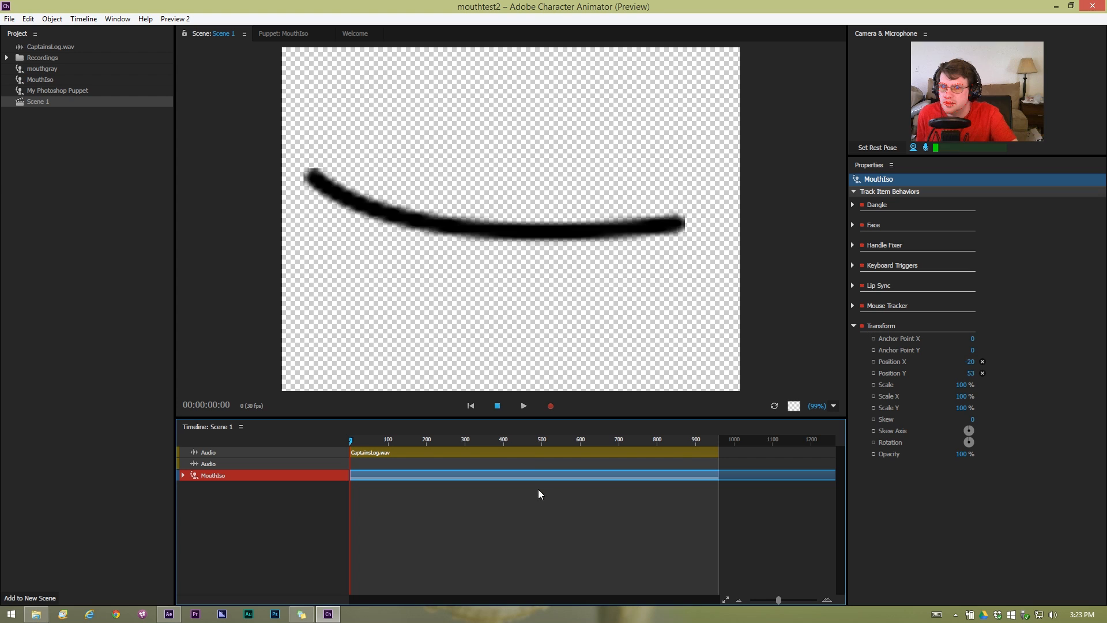
Play the lip-synced scene for about six seconds, then stop playback.
click(522, 405)
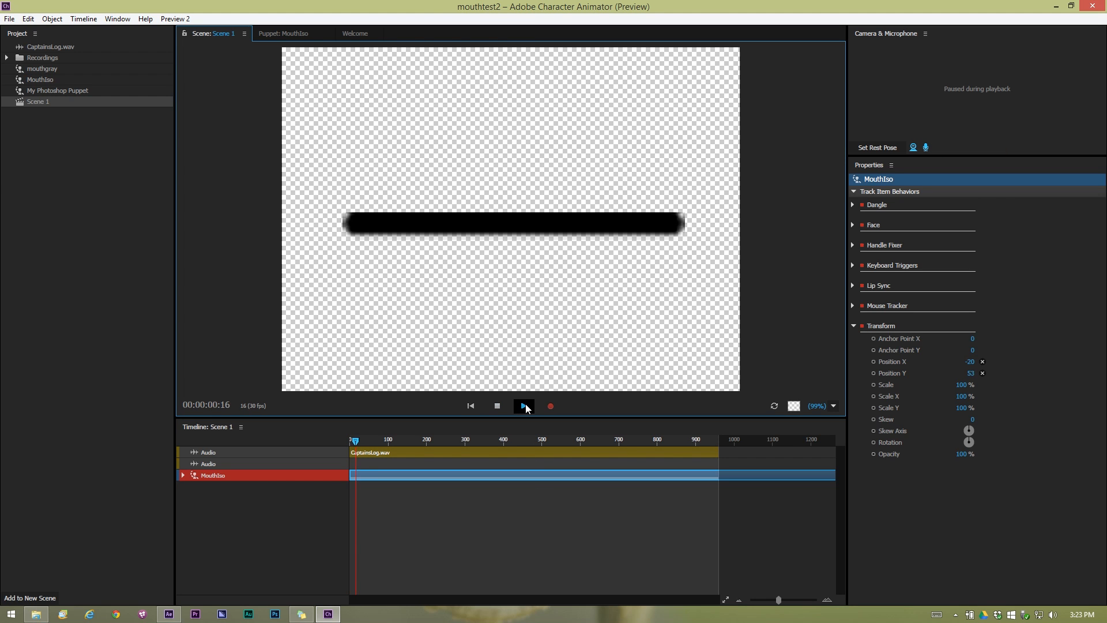
click(522, 405)
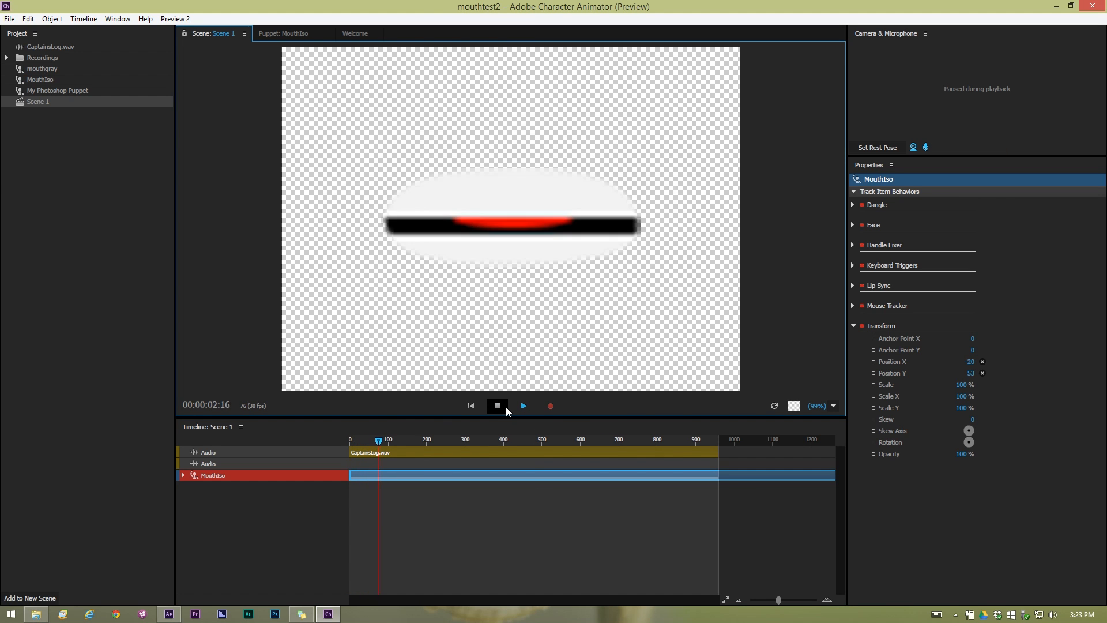
click(497, 406)
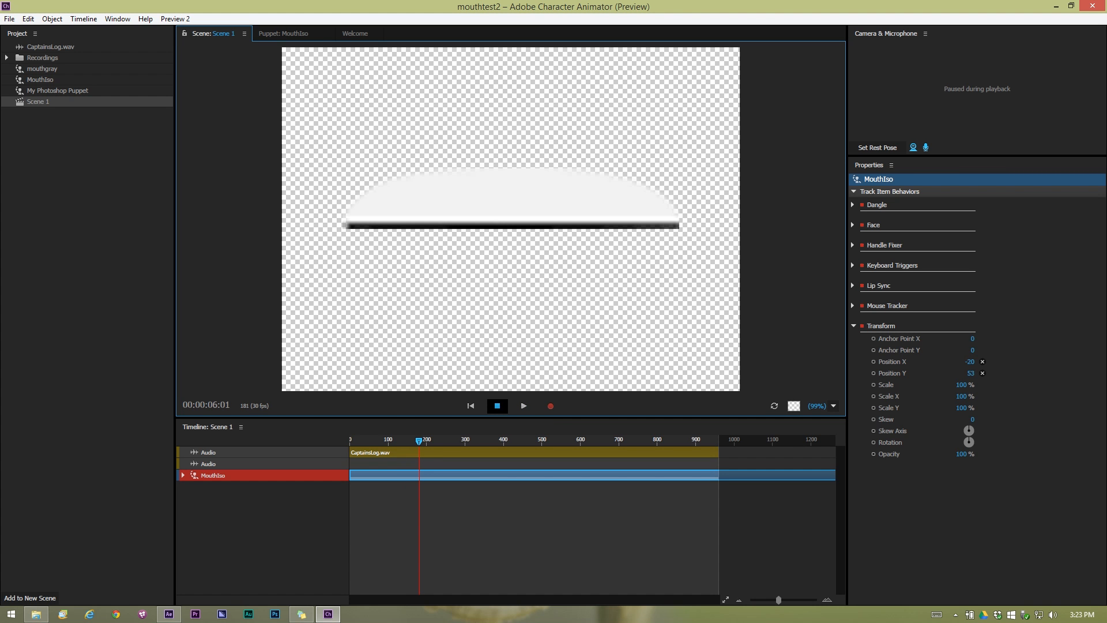
click(9, 18)
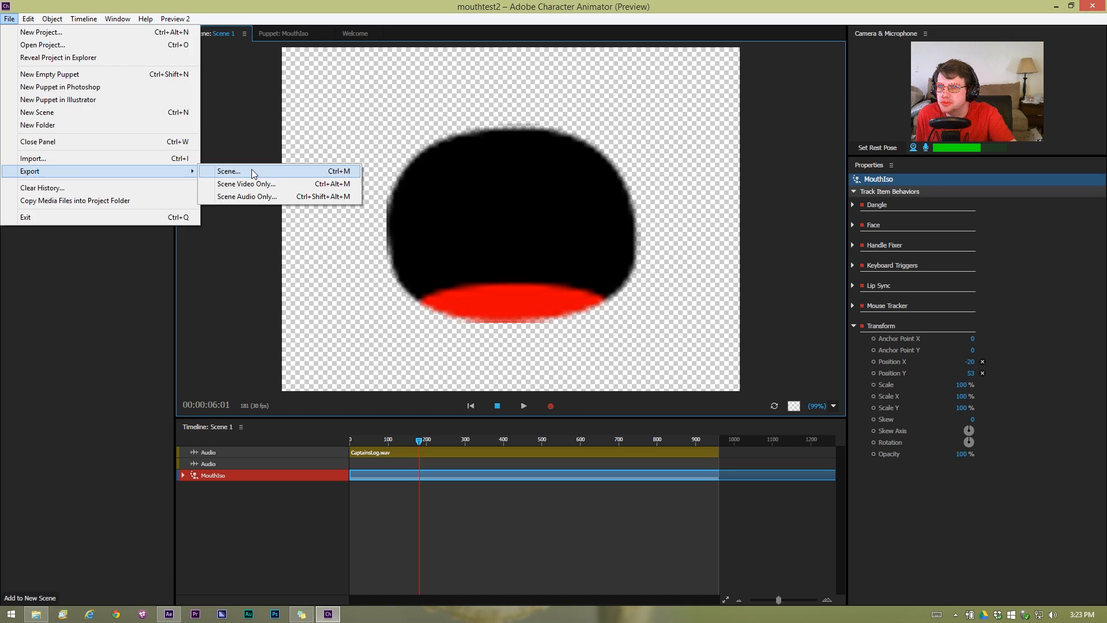
Export the scene as mouth3test PNG frames into the mouthtest folder.
click(227, 171)
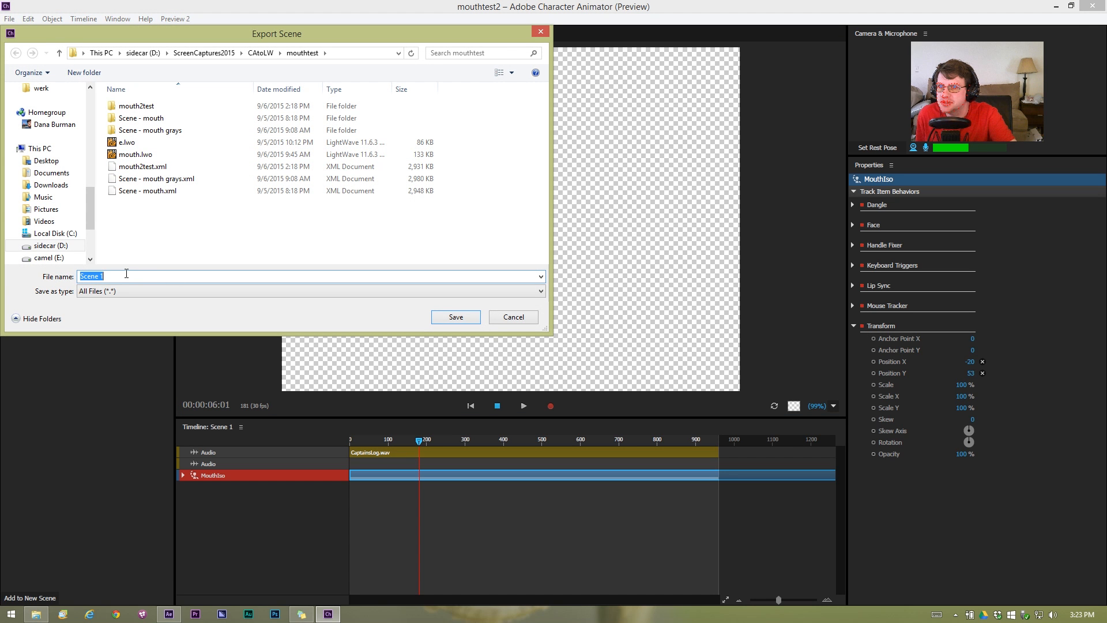
text(.outh)
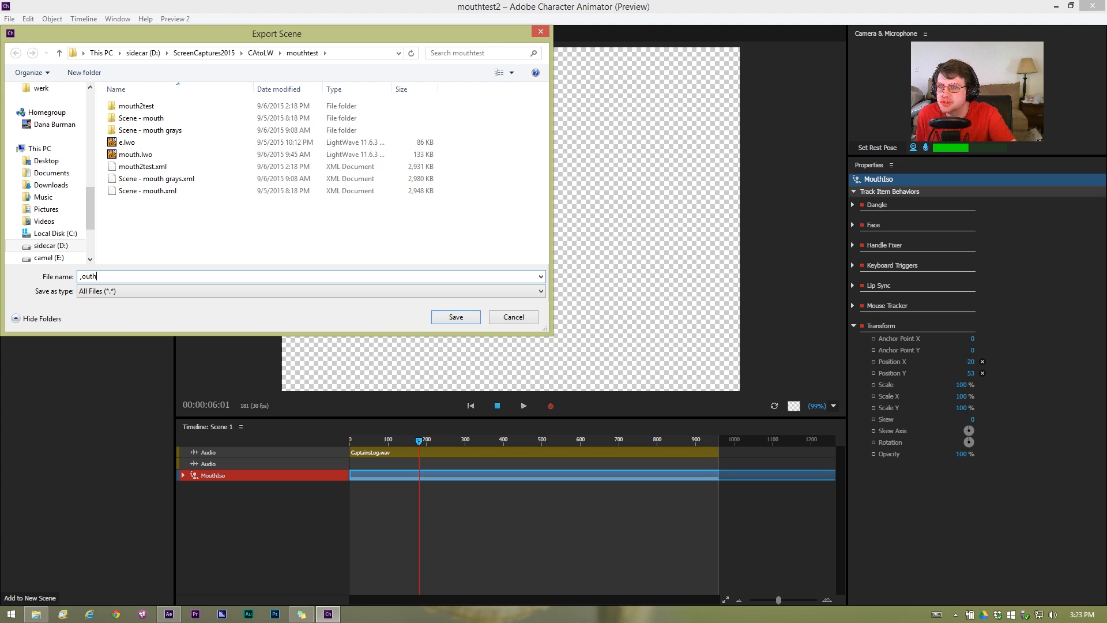
text(mou)
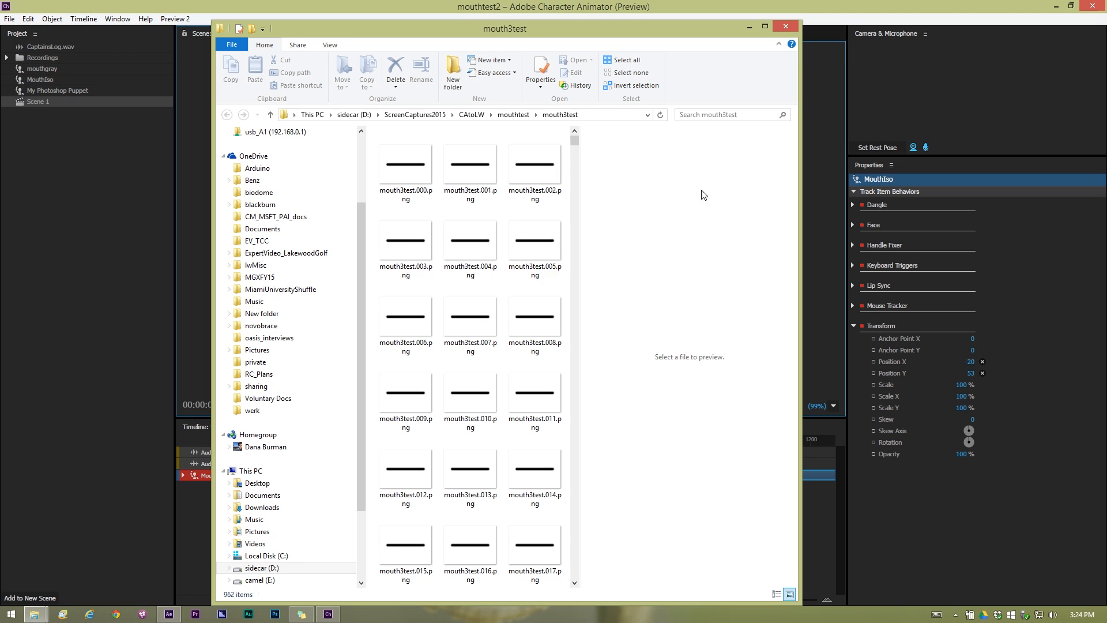
mouse_move(168, 613)
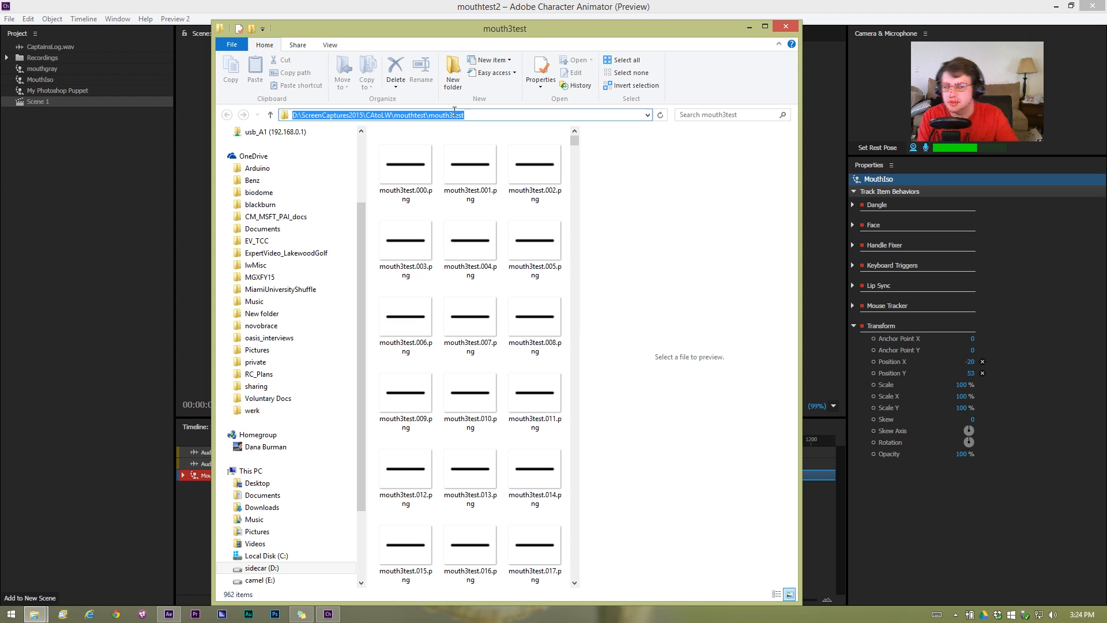
Select the first exported PNG in mouth3test and bring up its context menu.
click(405, 165)
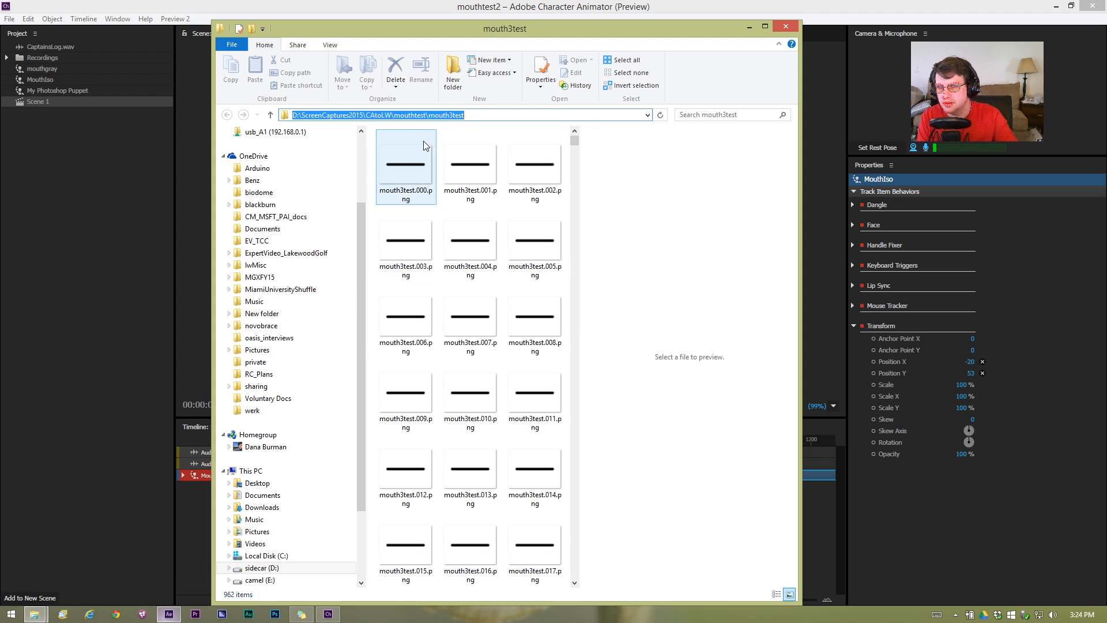
right_click(377, 114)
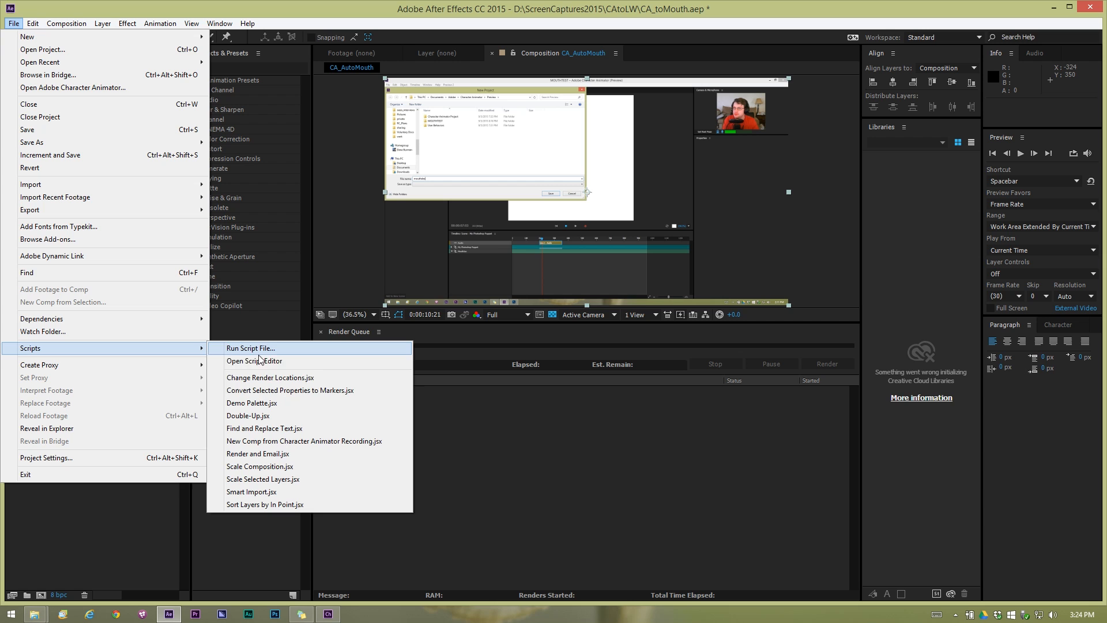
mouse_move(304, 440)
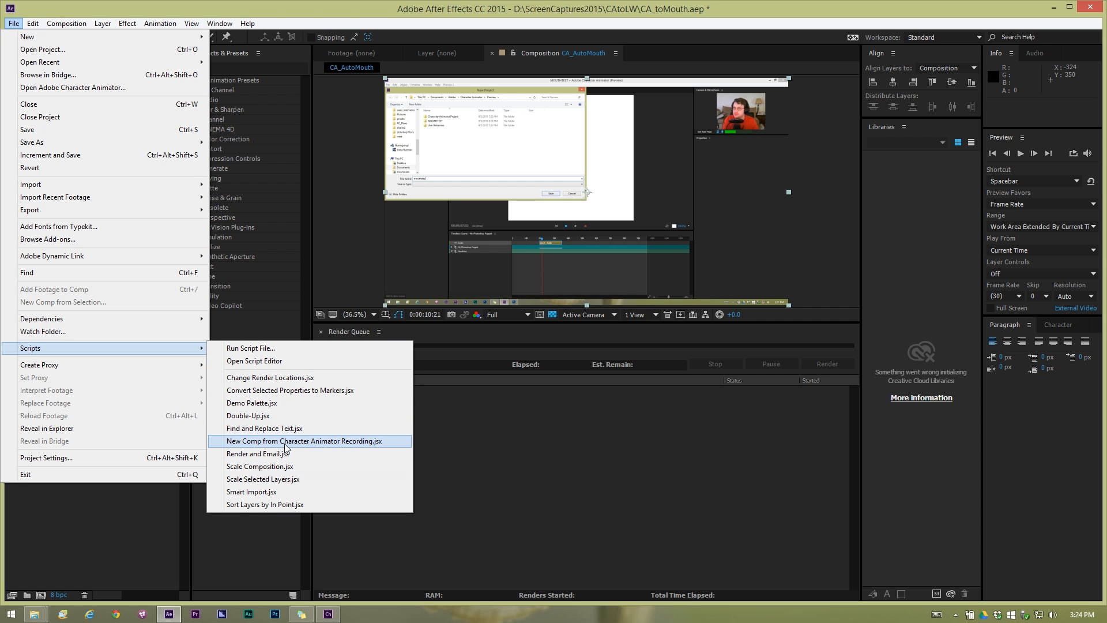
Run the New Comp from Character Animator Recording script on mouth3test.000.png.
click(304, 441)
text(D:\ScreenCaptures2015\CAtoLW\mouthtest\mouth3test)
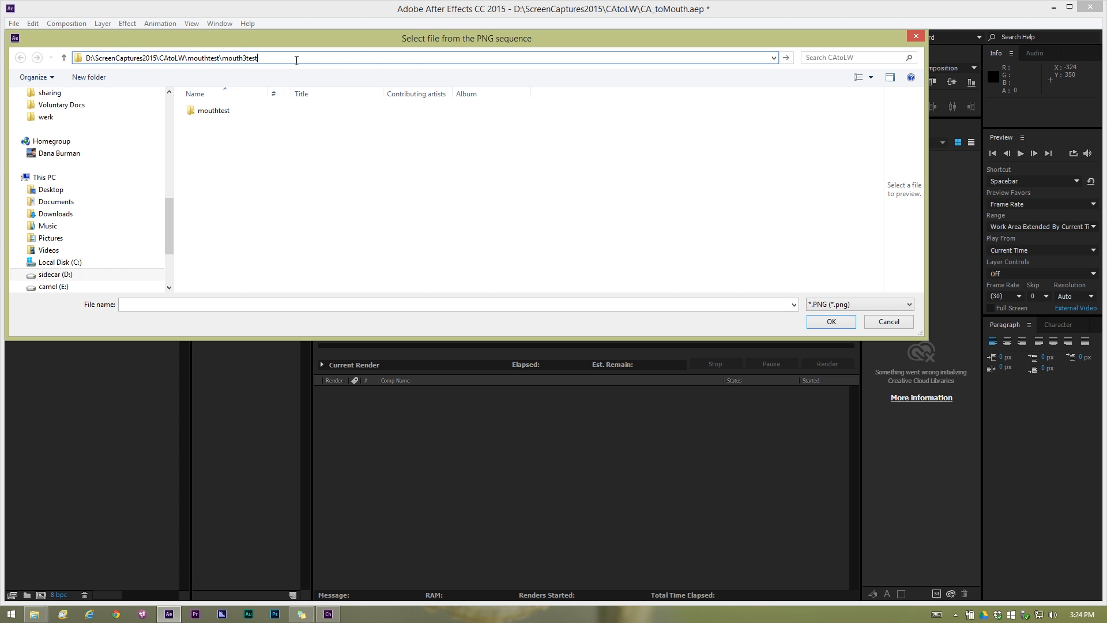
double_click(213, 110)
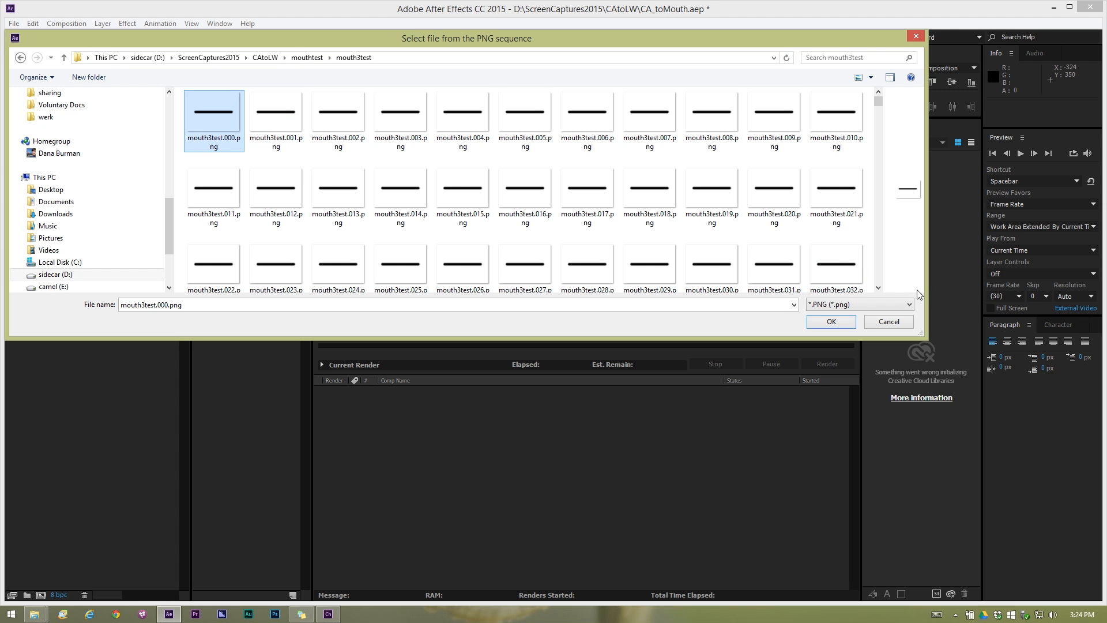
click(830, 321)
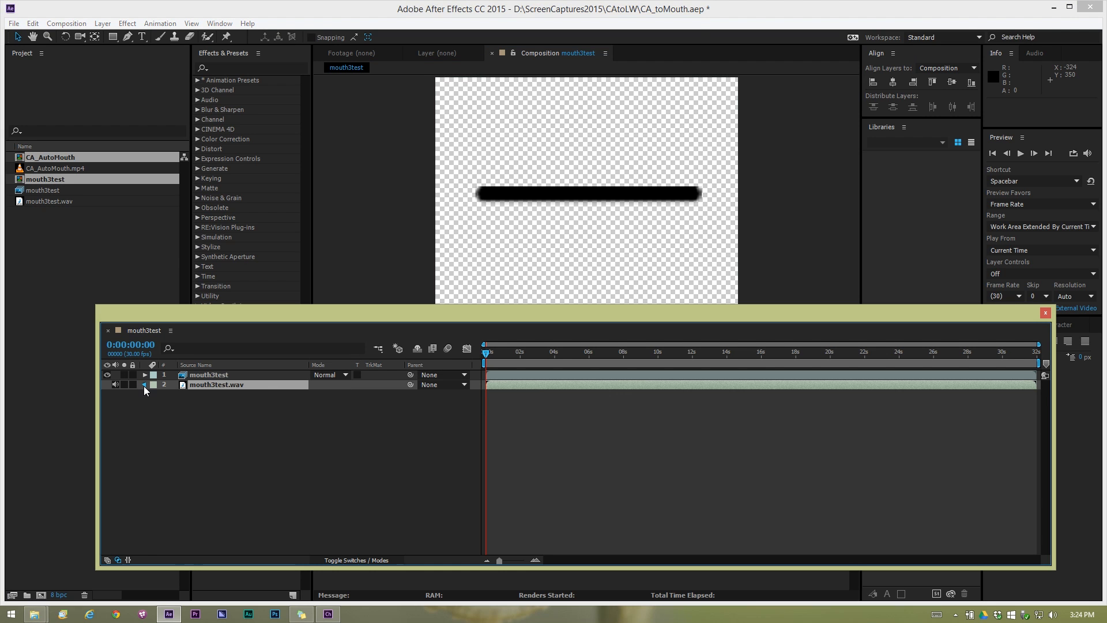
Preview the mouth3test comp with its mouth3test.wav audio, then close the floating timeline.
click(145, 384)
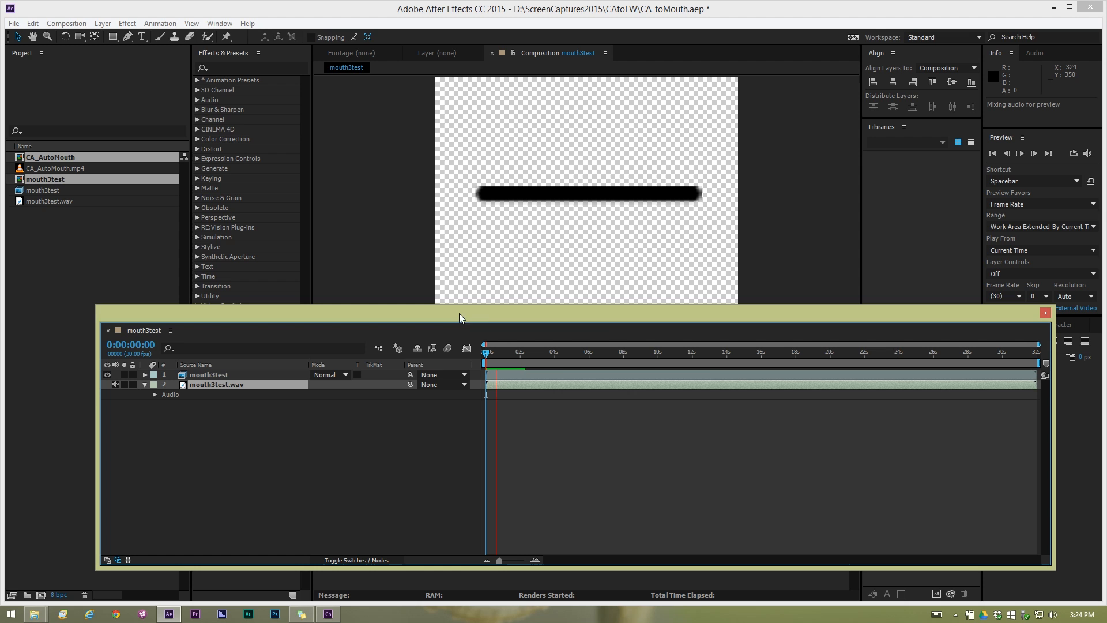
key(space)
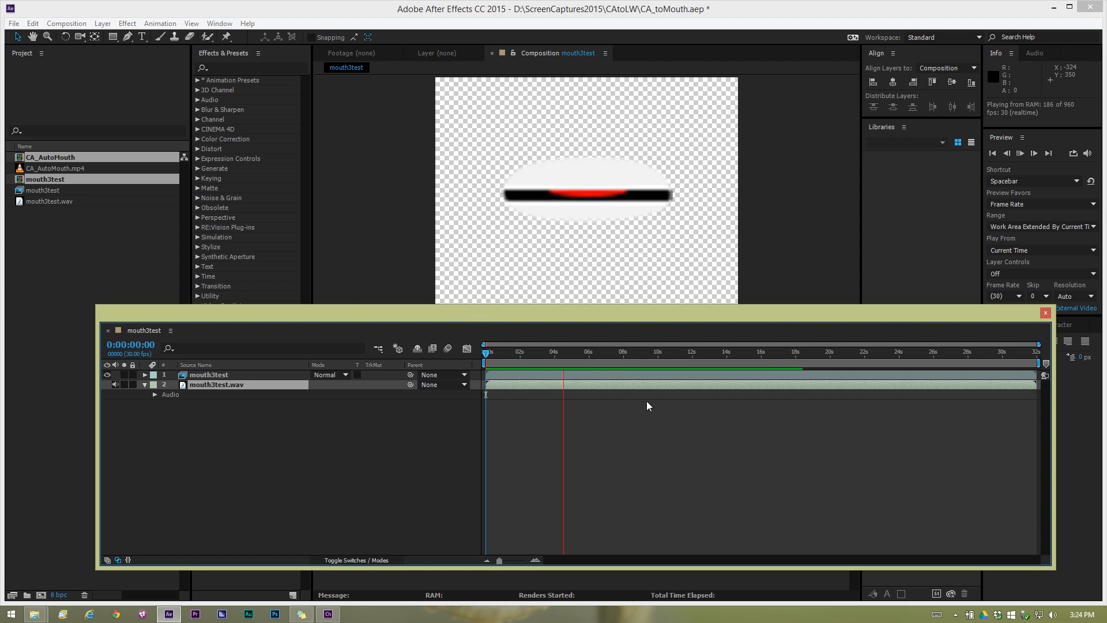
click(596, 352)
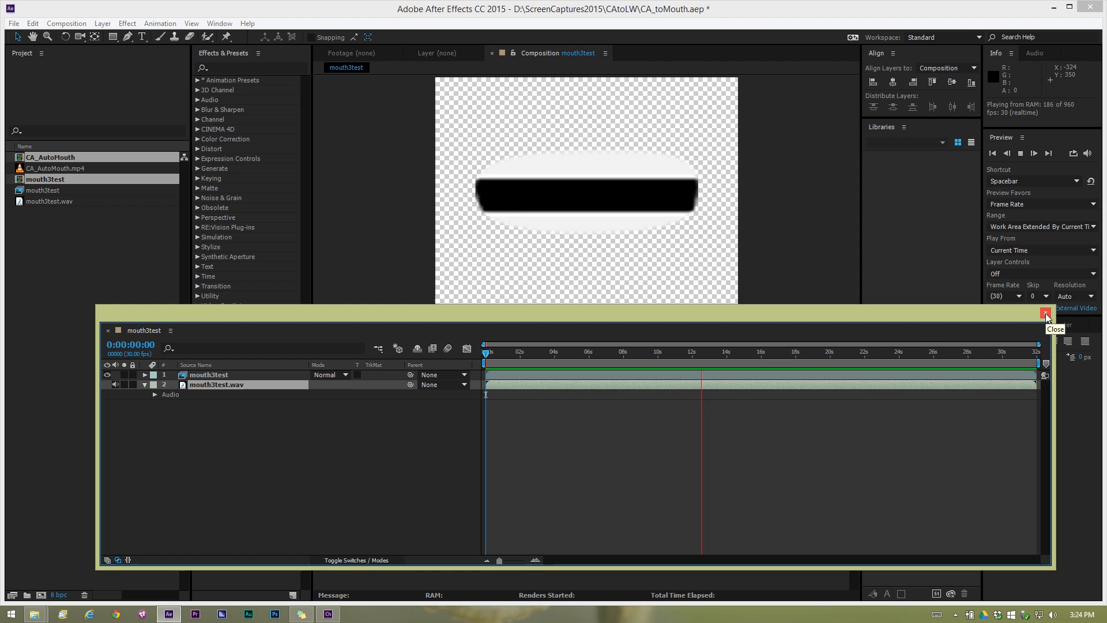
click(1045, 312)
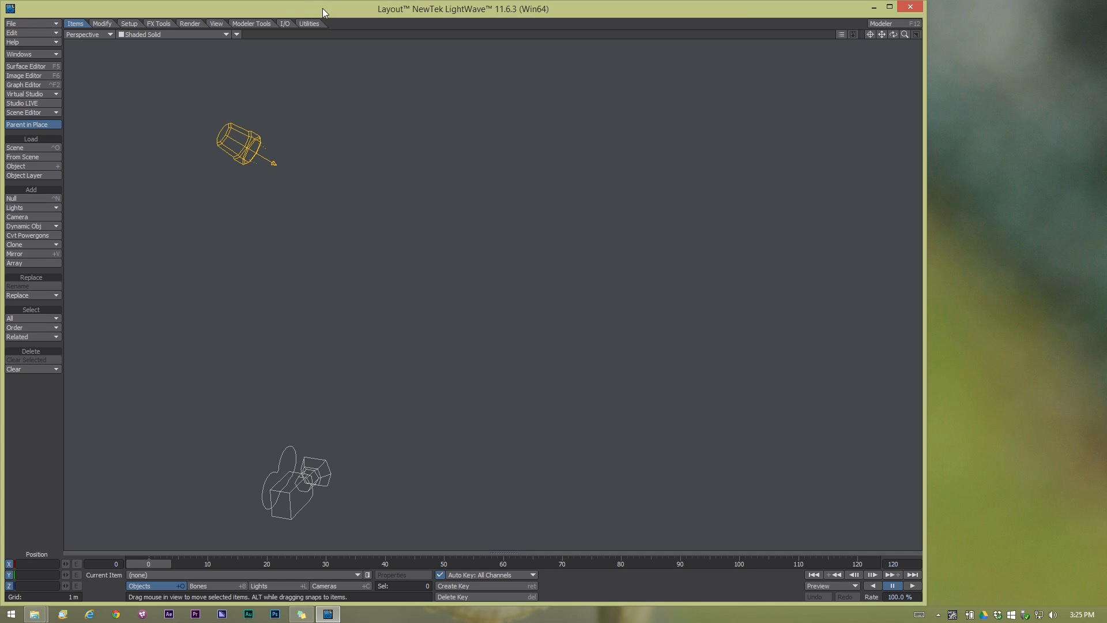
mouse_move(309, 23)
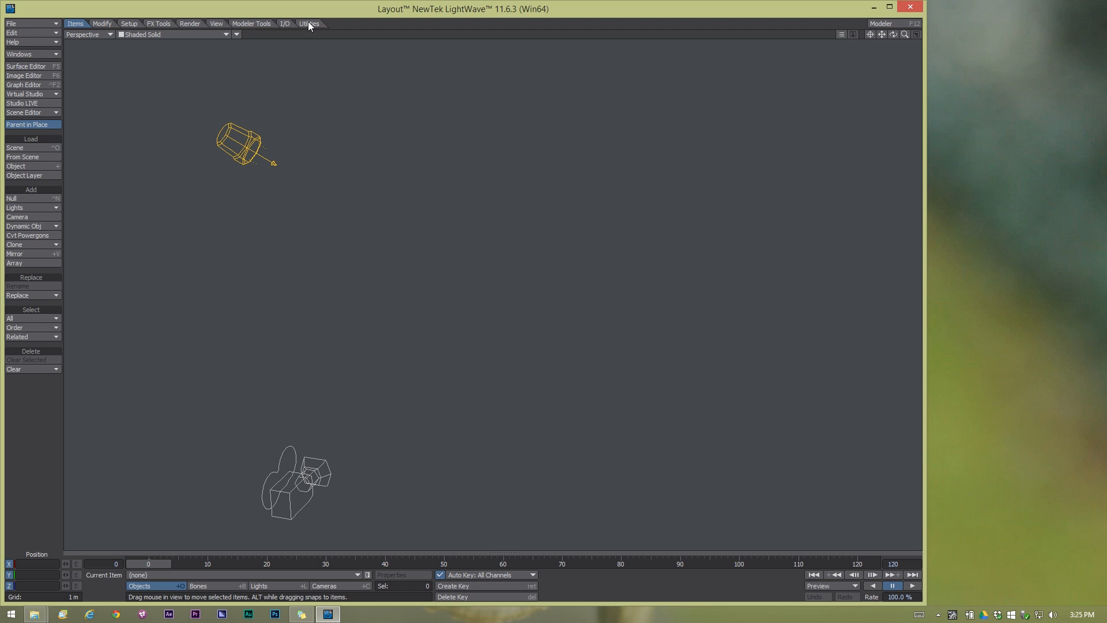
Add a sphere primitive to the LightWave scene.
click(250, 23)
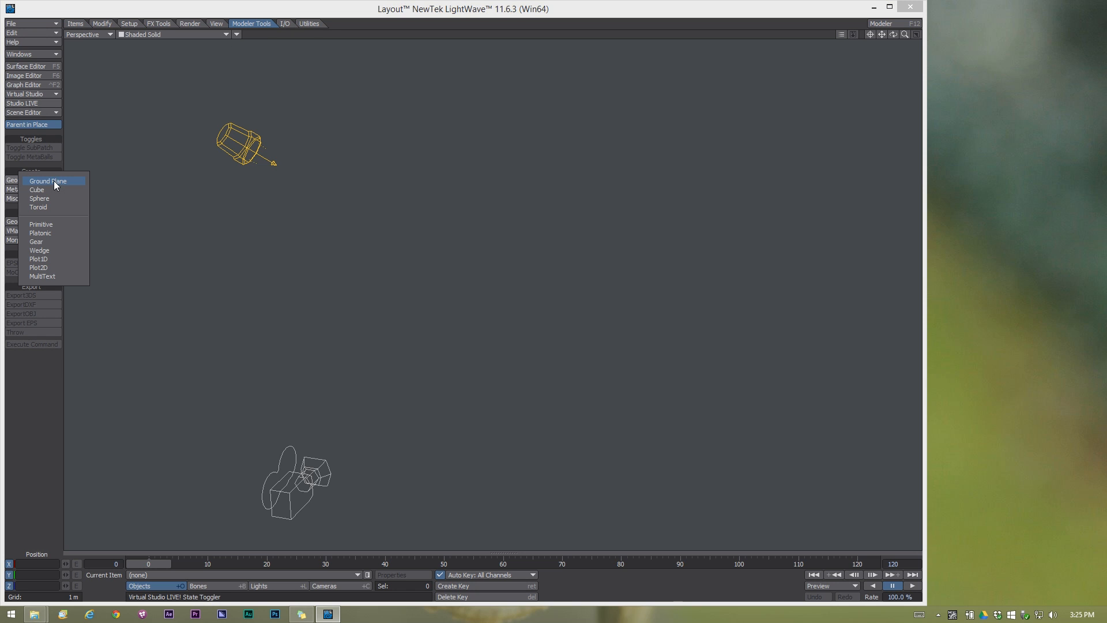
mouse_move(48, 198)
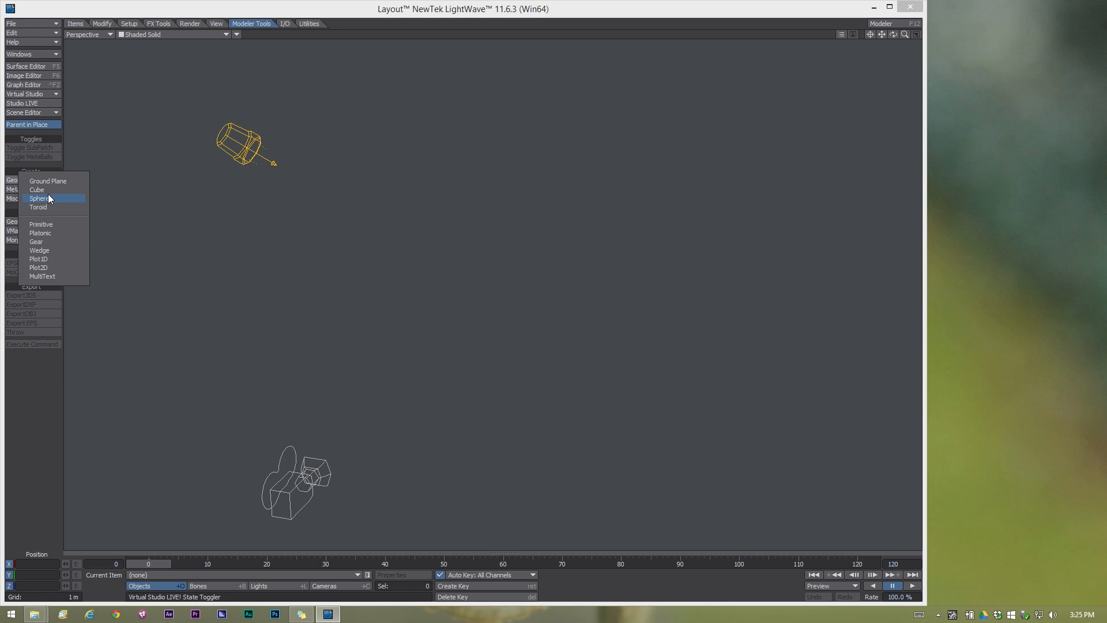
click(38, 198)
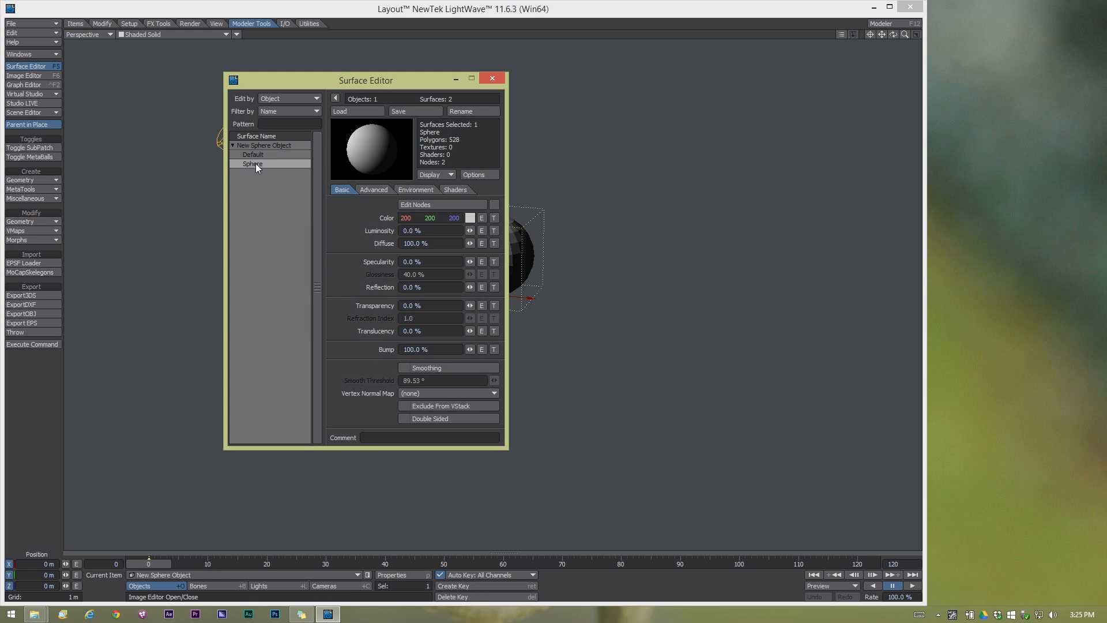
Map mouth3test.000.png onto the sphere's colour as an image texture.
click(494, 218)
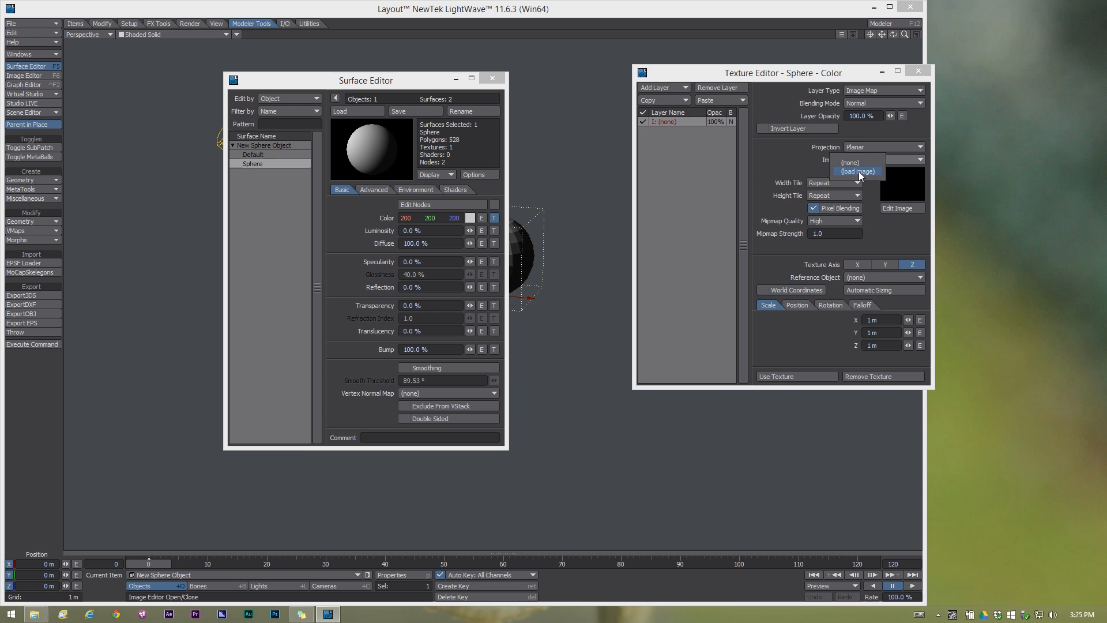
click(858, 171)
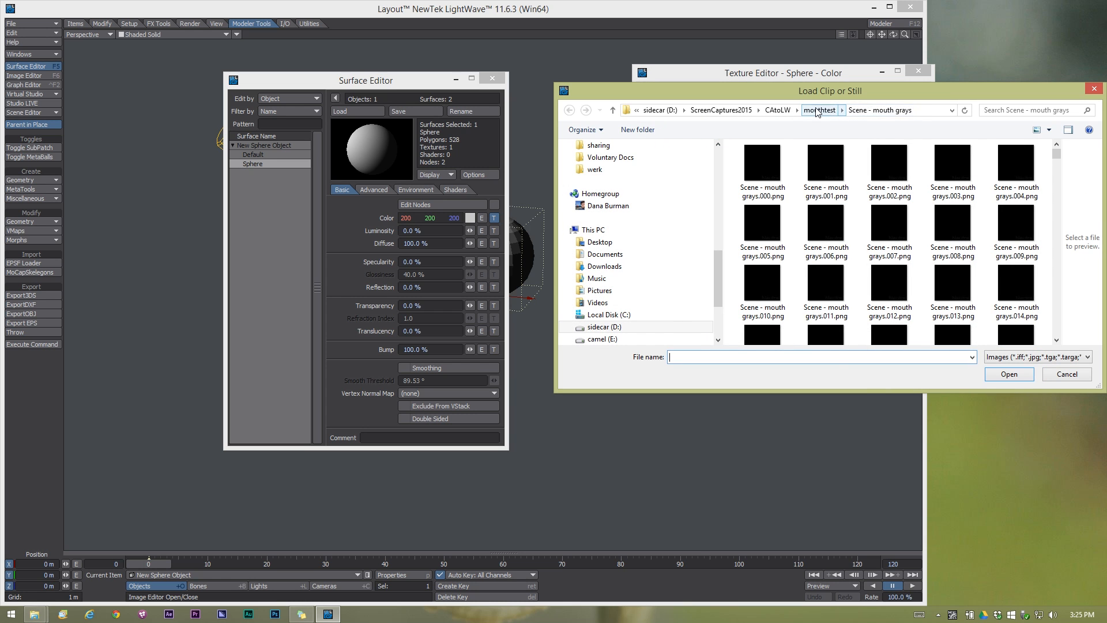
click(821, 109)
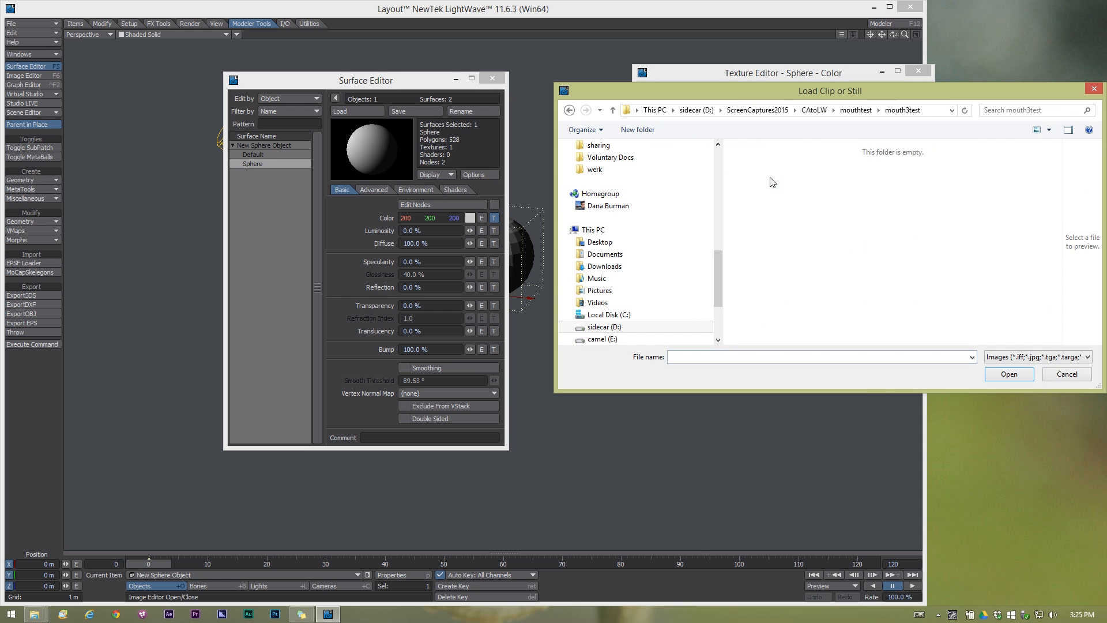
click(1009, 375)
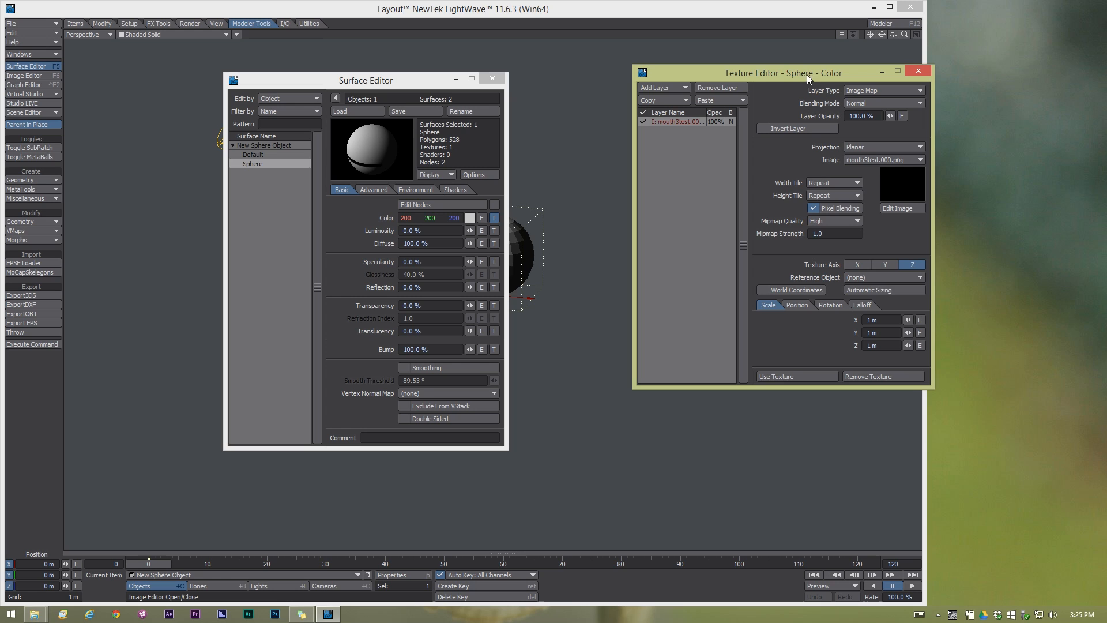
mouse_move(881, 286)
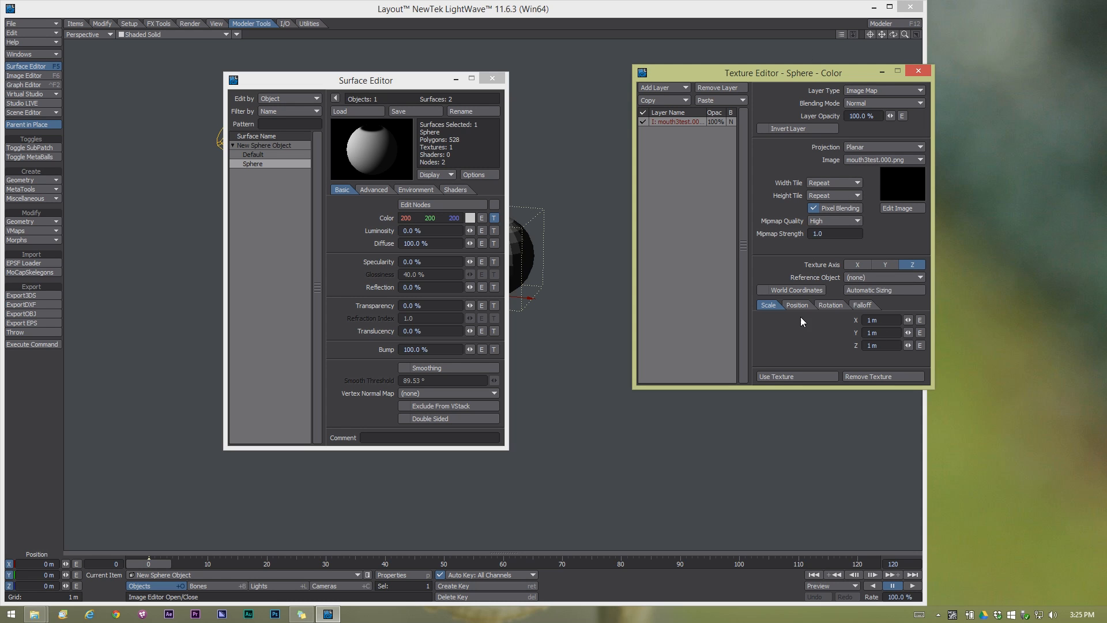
mouse_move(802, 289)
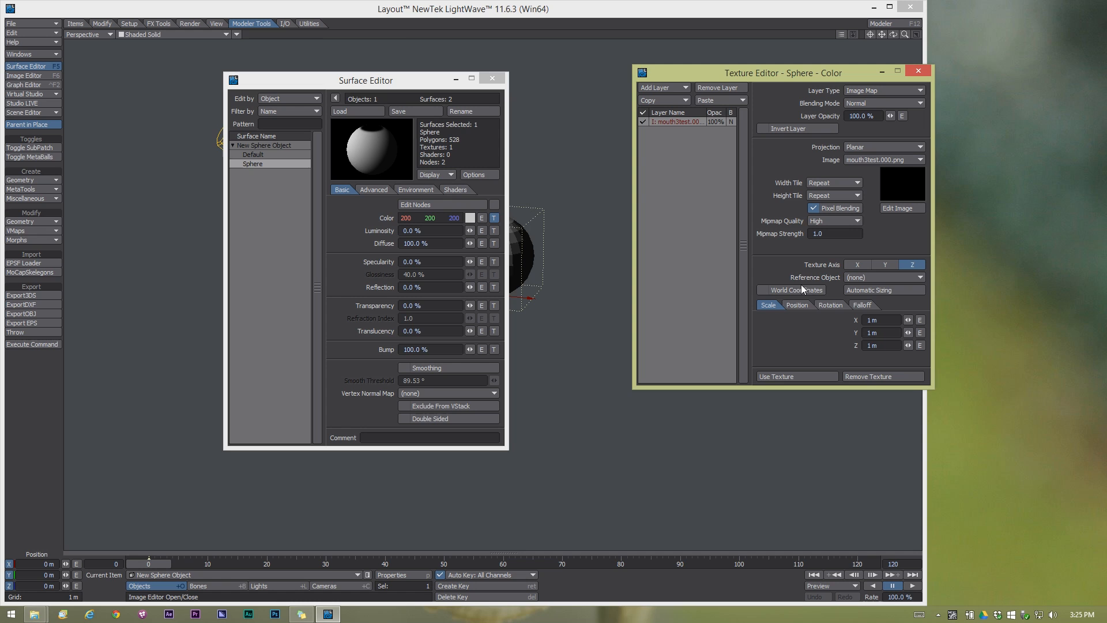
drag(365, 80, 202, 98)
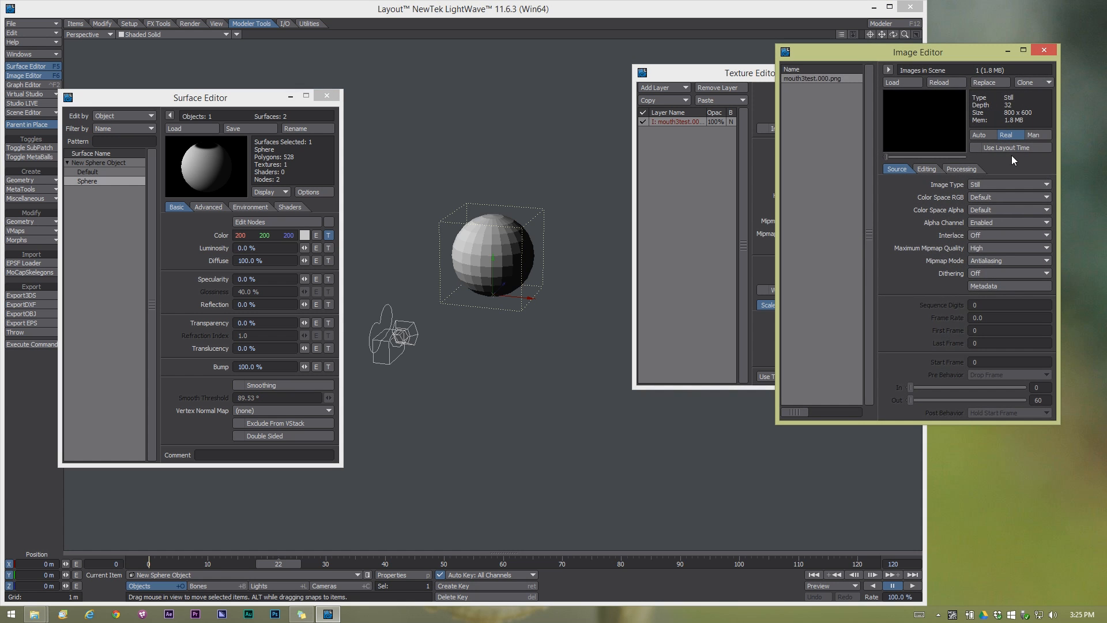
Set the mouth image to Sequence, show Textured Shaded Solid, and close the editors.
click(1009, 184)
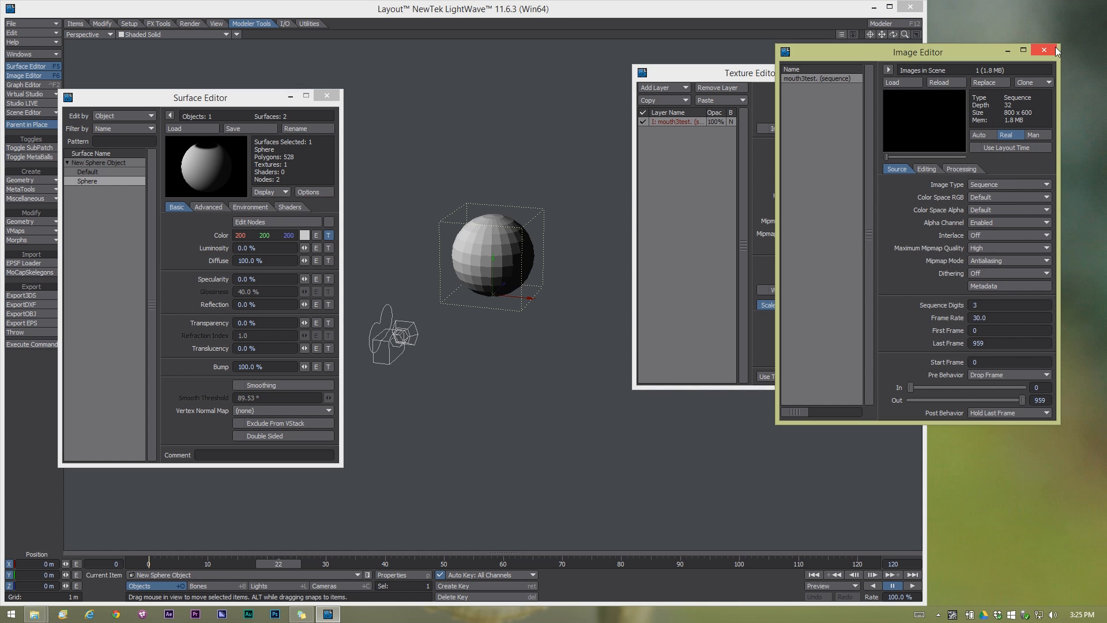
click(1044, 50)
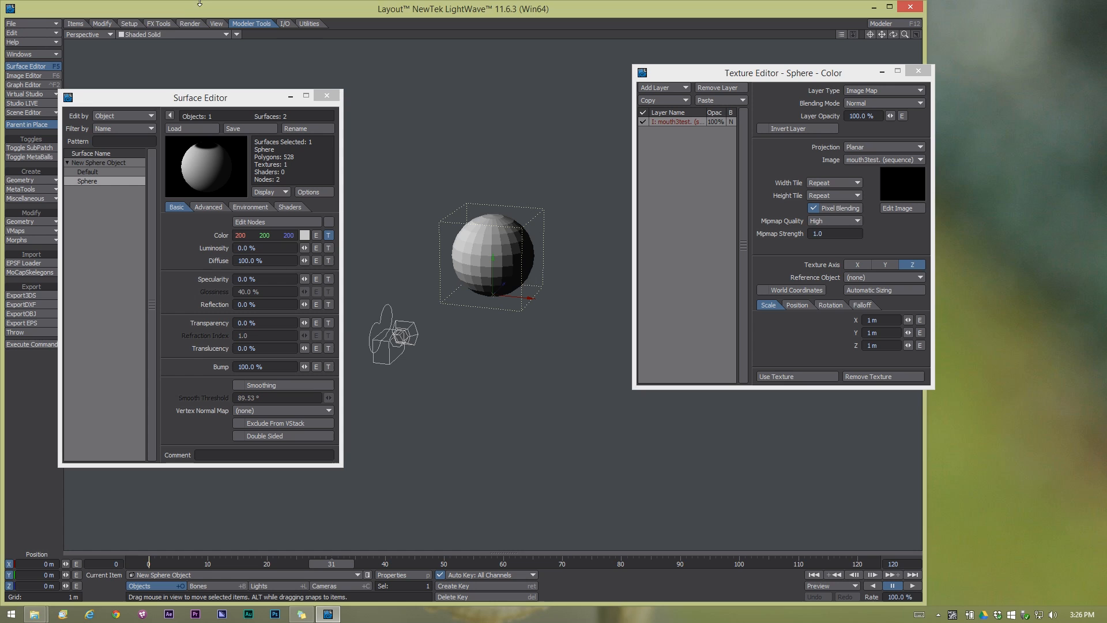
click(150, 34)
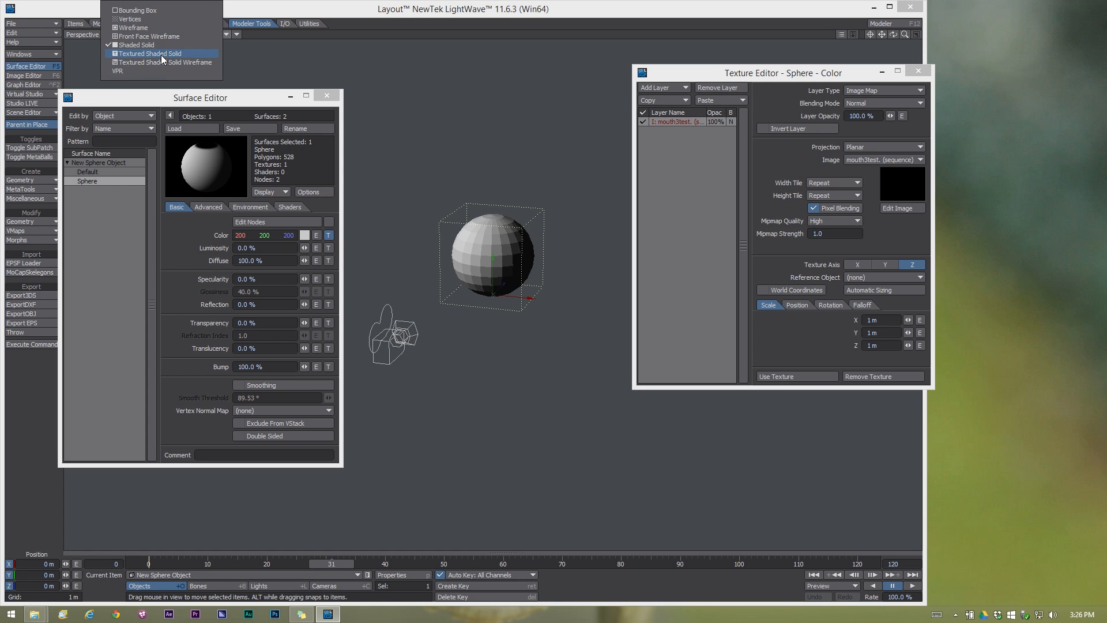
click(150, 53)
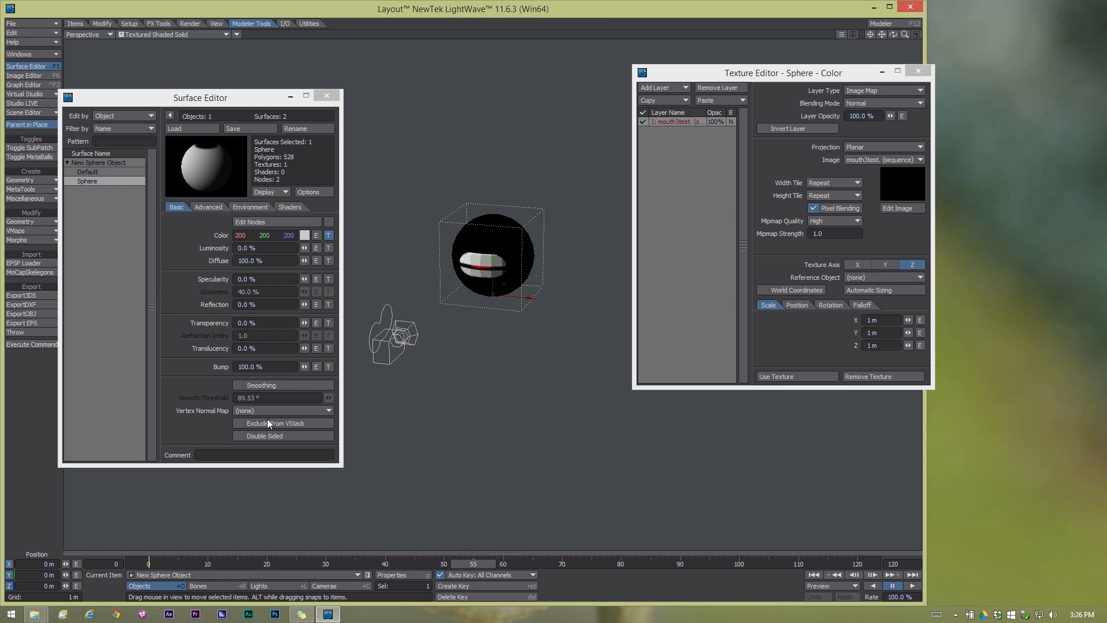
click(238, 385)
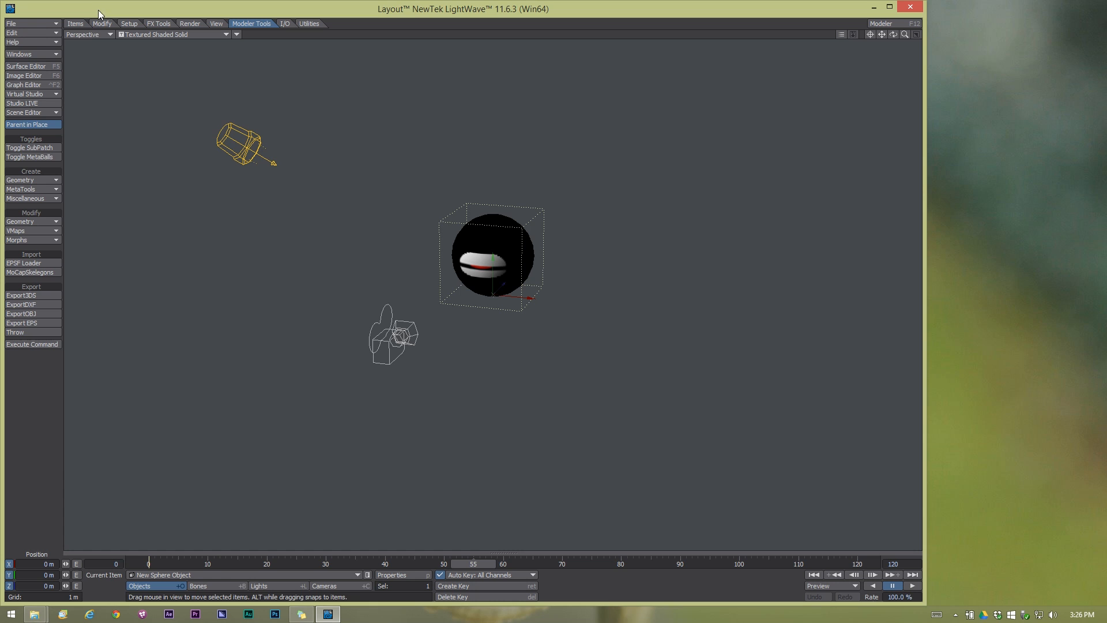
Load the soundtrack through the Scene Editor so its waveform spans the 900-frame timeline.
click(19, 53)
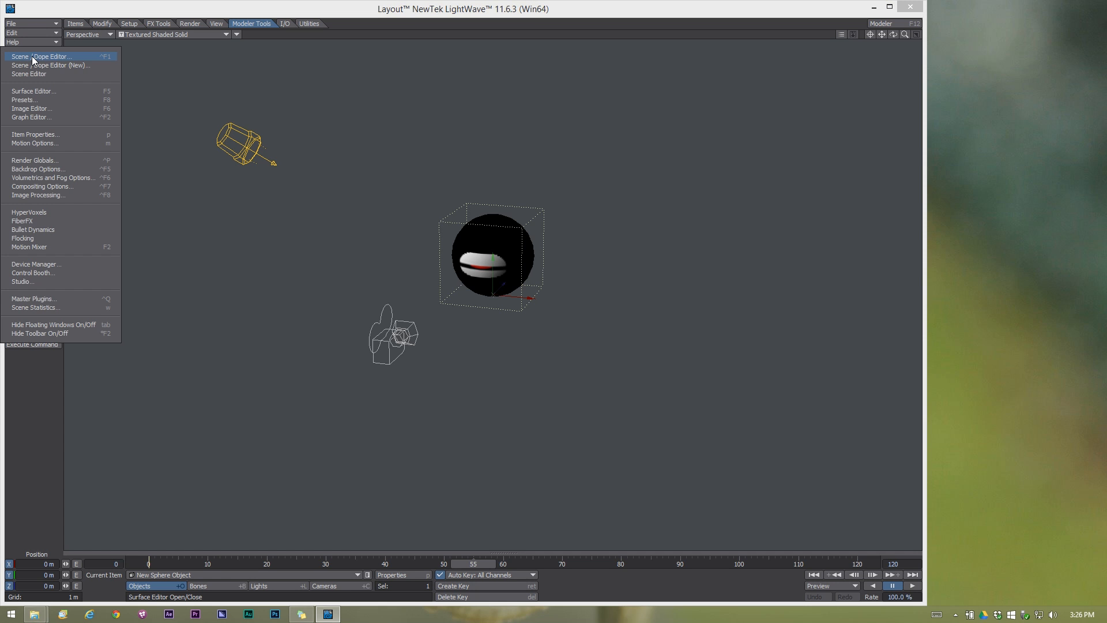
click(41, 56)
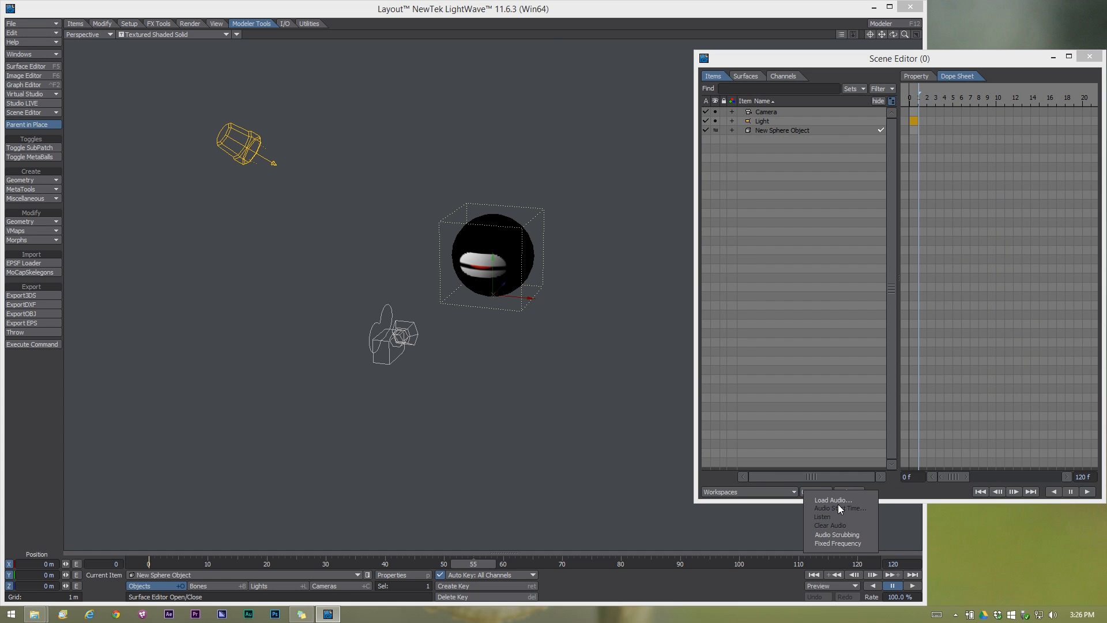
click(834, 500)
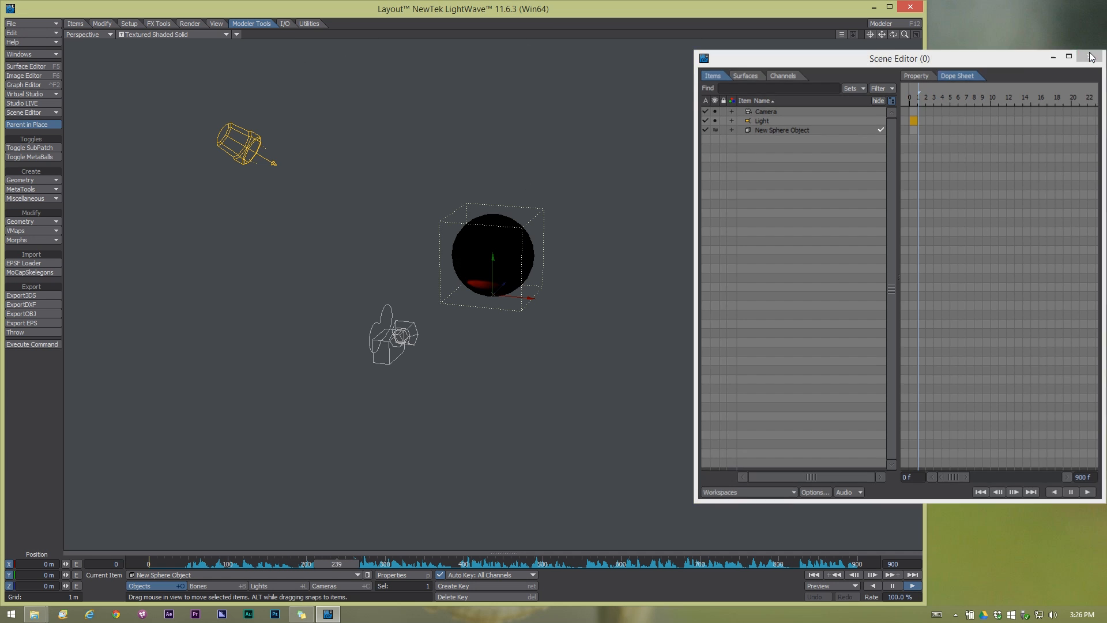
click(1089, 57)
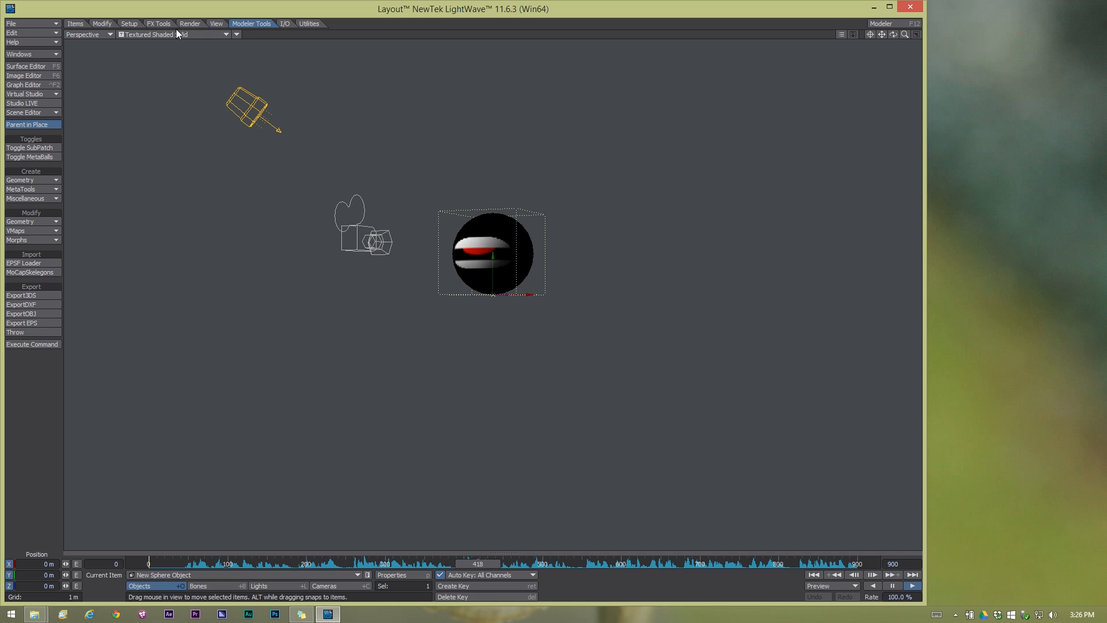
Switch the viewport render style to VPR and pause playback on the mouth-textured sphere.
click(176, 34)
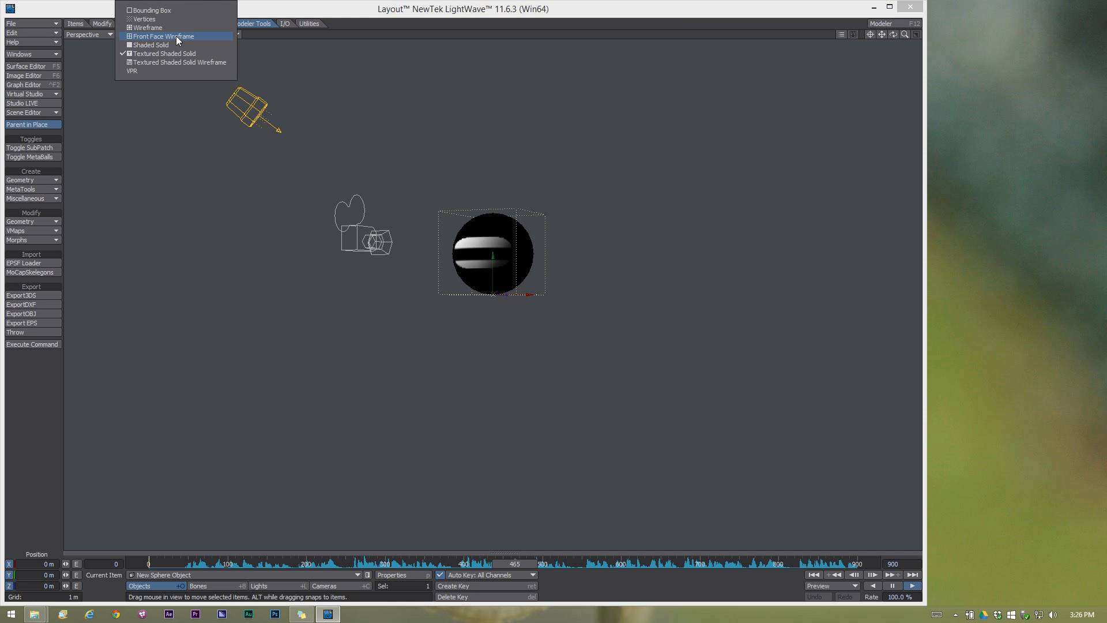
mouse_move(170, 70)
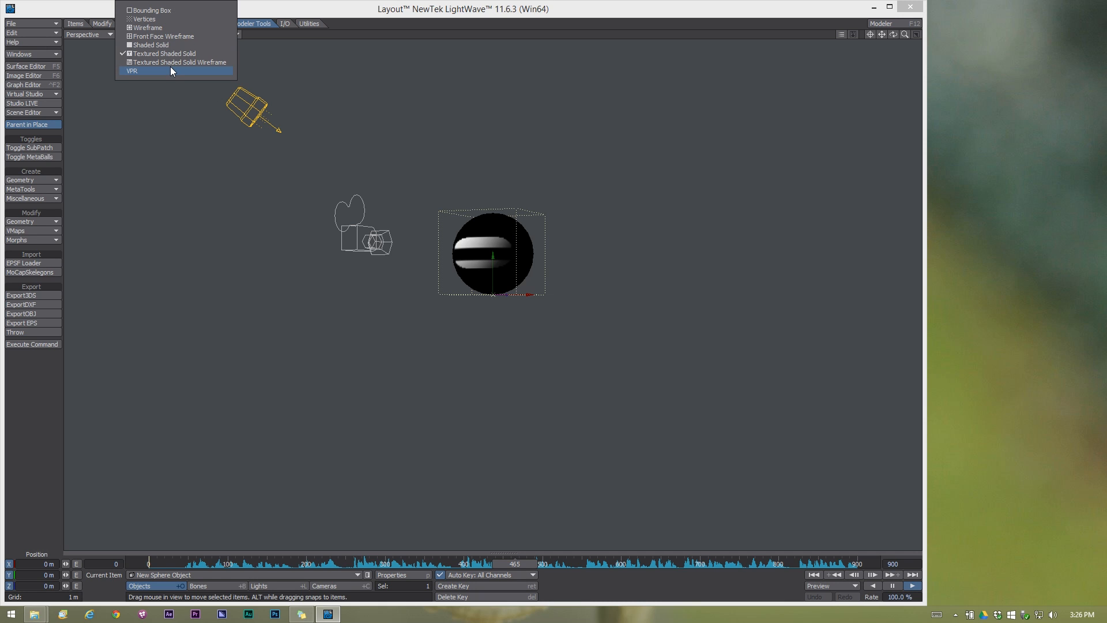
mouse_move(171, 72)
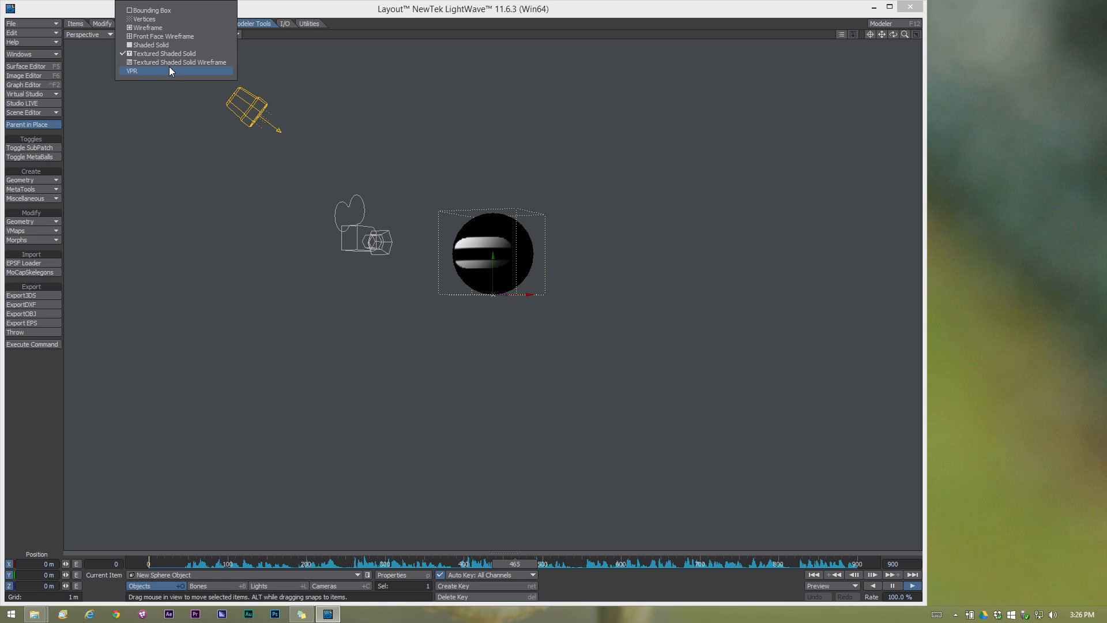
click(132, 70)
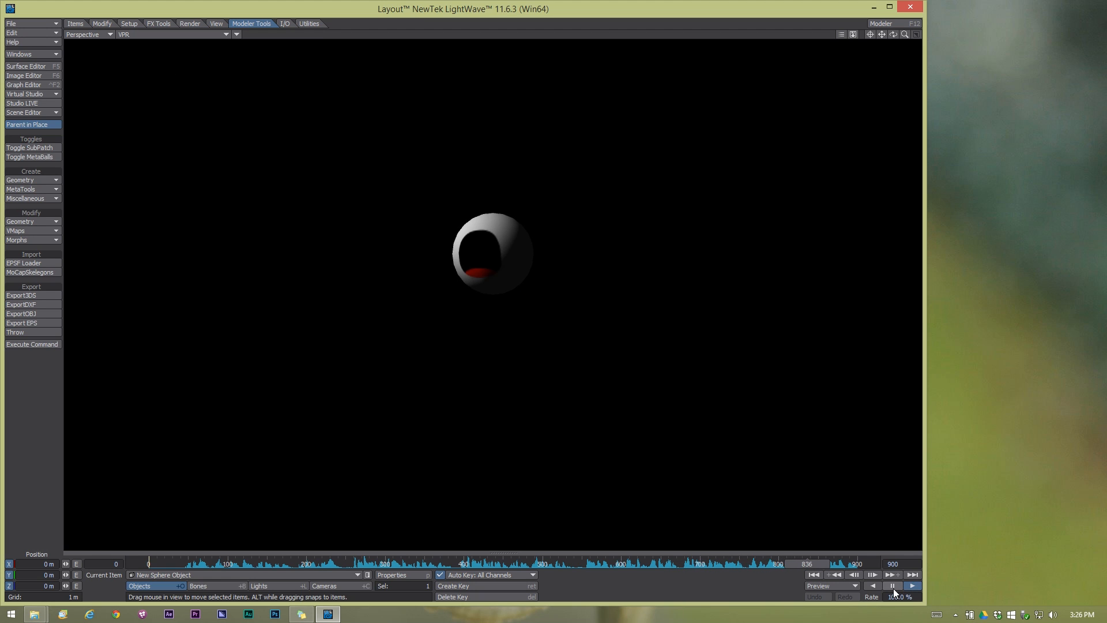
click(892, 586)
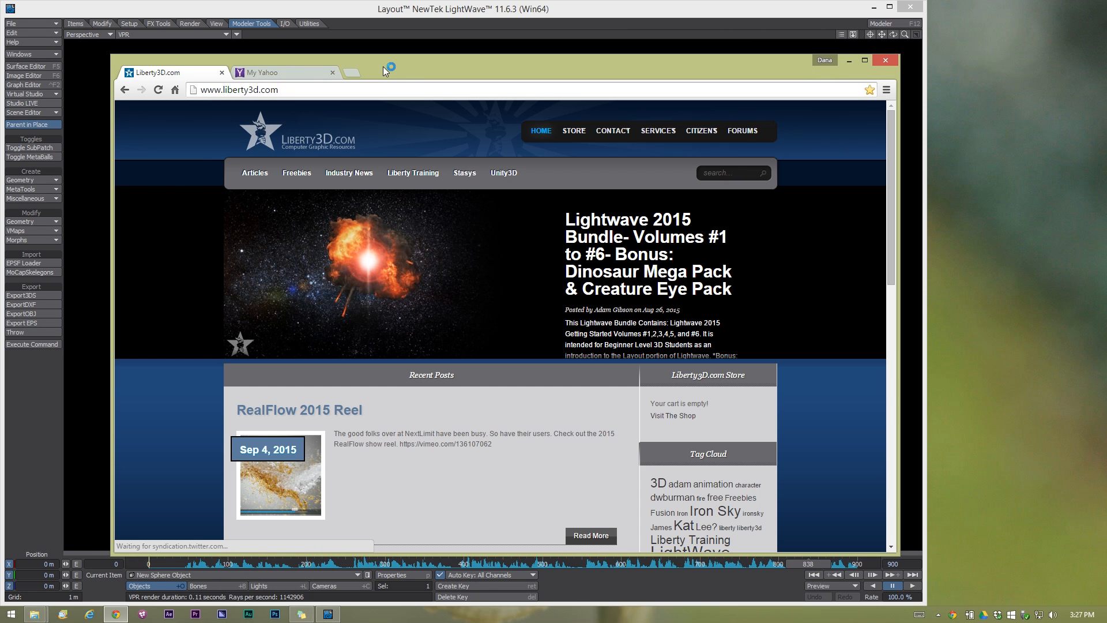
Go from the CITIZENS menu to Dana's Videos page listing the Pixel Displays tutorials.
click(701, 131)
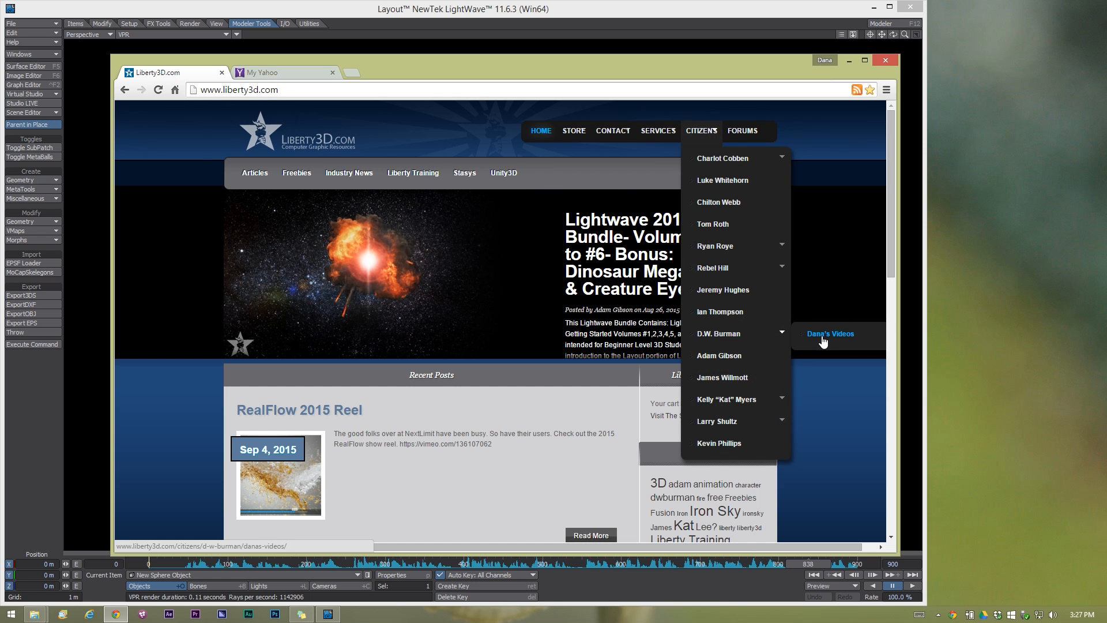
click(830, 334)
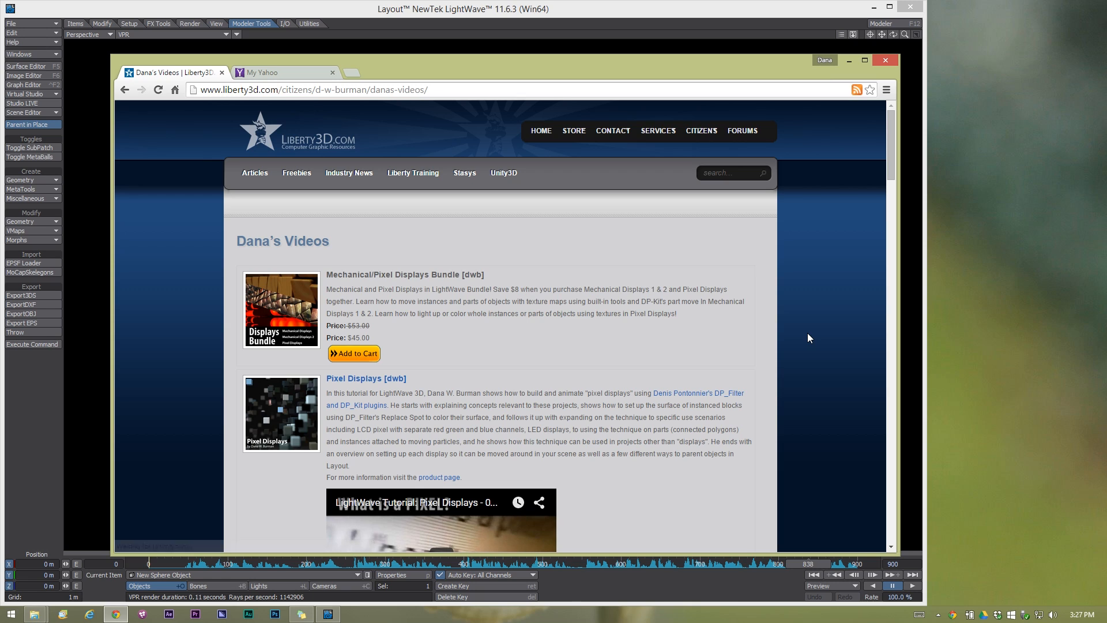
mouse_move(796, 339)
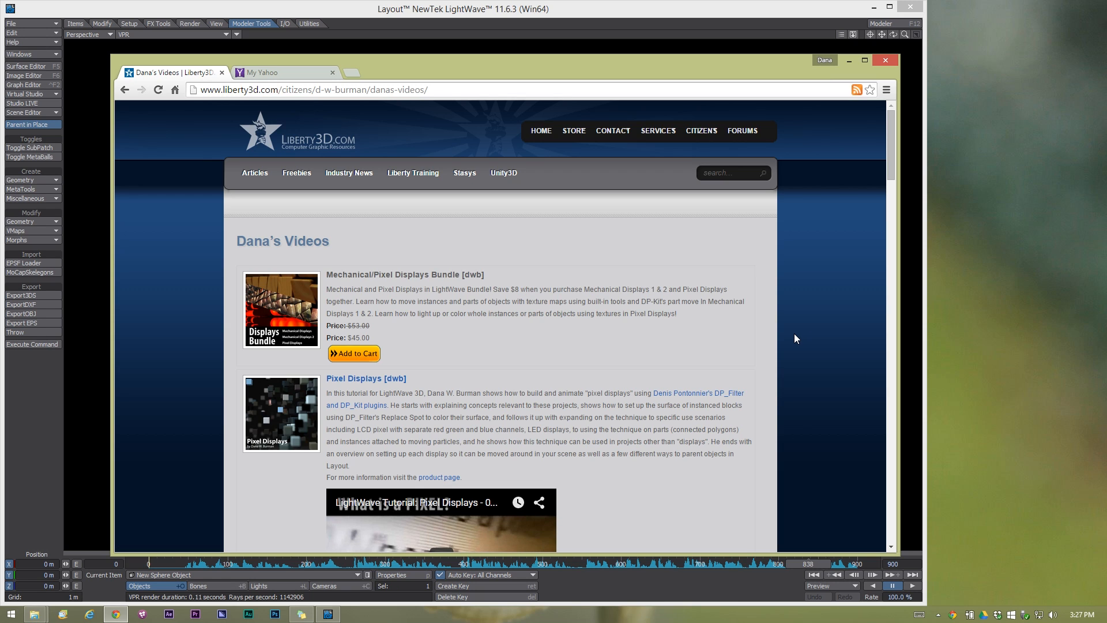
mouse_move(822, 294)
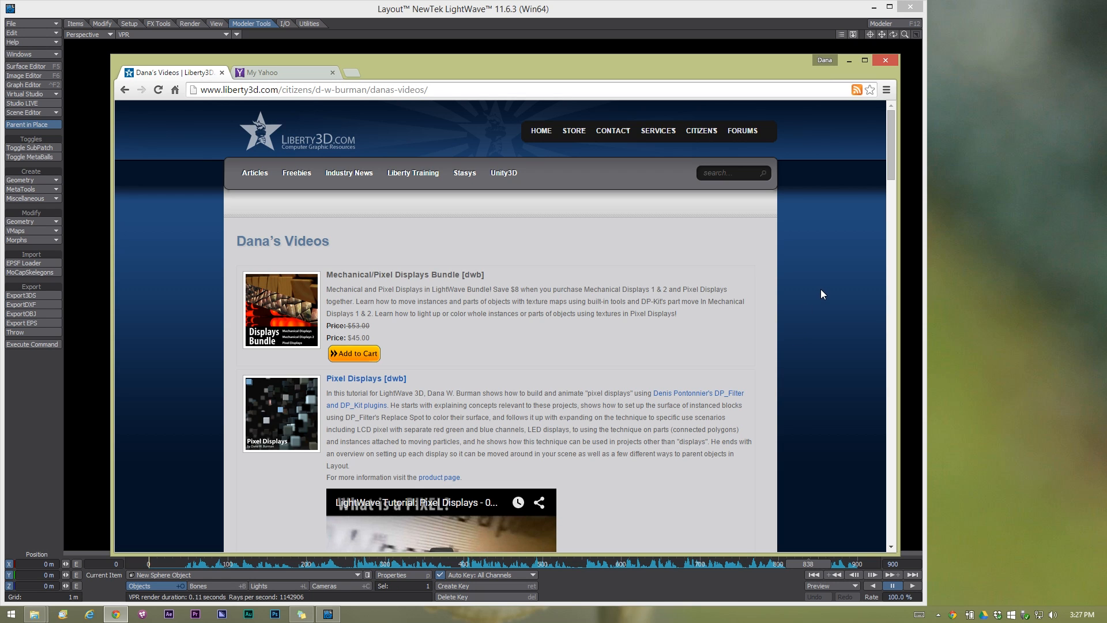
mouse_move(830, 284)
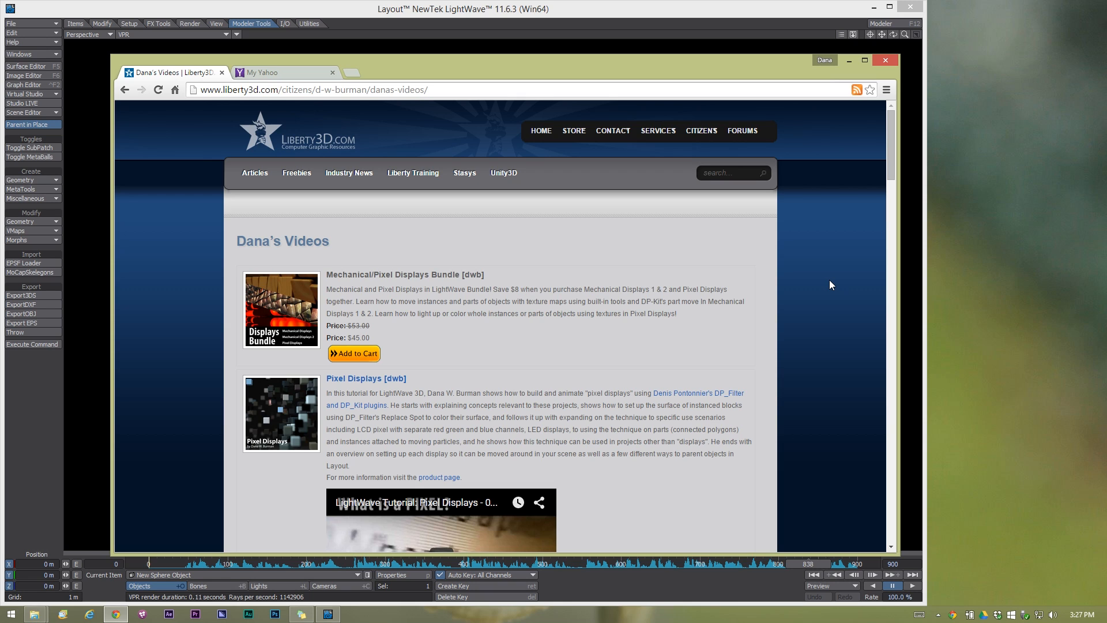
scroll(down, 3)
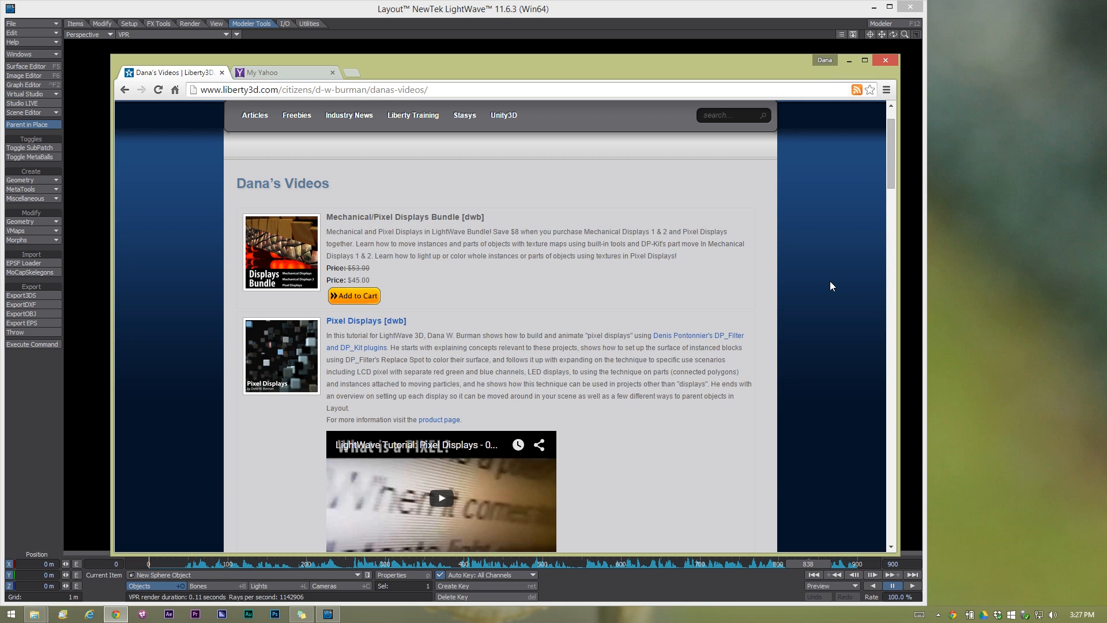
scroll(up, 3)
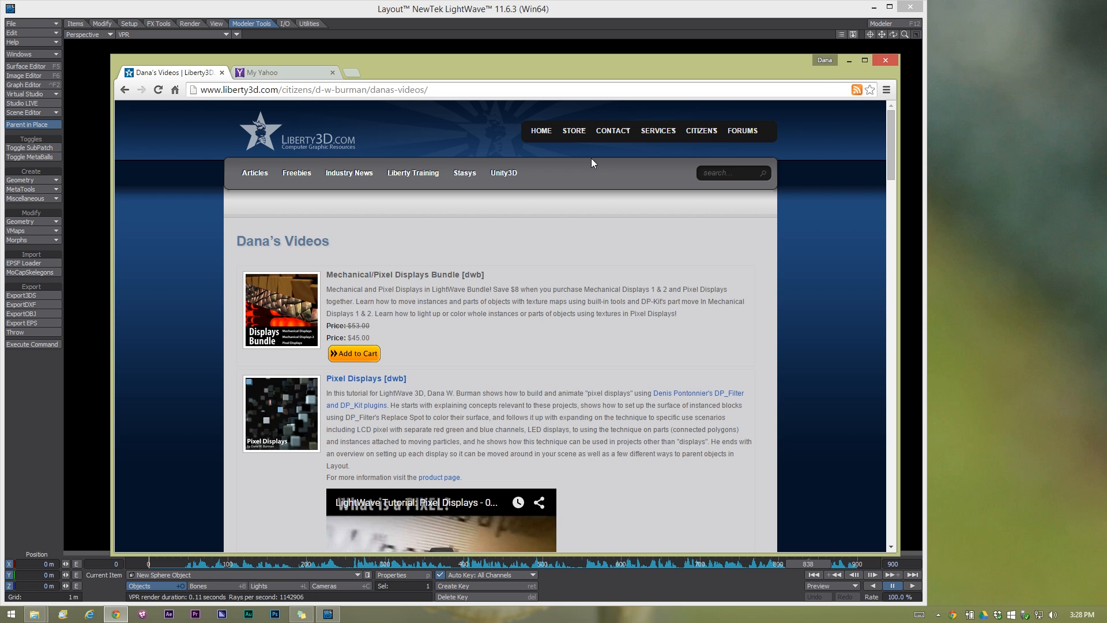